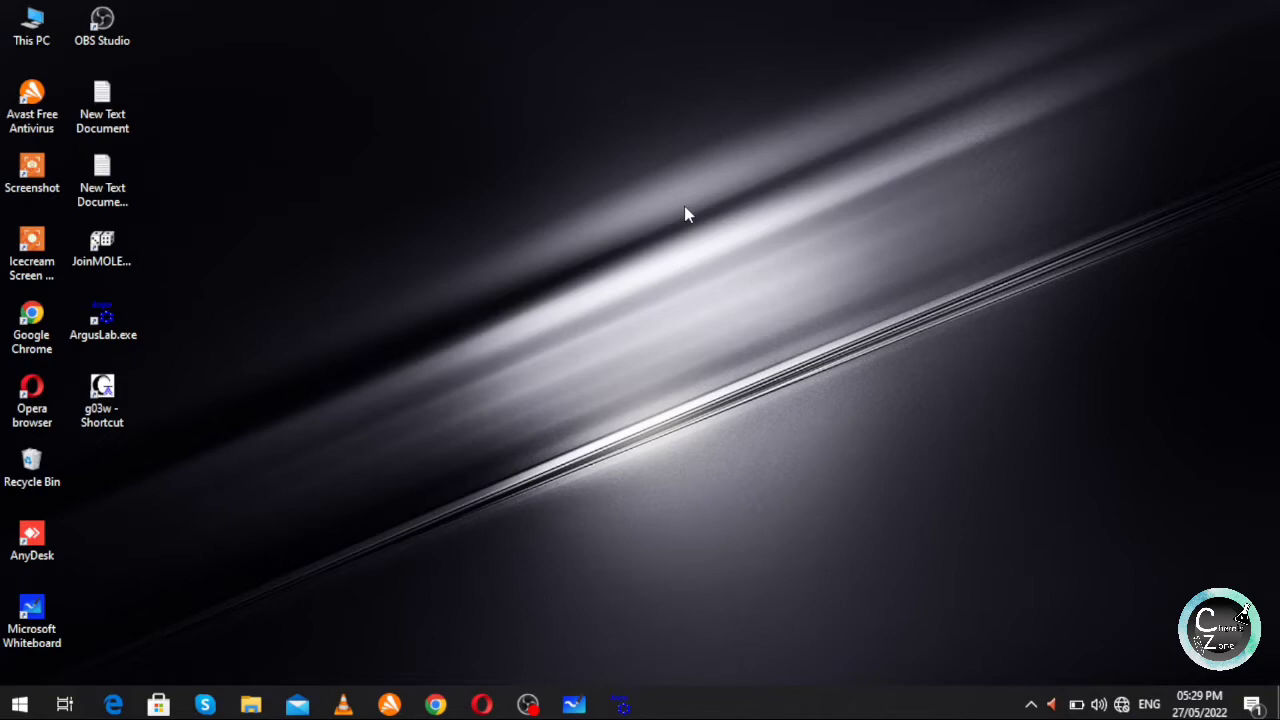
# Launch ArgusLab from its desktop shortcut.
pyautogui.click(102, 320)
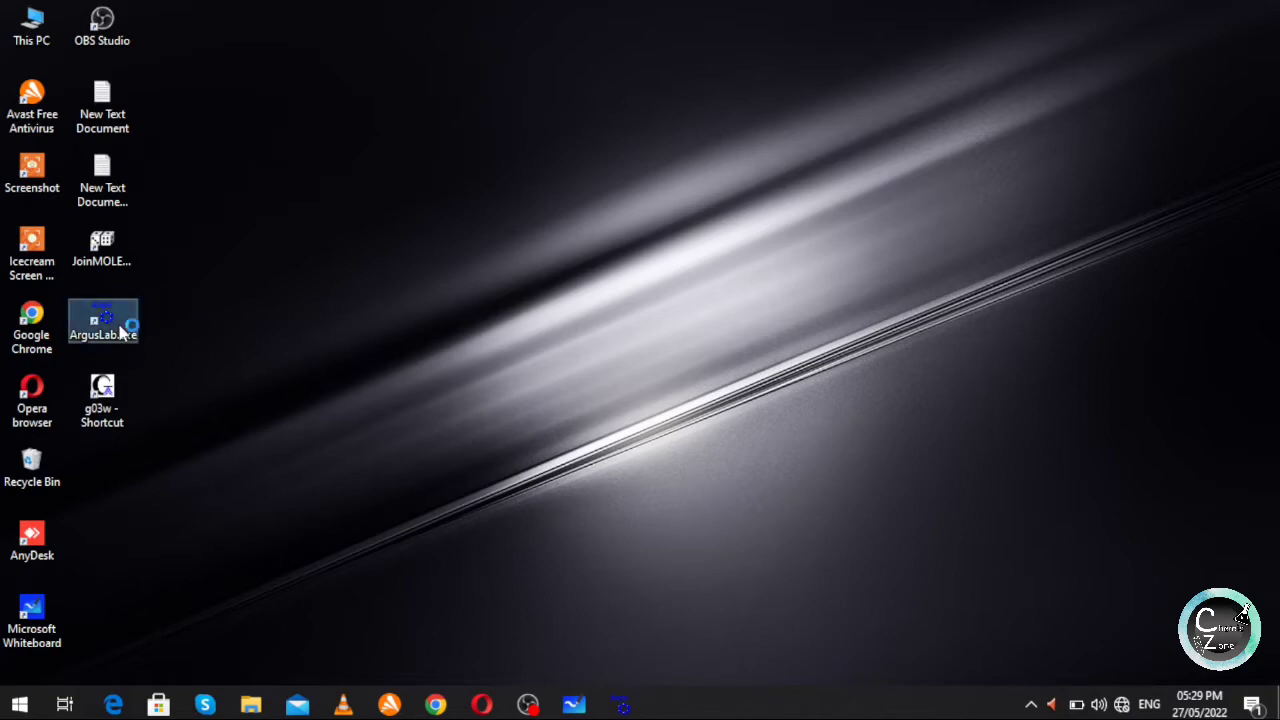
pyautogui.doubleClick(102, 320)
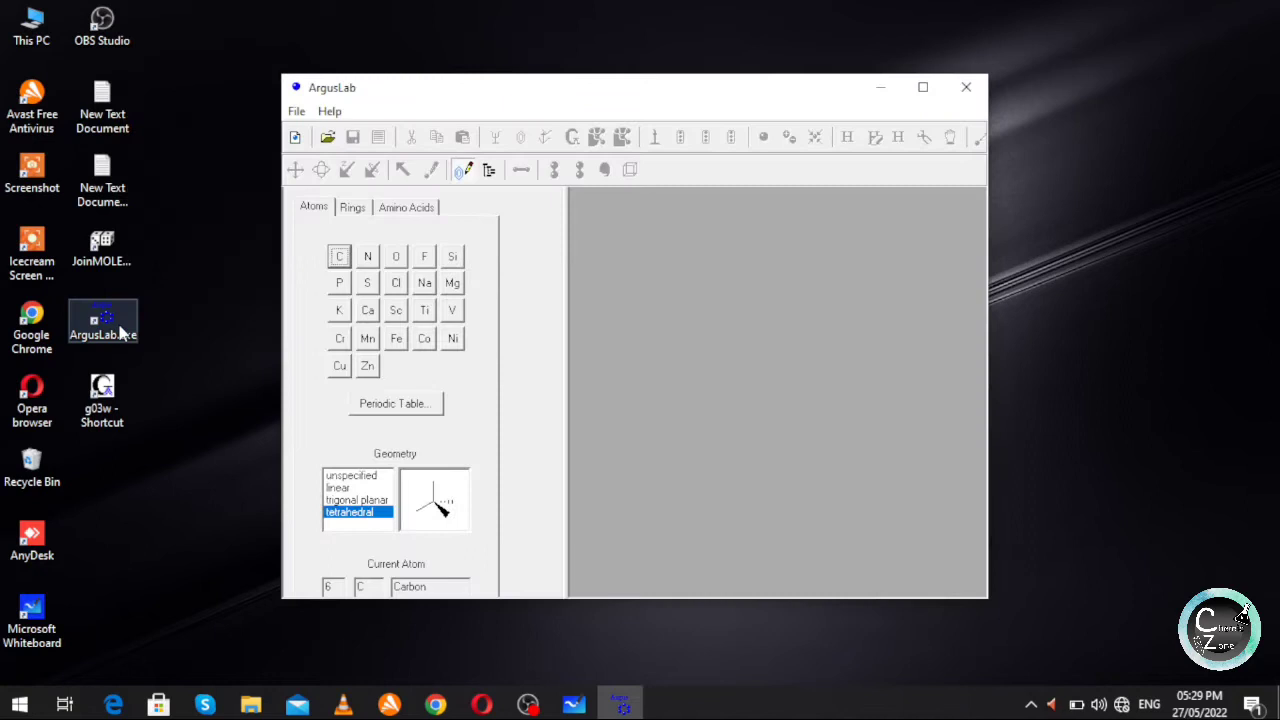
# Maximize the ArgusLab window to fill the screen.
pyautogui.click(922, 88)
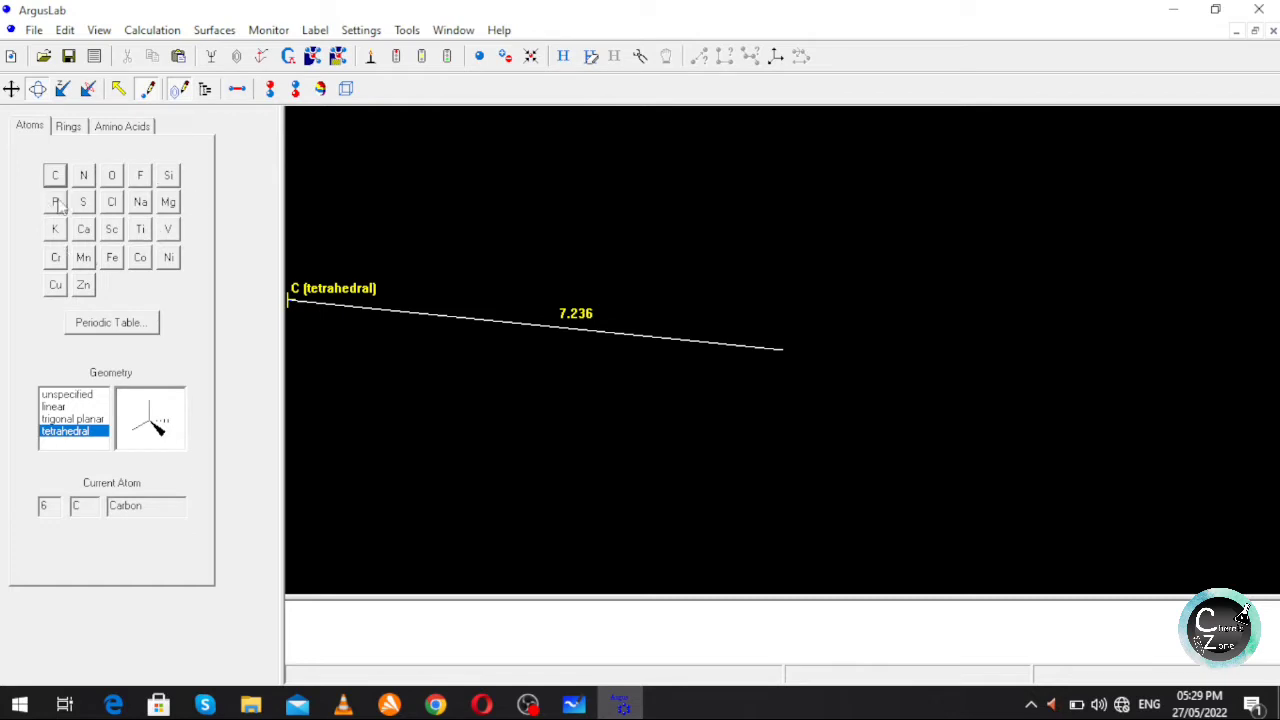
pyautogui.moveTo(80, 236)
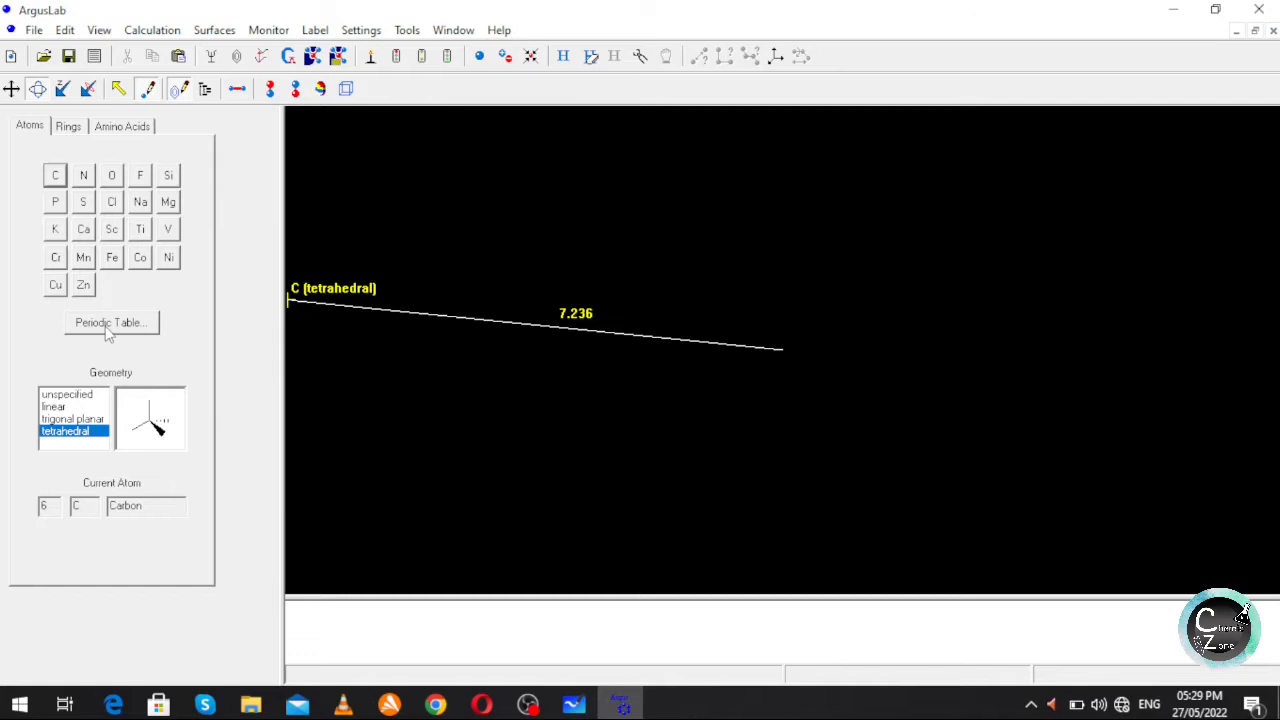
pyautogui.click(110, 322)
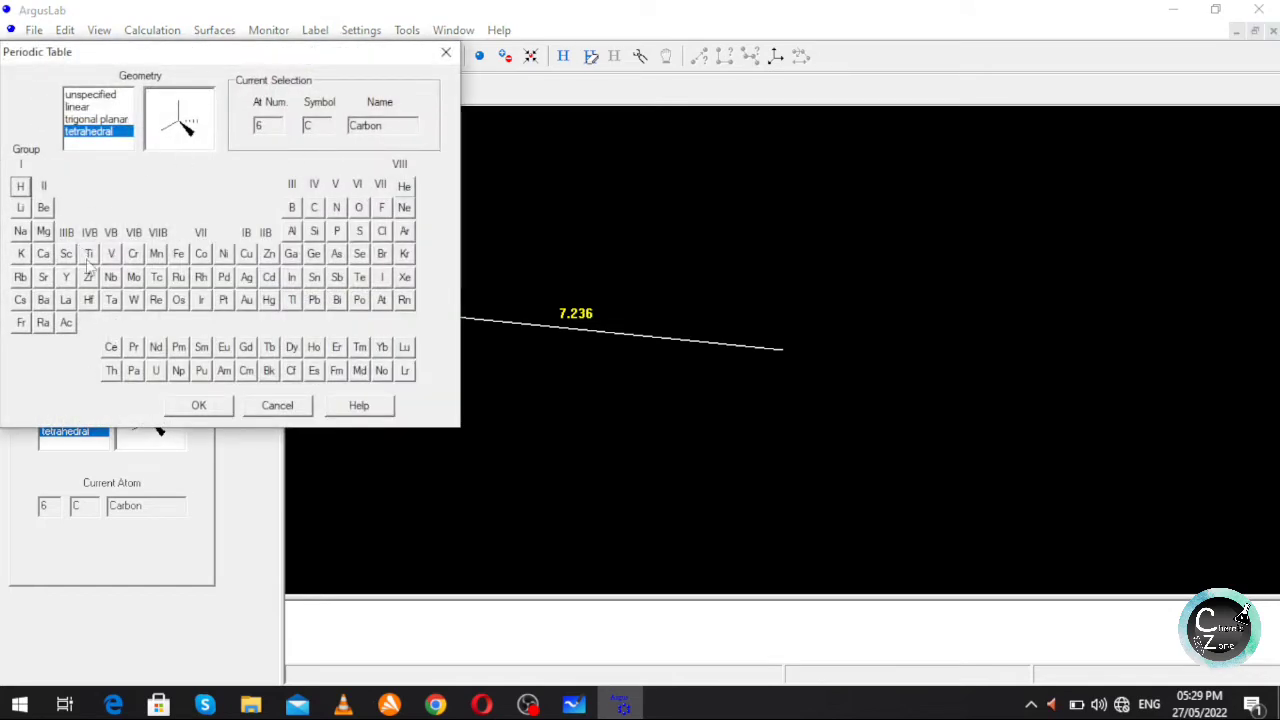
pyautogui.moveTo(230, 230)
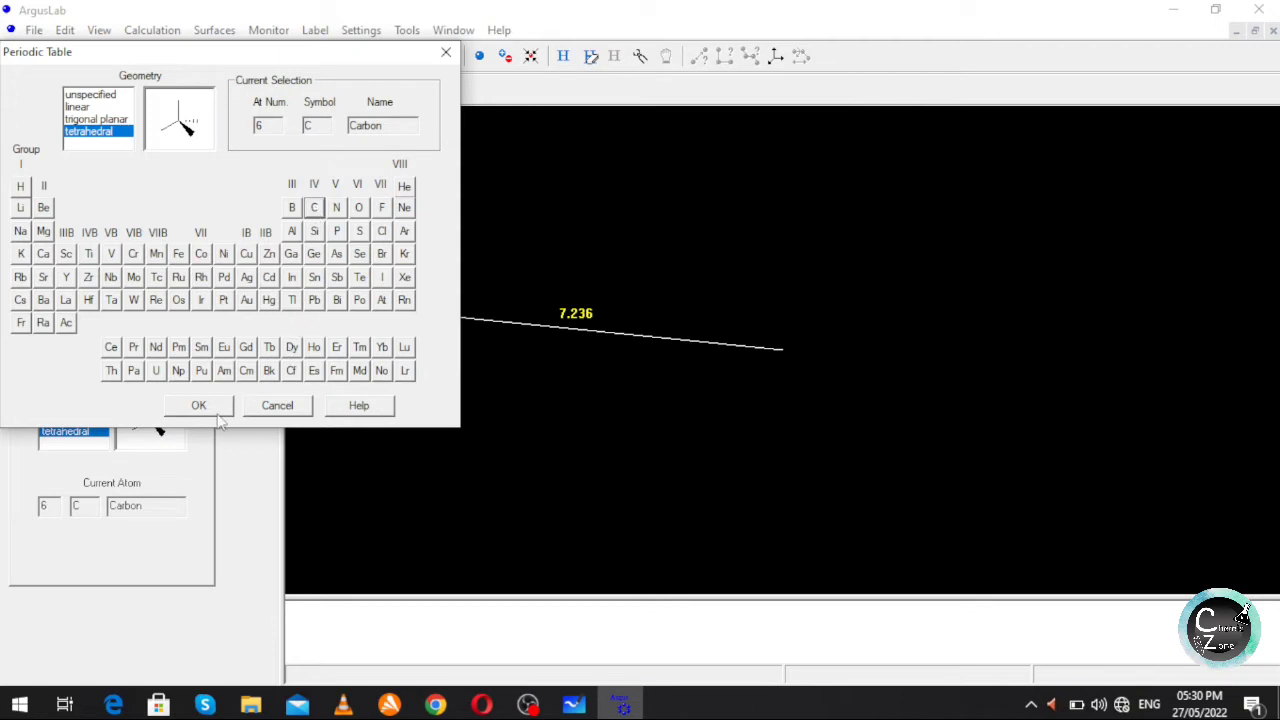
pyautogui.click(198, 404)
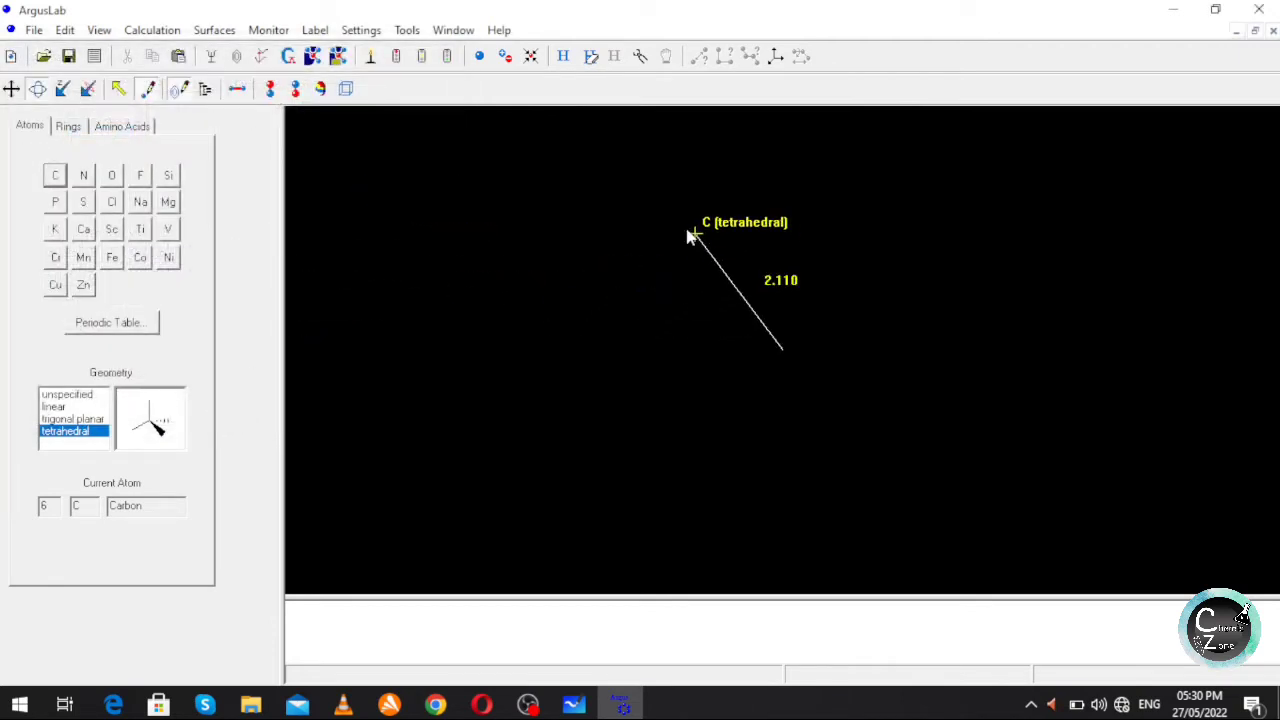
# Place six carbon atoms in the workspace arranged as a hexagon.
pyautogui.moveTo(692, 236); pyautogui.dragTo(708, 218)
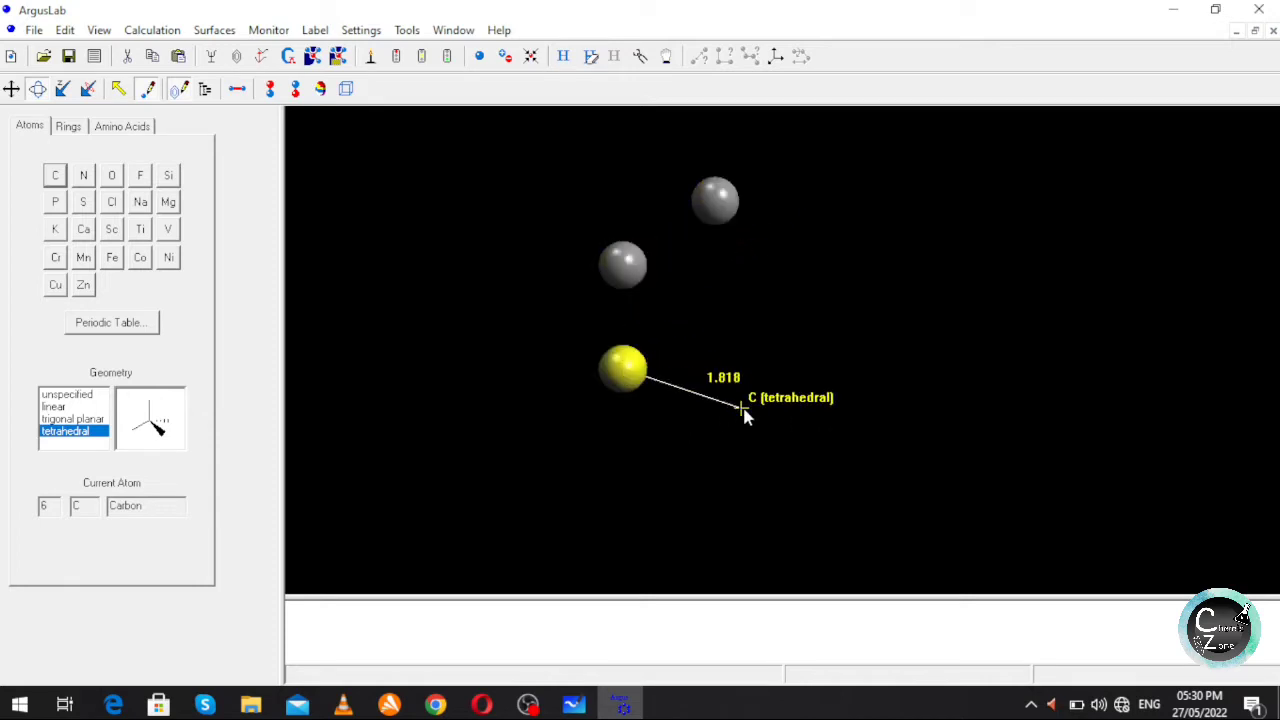
pyautogui.moveTo(740, 412); pyautogui.dragTo(836, 360)
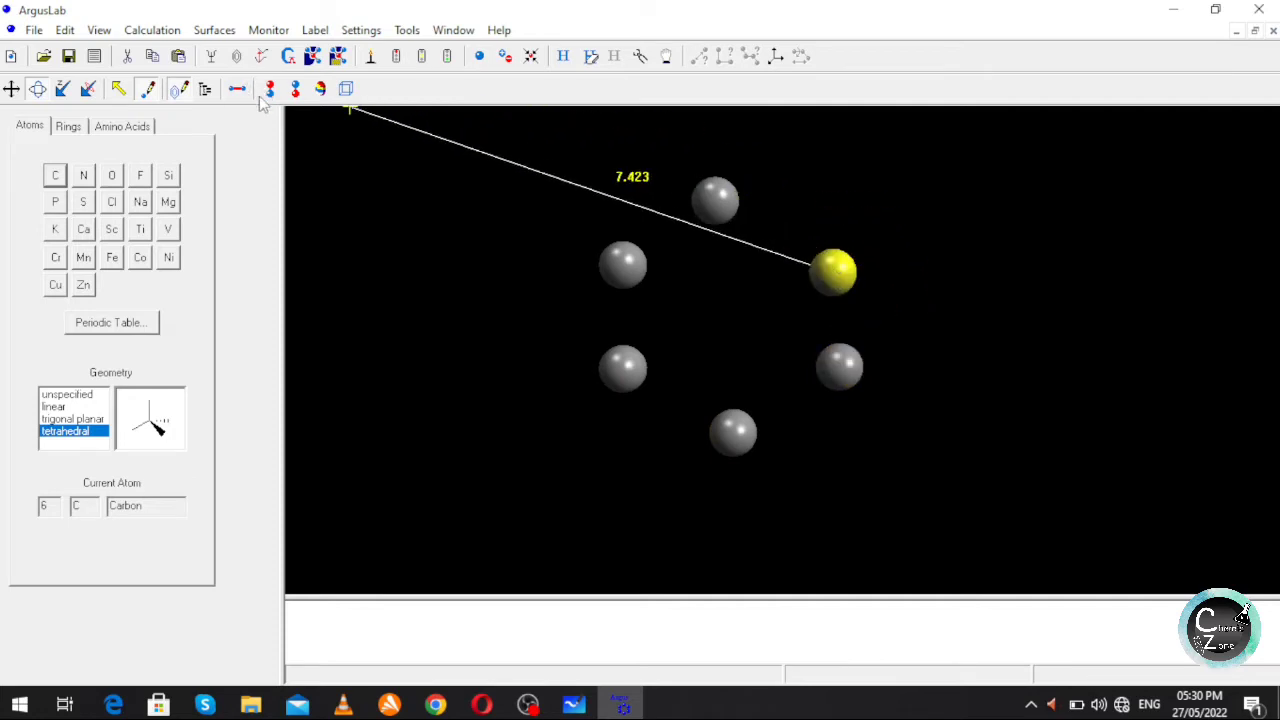
pyautogui.moveTo(248, 132)
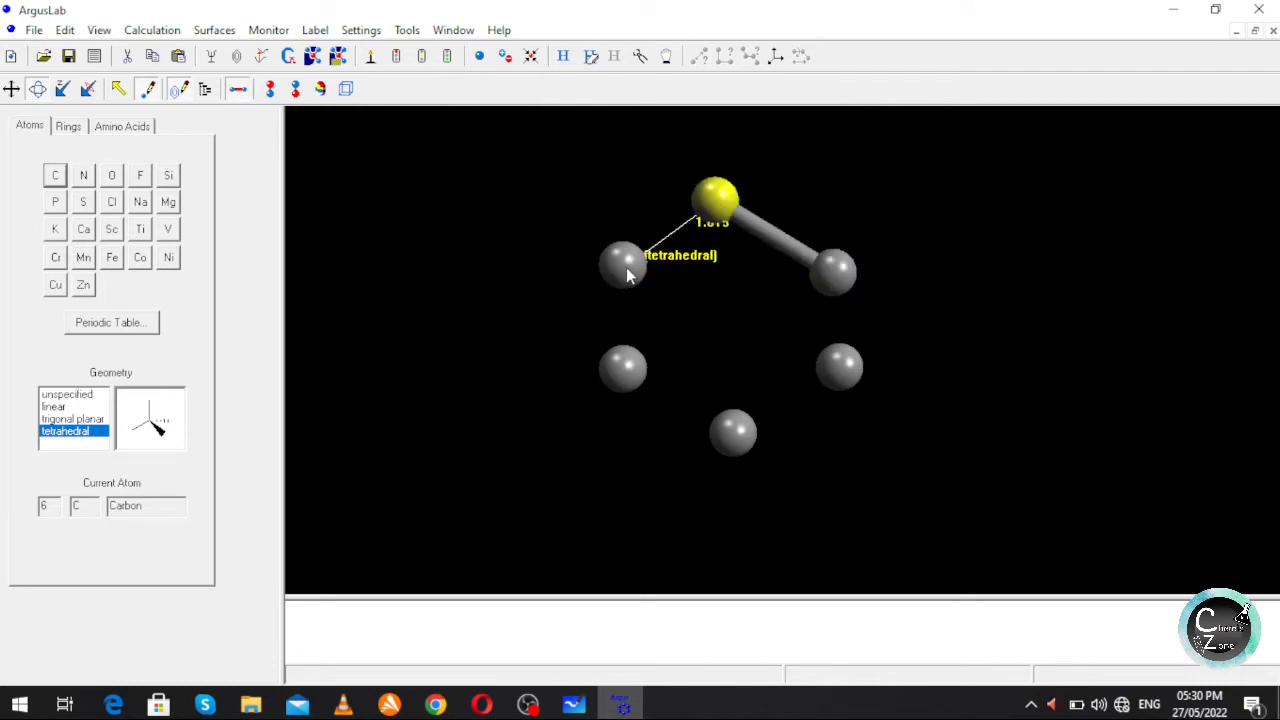
# Bond neighbouring carbons with single bonds to close the six-membered ring.
pyautogui.moveTo(716, 200); pyautogui.dragTo(624, 368)
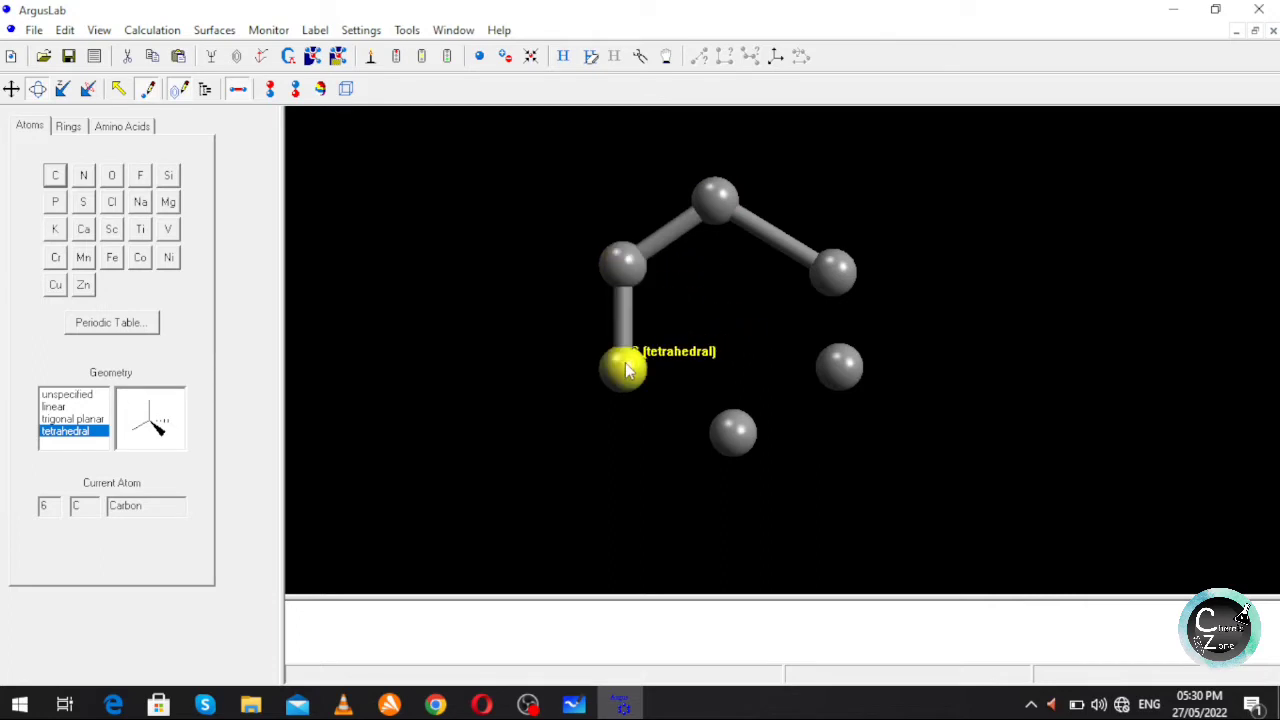
pyautogui.moveTo(624, 368); pyautogui.dragTo(840, 364)
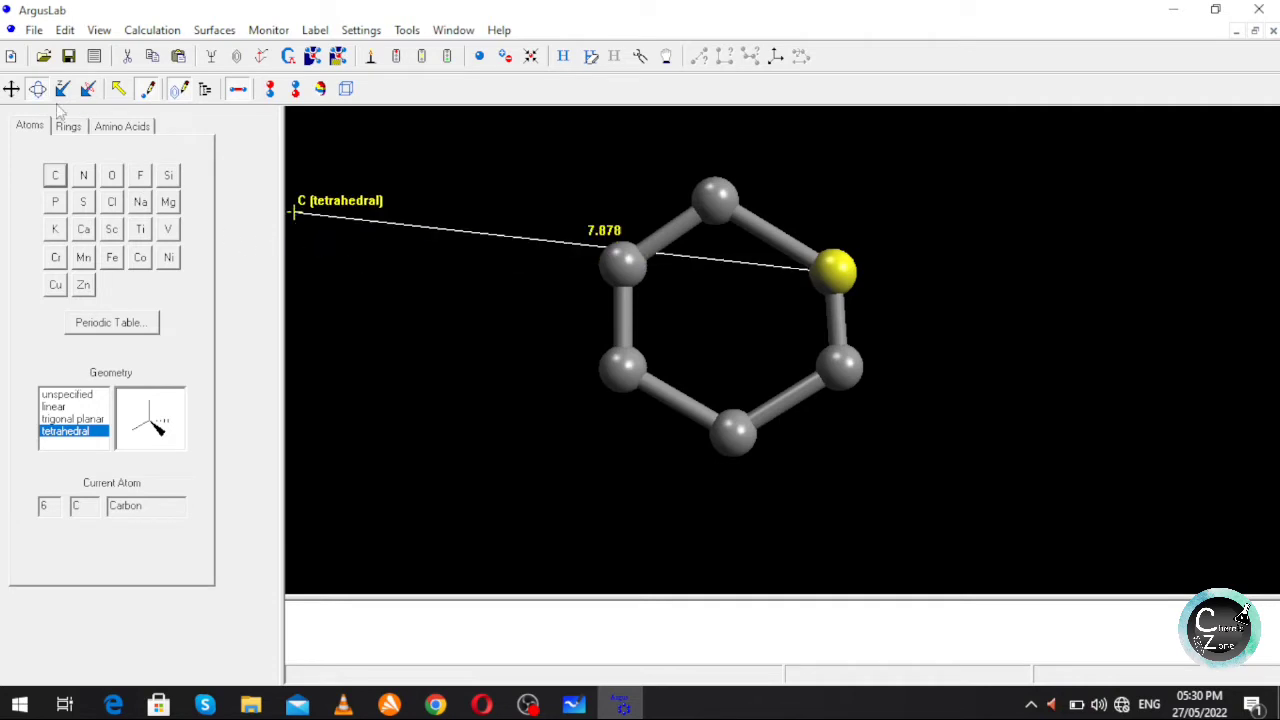
pyautogui.moveTo(38, 98)
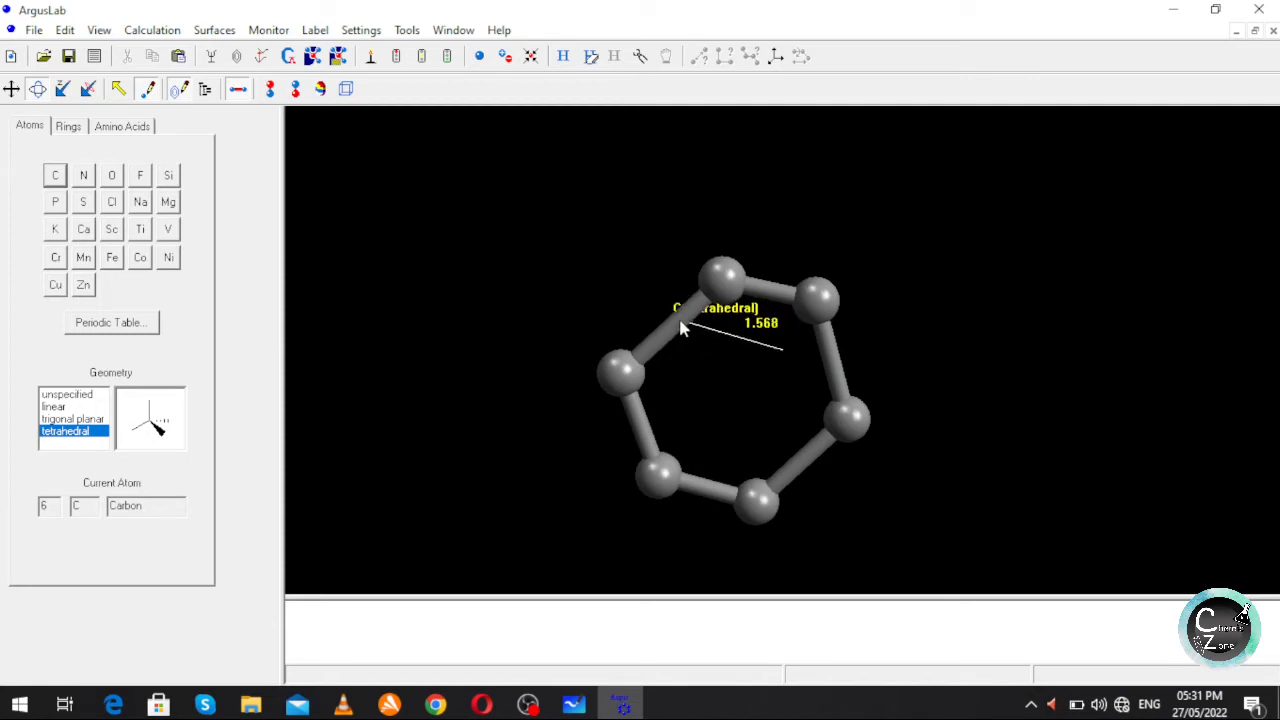
pyautogui.moveTo(604, 284)
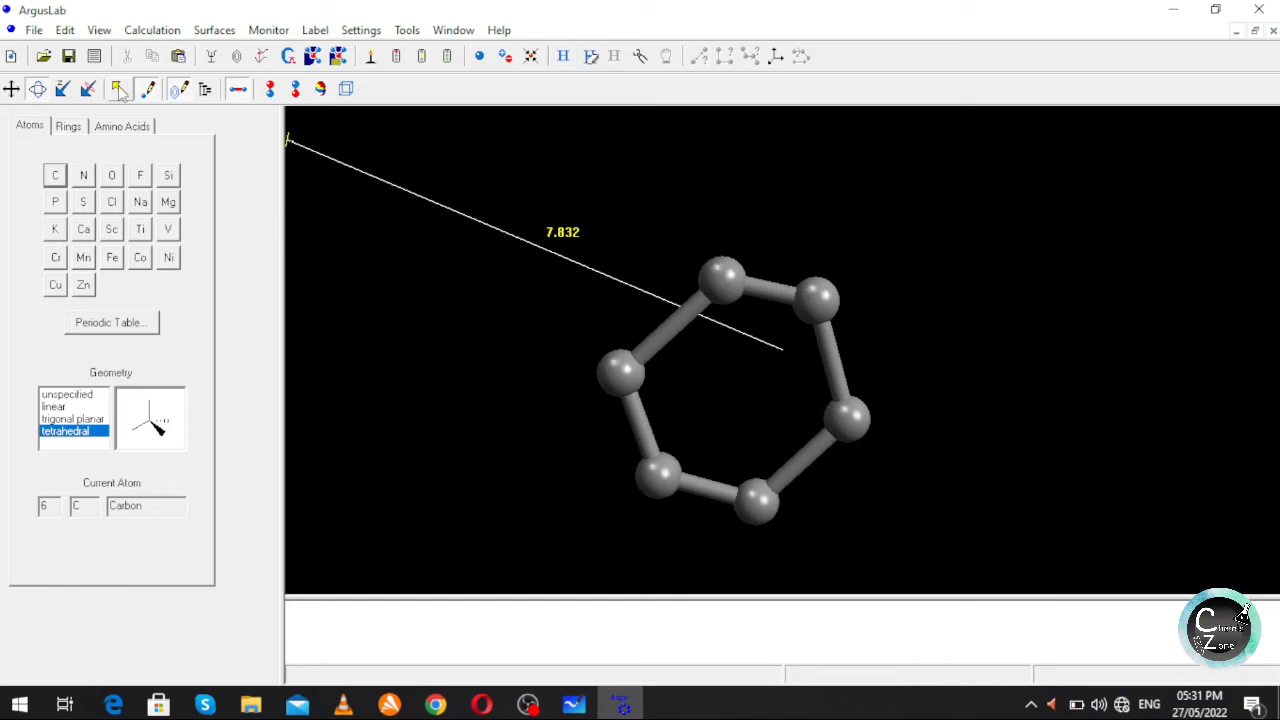
pyautogui.moveTo(118, 88)
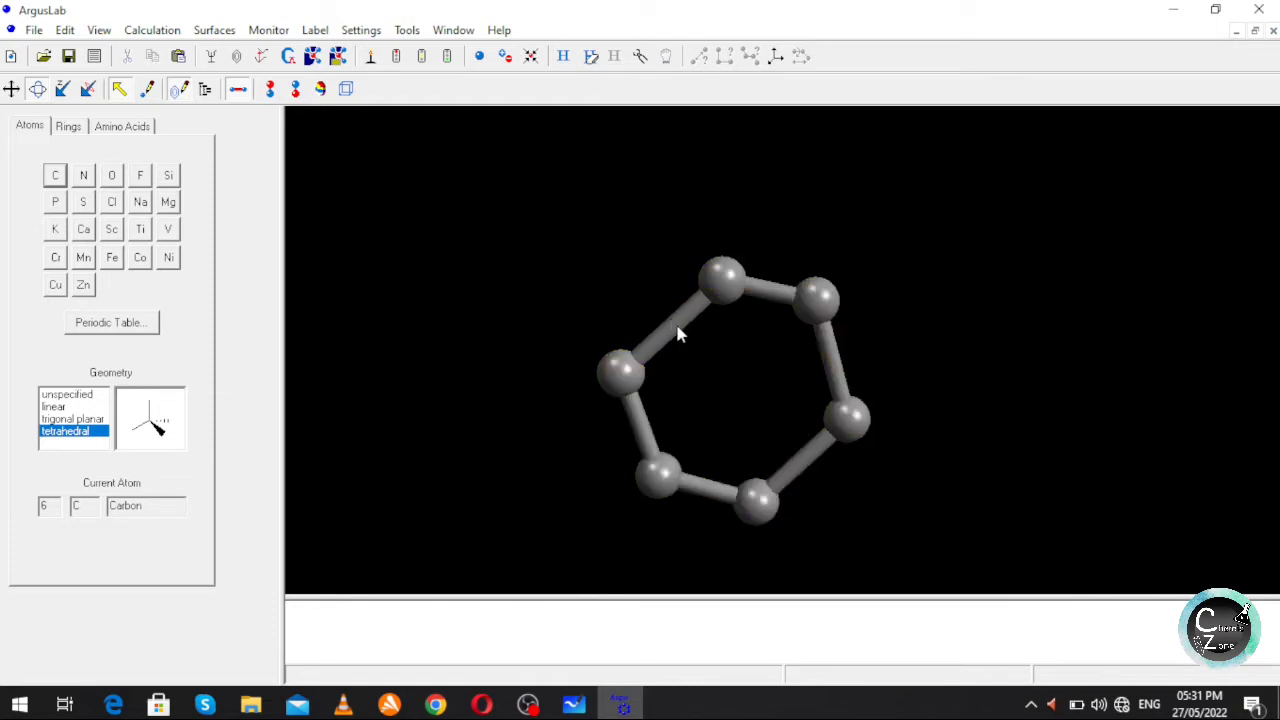
# Make the upper-left, bottom and right ring bonds double bonds for a benzene pattern.
pyautogui.click(670, 336)
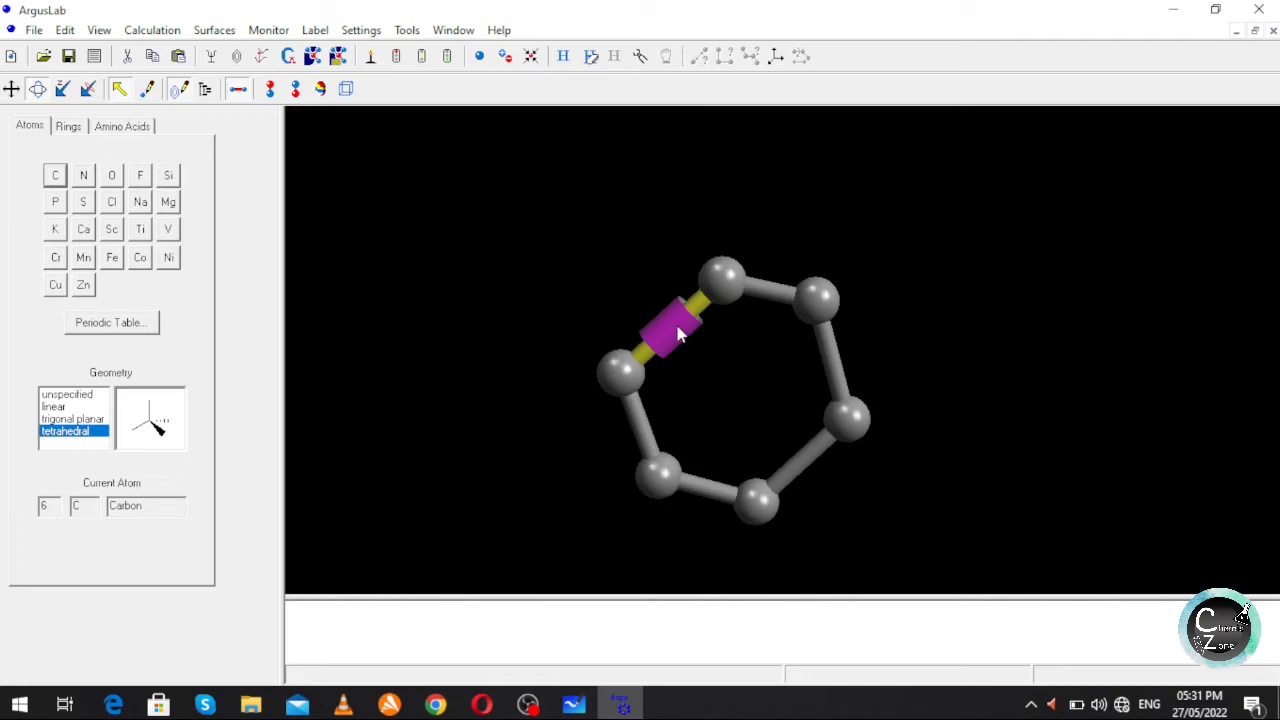
pyautogui.rightClick(678, 336)
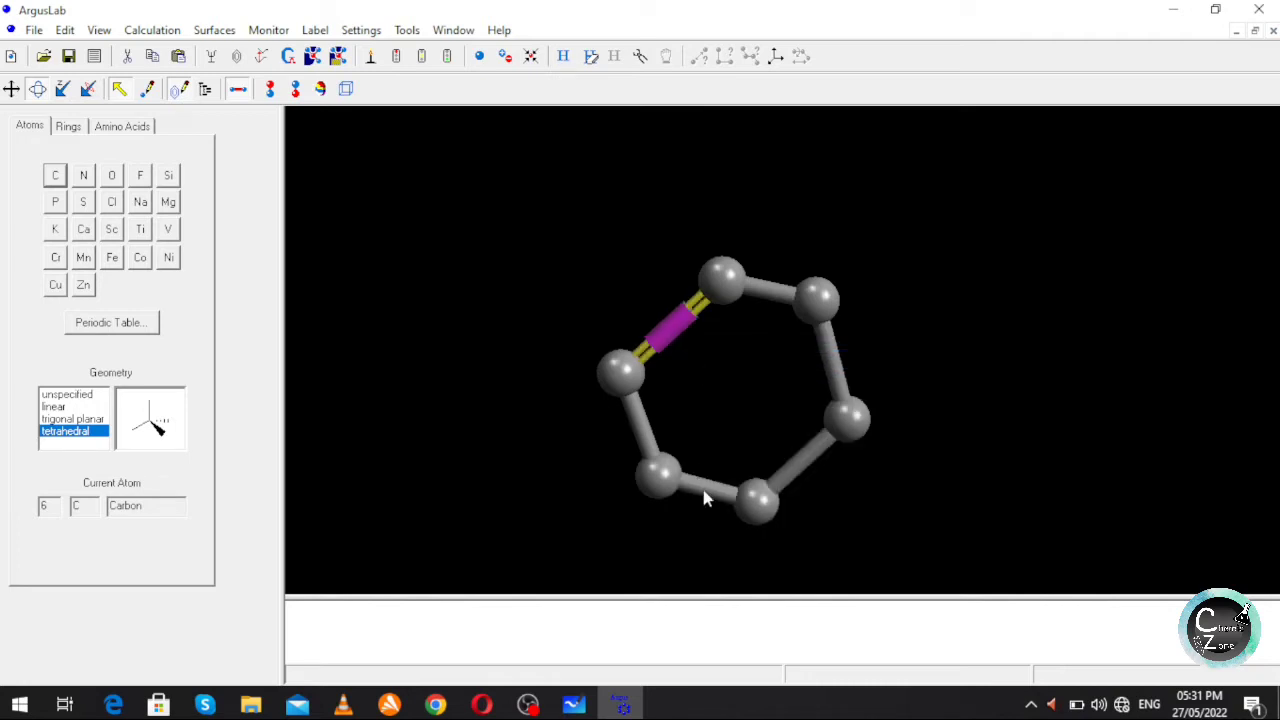
pyautogui.click(708, 496)
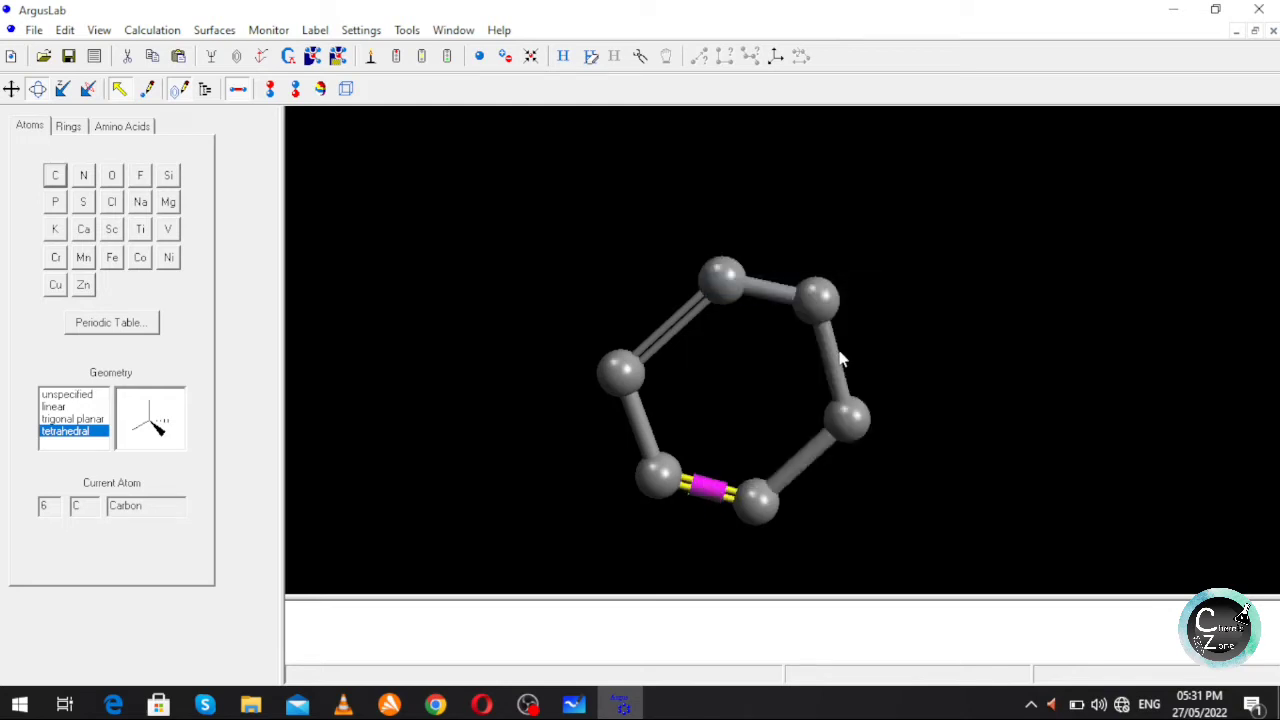
pyautogui.rightClick(836, 360)
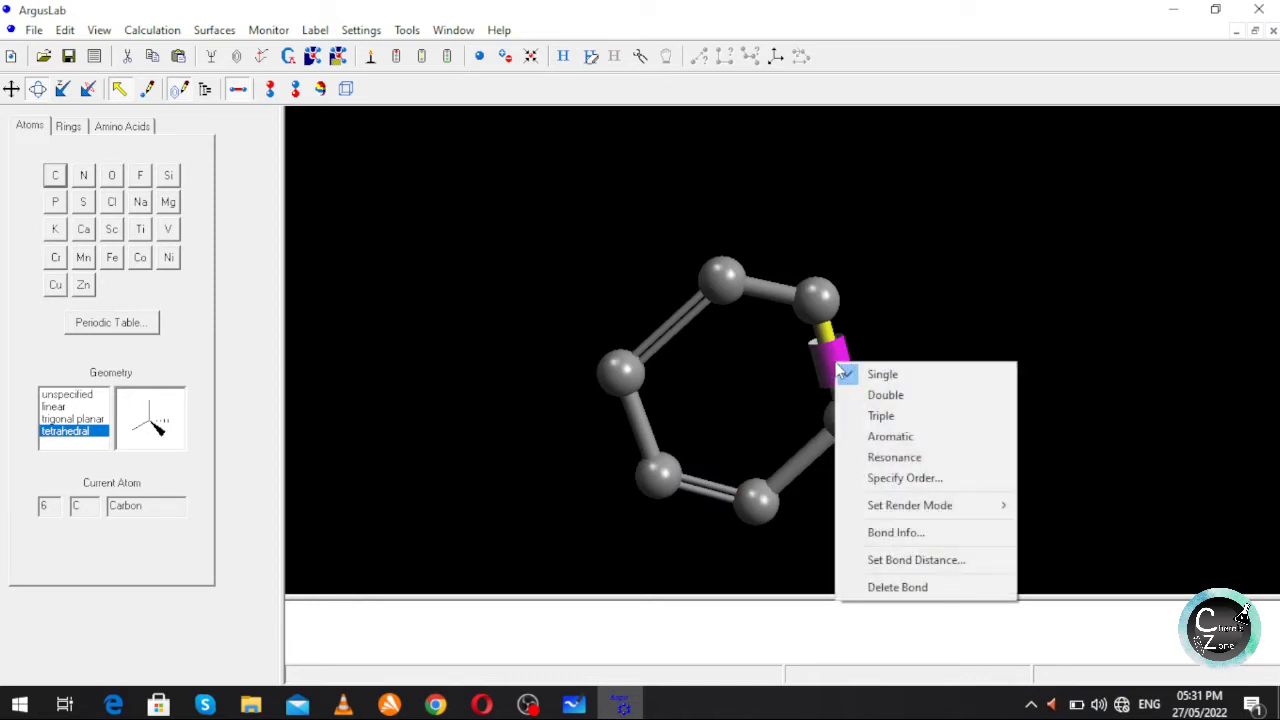
pyautogui.moveTo(884, 394)
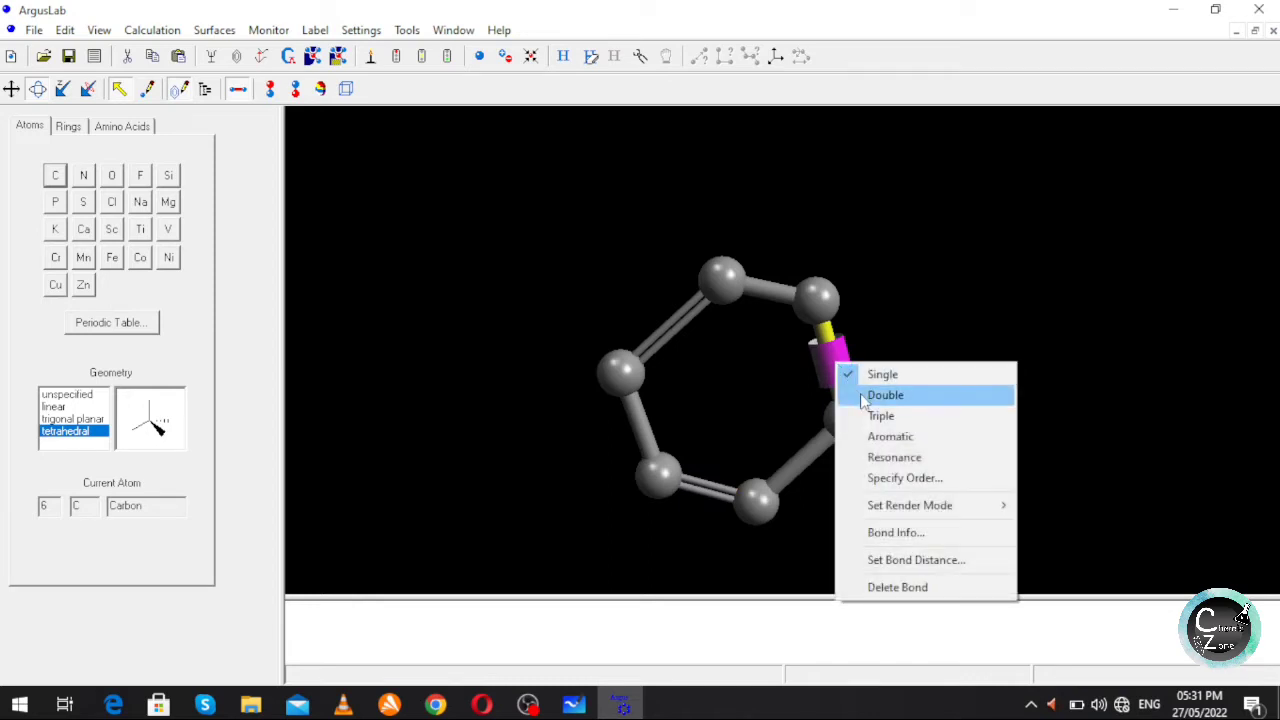
pyautogui.click(884, 394)
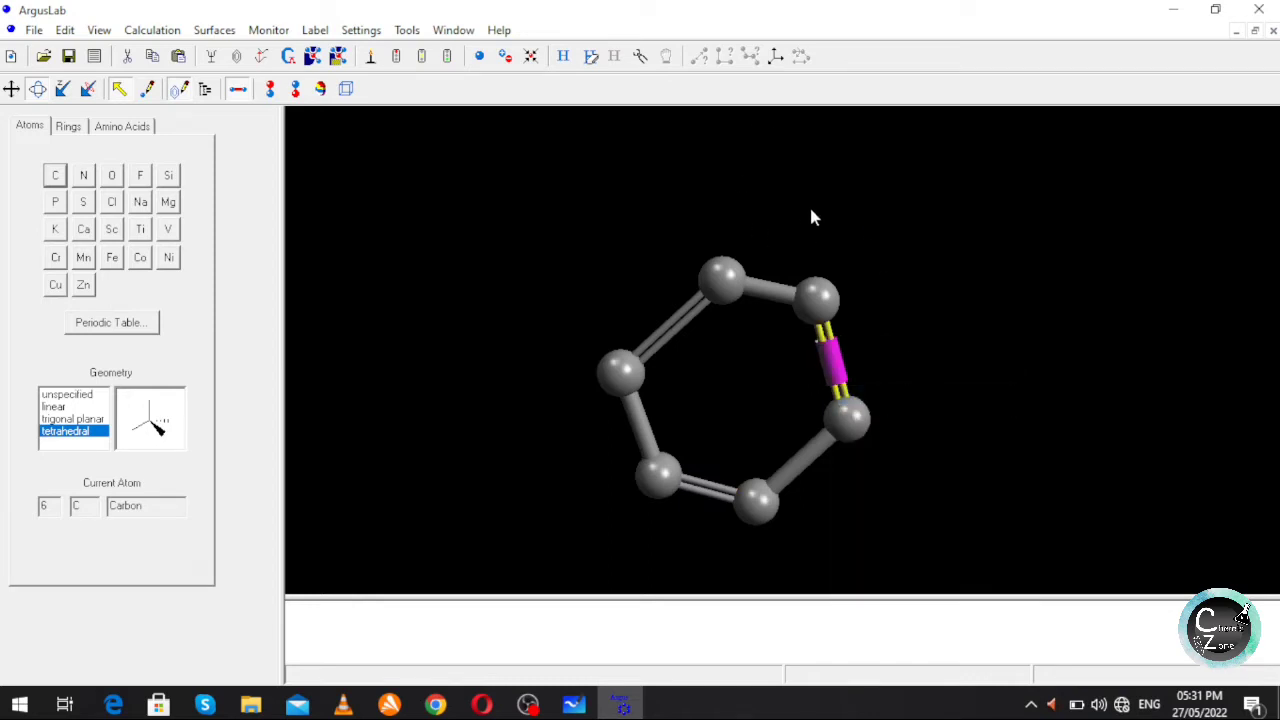
pyautogui.moveTo(728, 250)
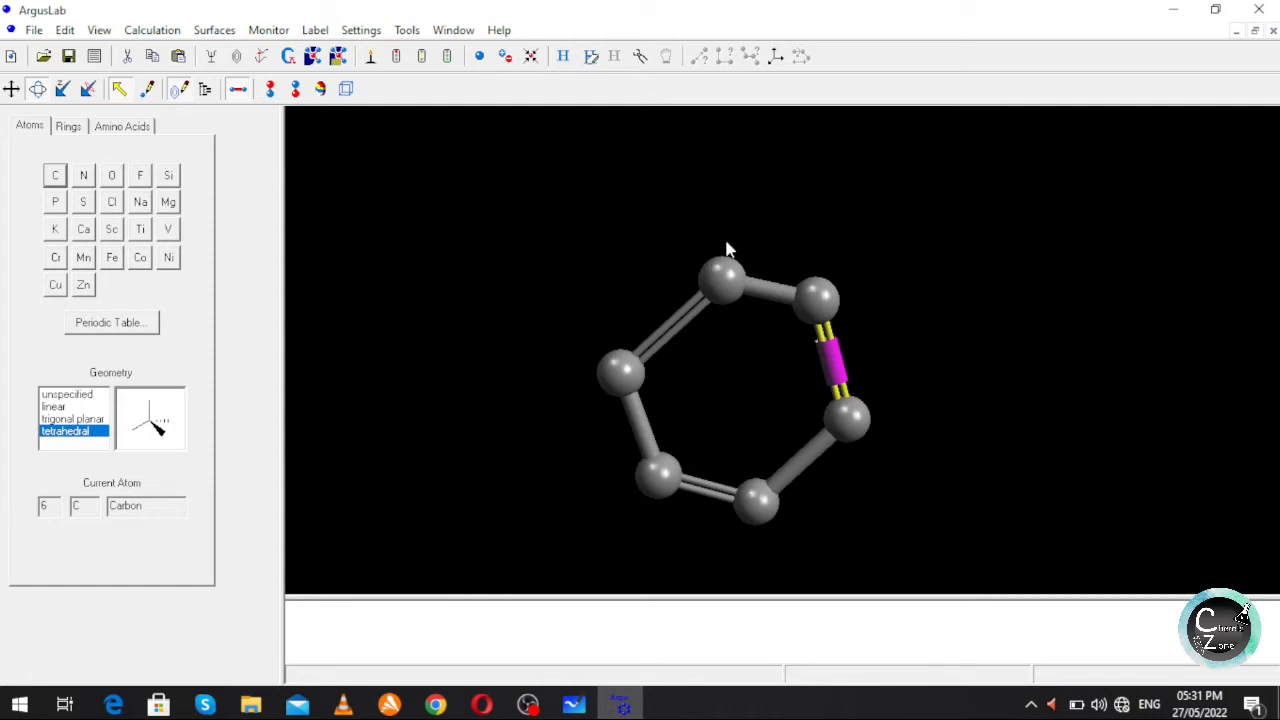
pyautogui.moveTo(568, 60)
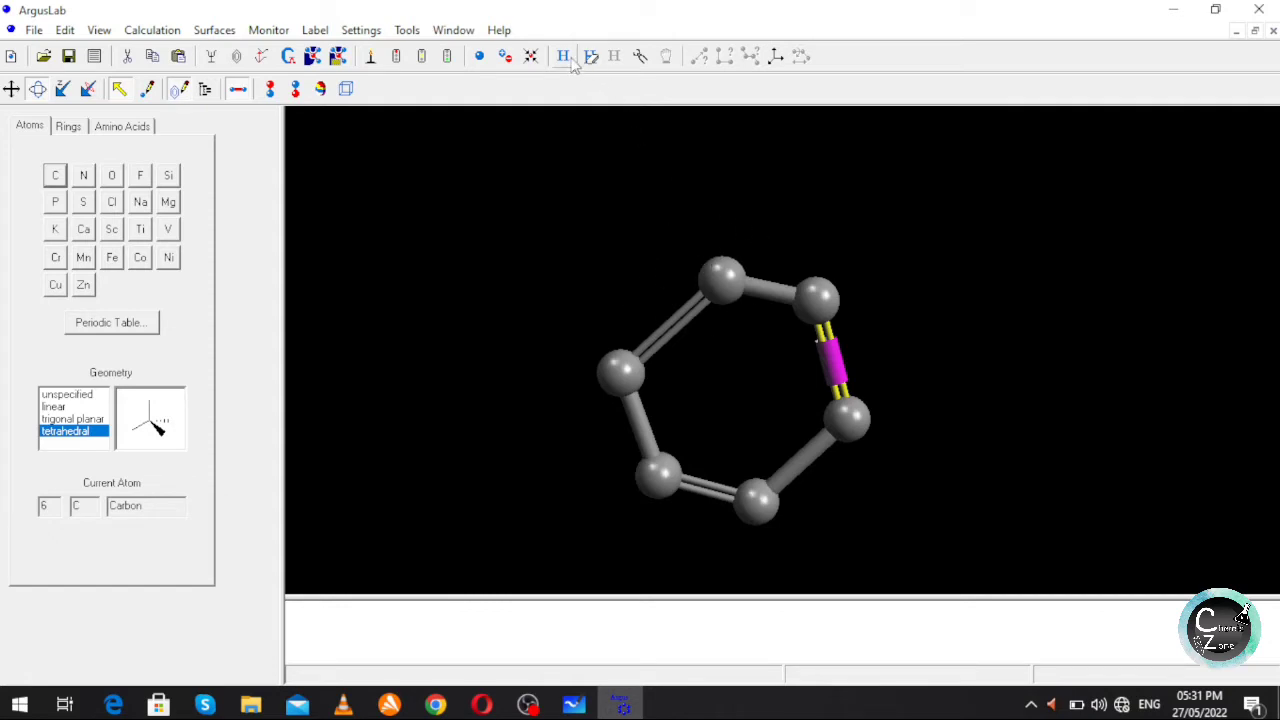
pyautogui.moveTo(564, 56)
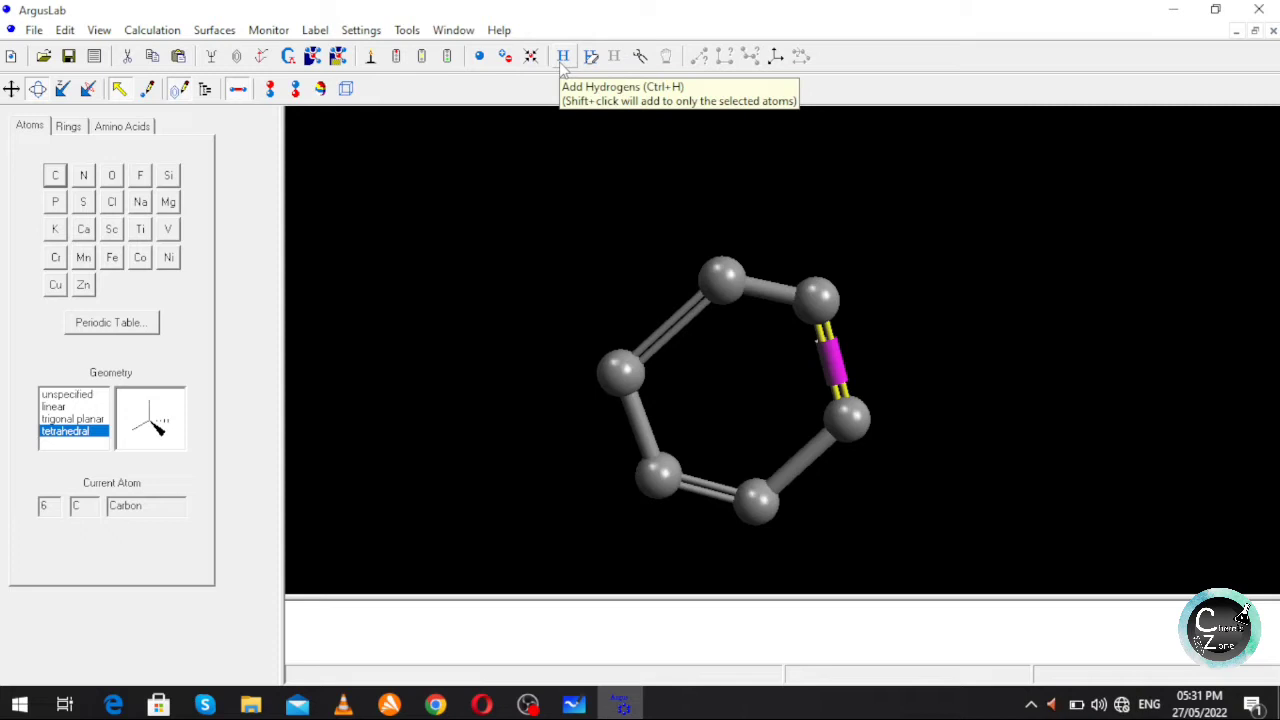
pyautogui.click(564, 56)
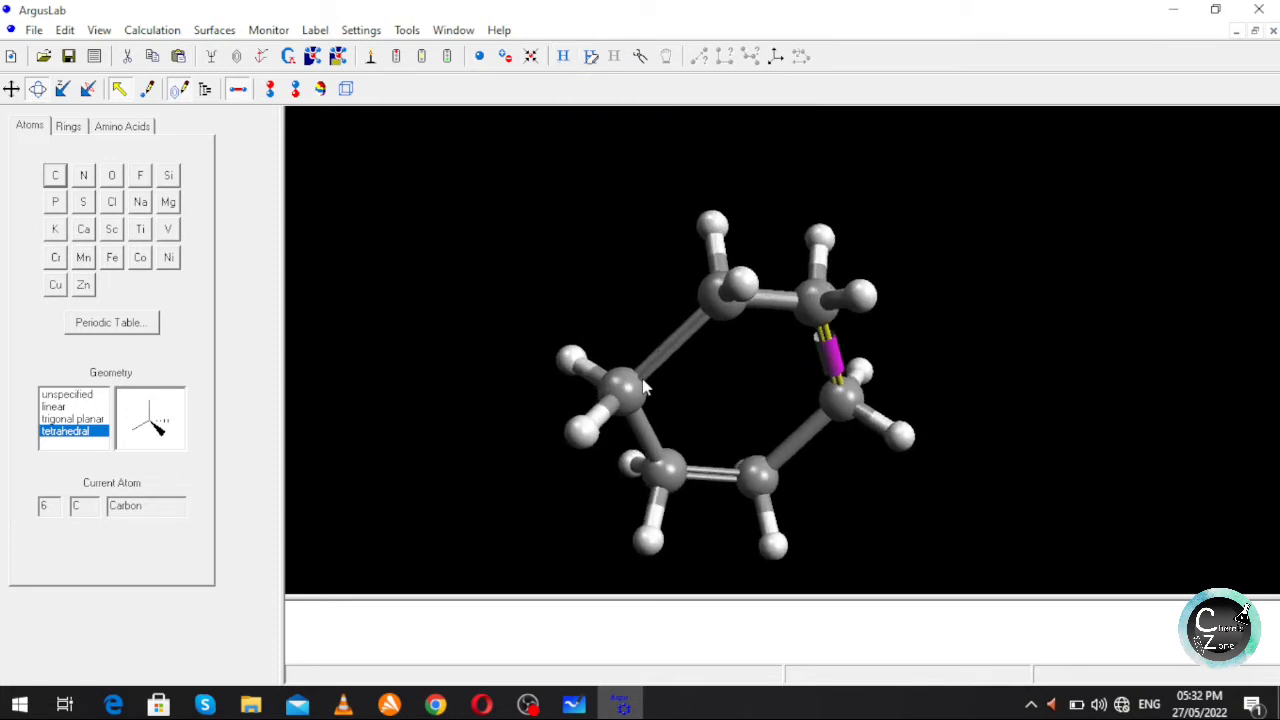
pyautogui.moveTo(660, 408)
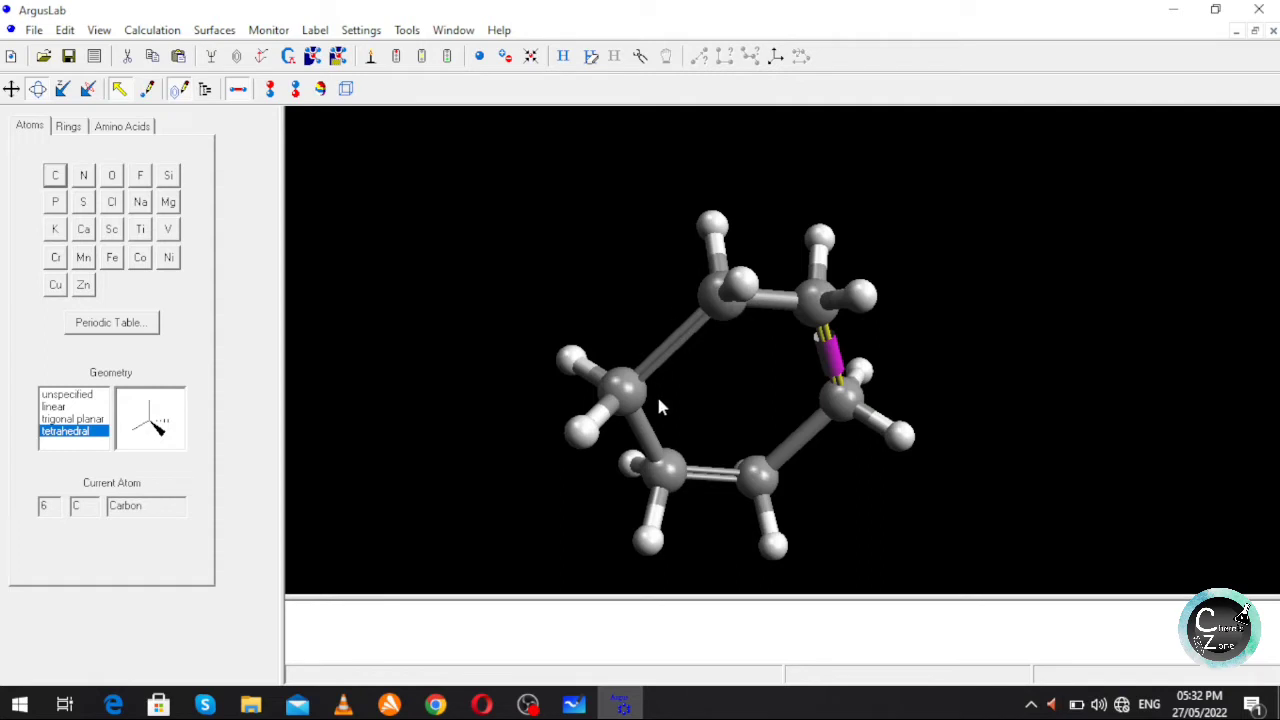
pyautogui.moveTo(712, 354)
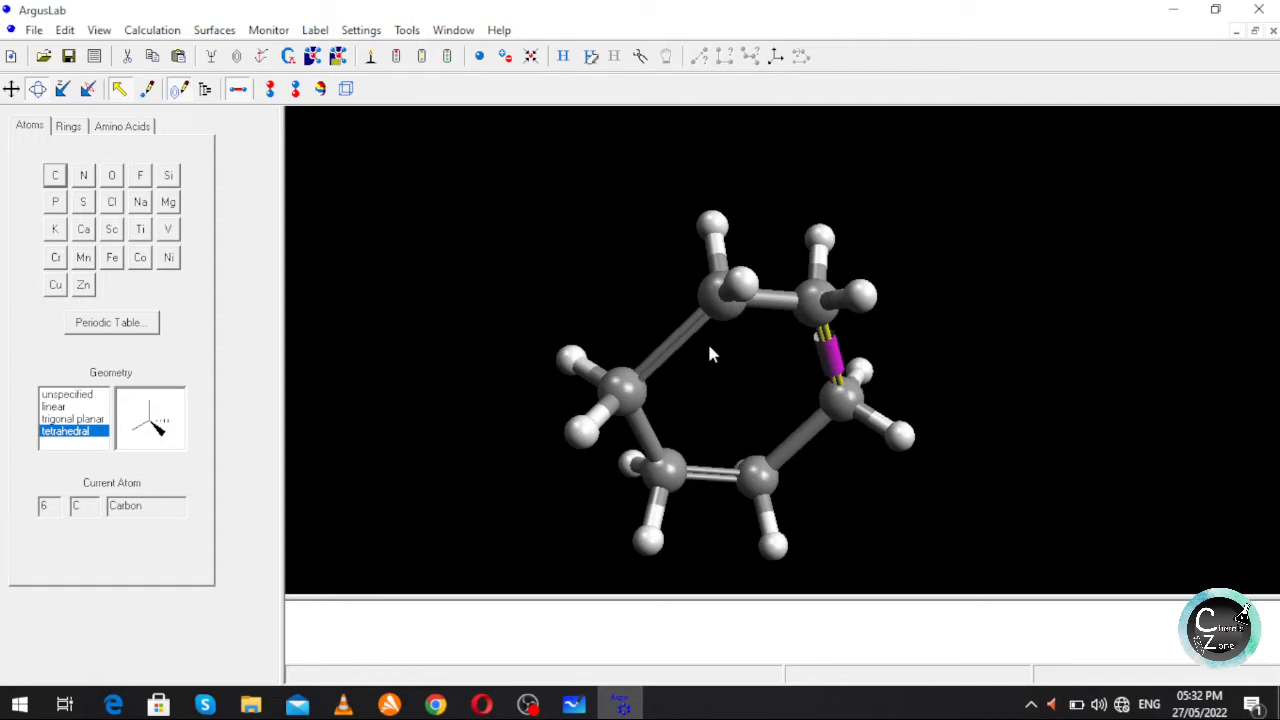
pyautogui.moveTo(640, 268)
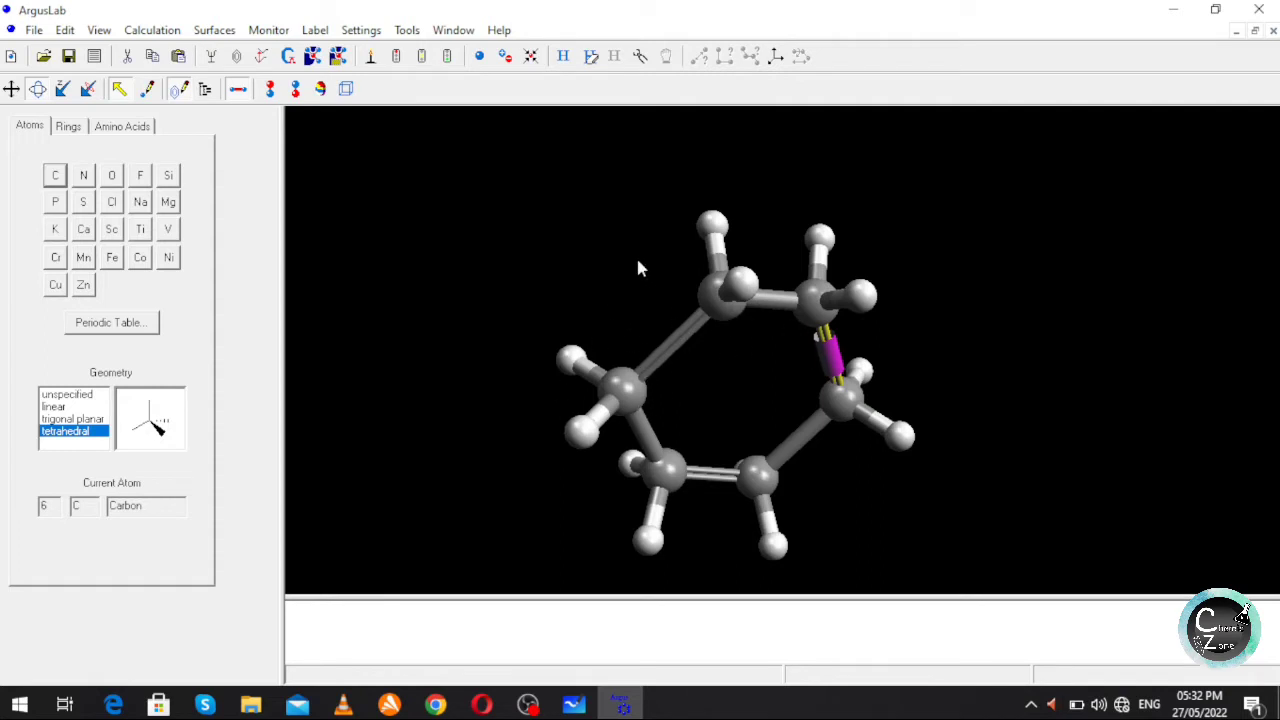
# Rotate the hydrogenated ring to view it from a different angle.
pyautogui.moveTo(640, 270); pyautogui.dragTo(740, 296)
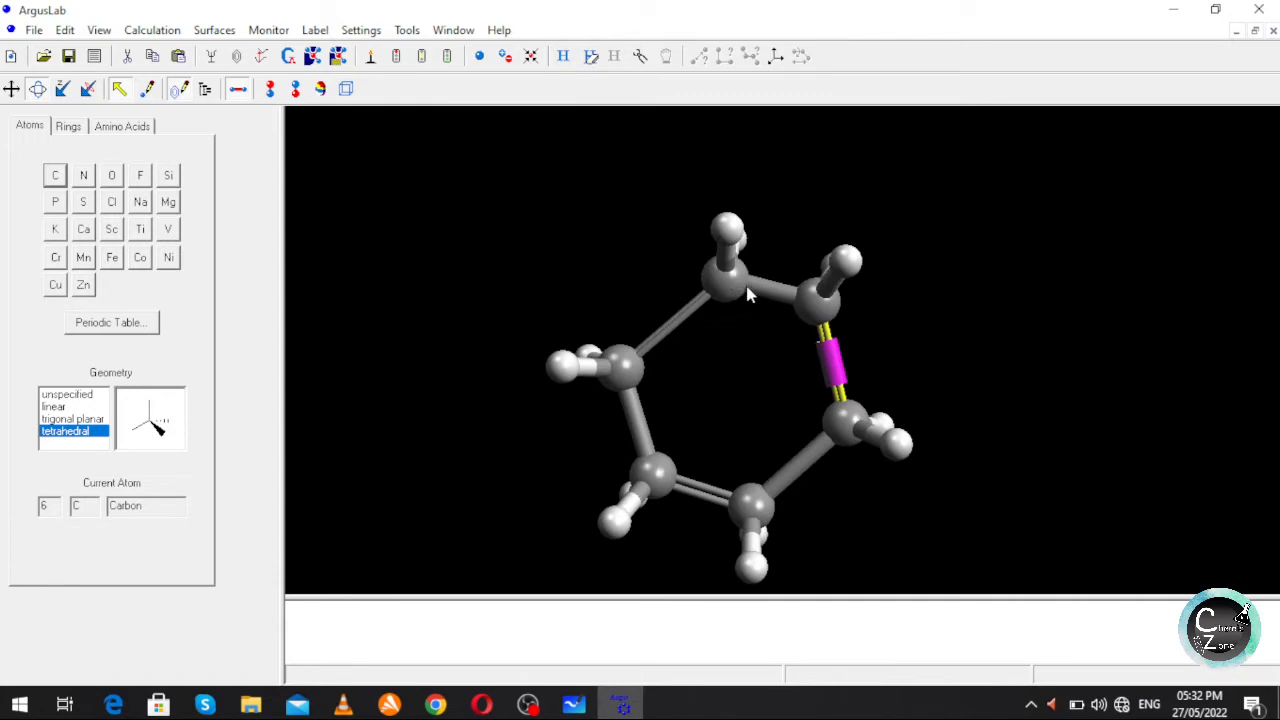
pyautogui.moveTo(764, 360)
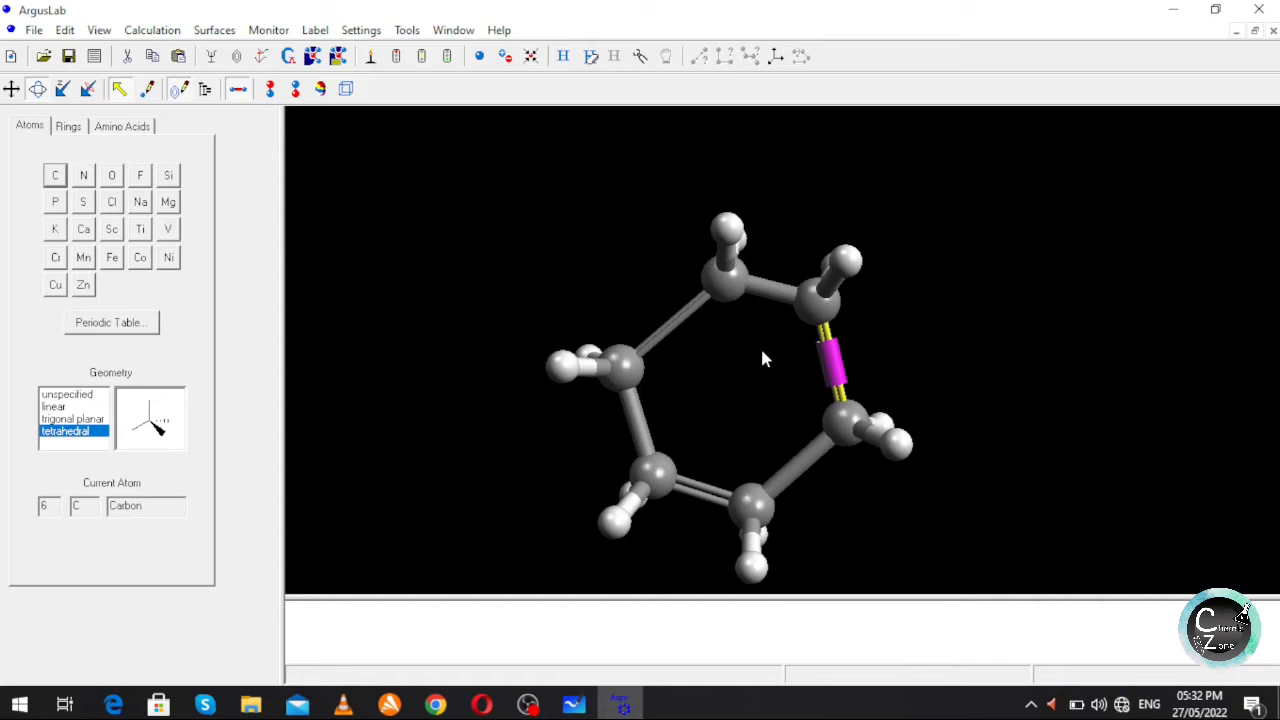
pyautogui.moveTo(782, 362)
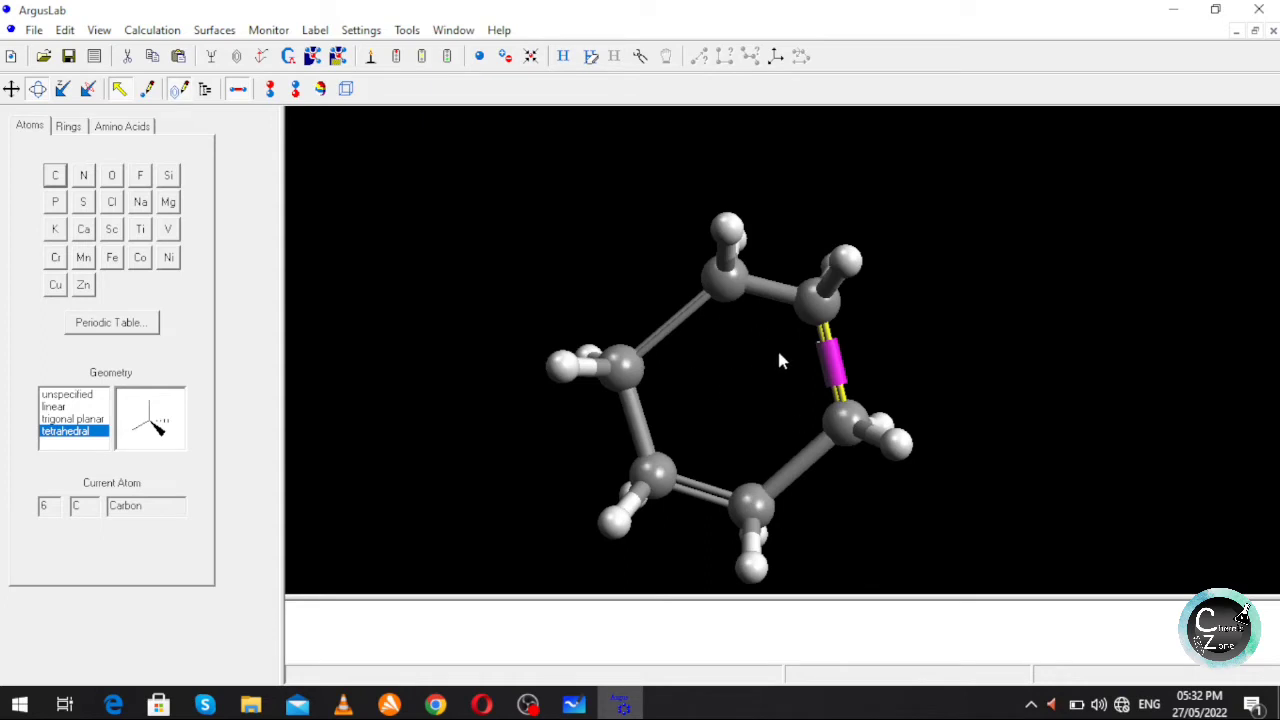
pyautogui.moveTo(742, 300)
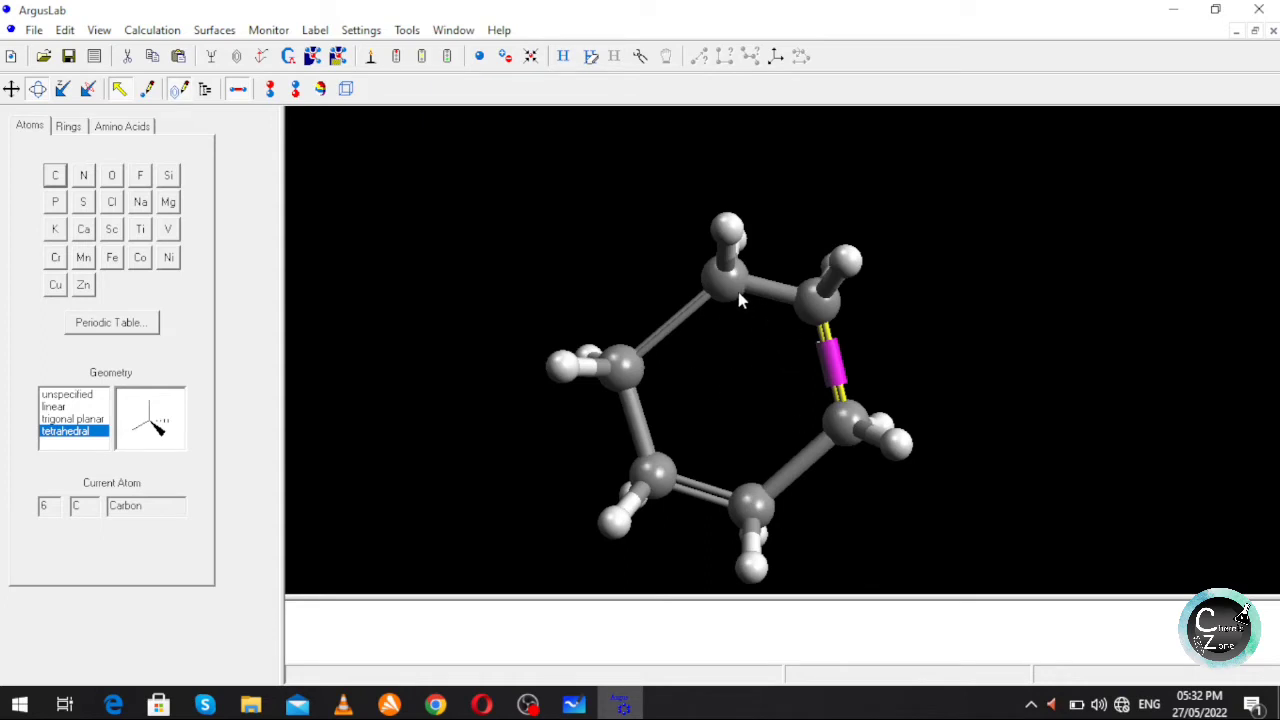
pyautogui.moveTo(600, 360)
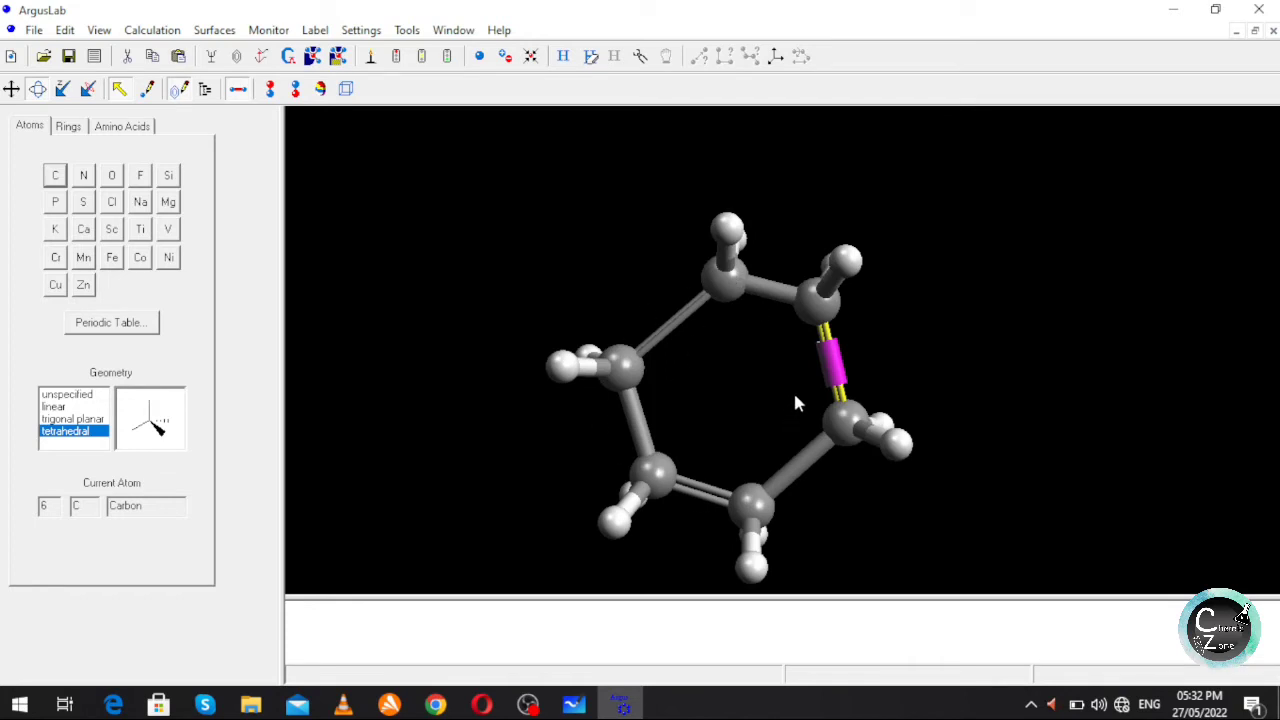
pyautogui.moveTo(780, 432)
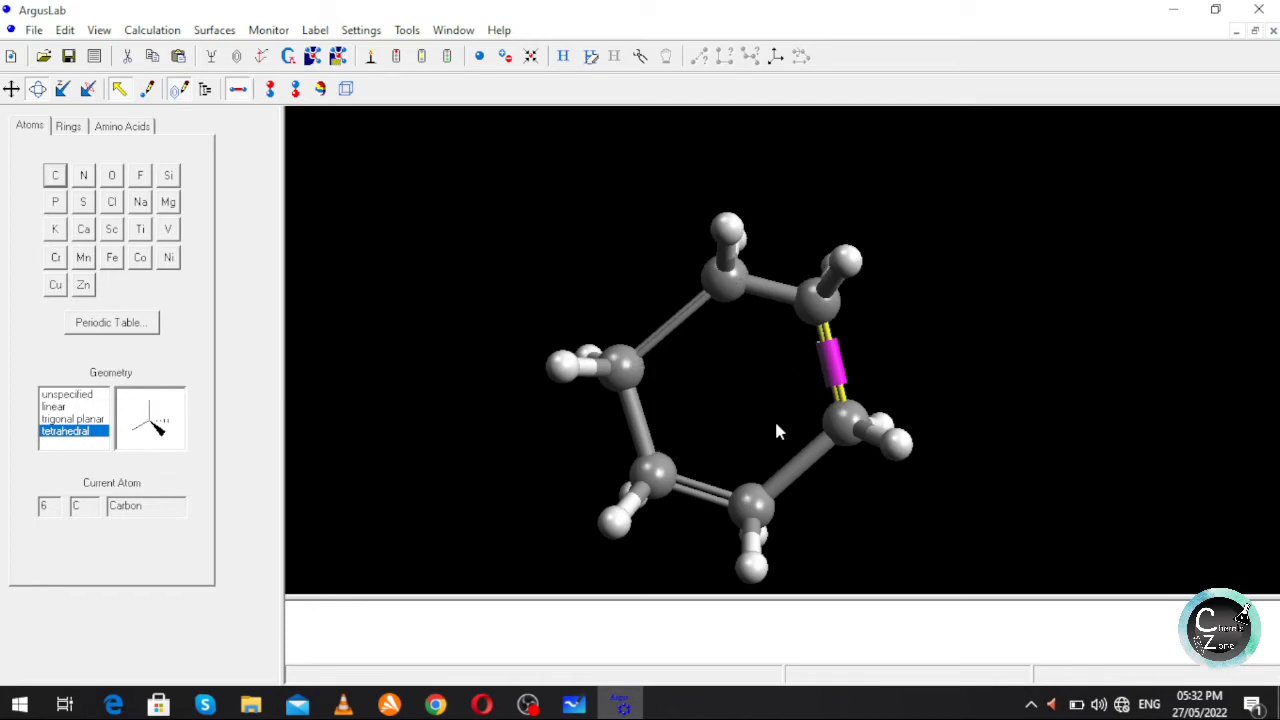
pyautogui.moveTo(844, 478)
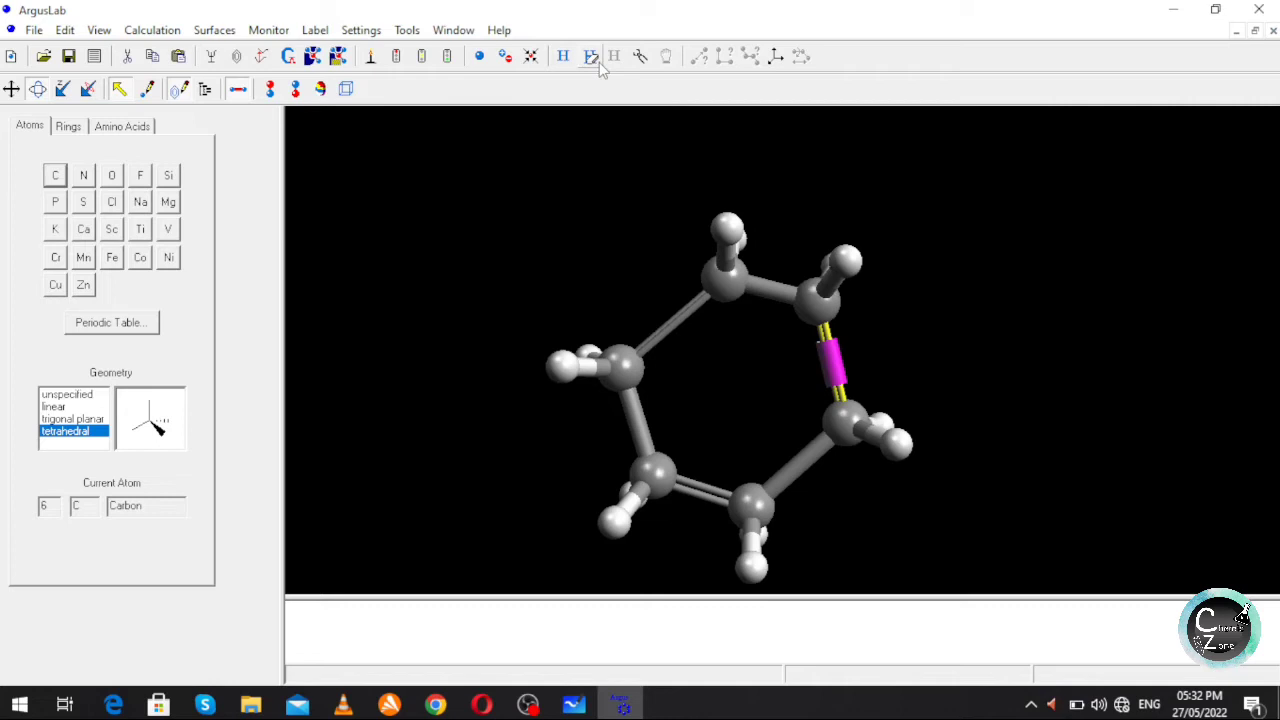
pyautogui.moveTo(592, 56)
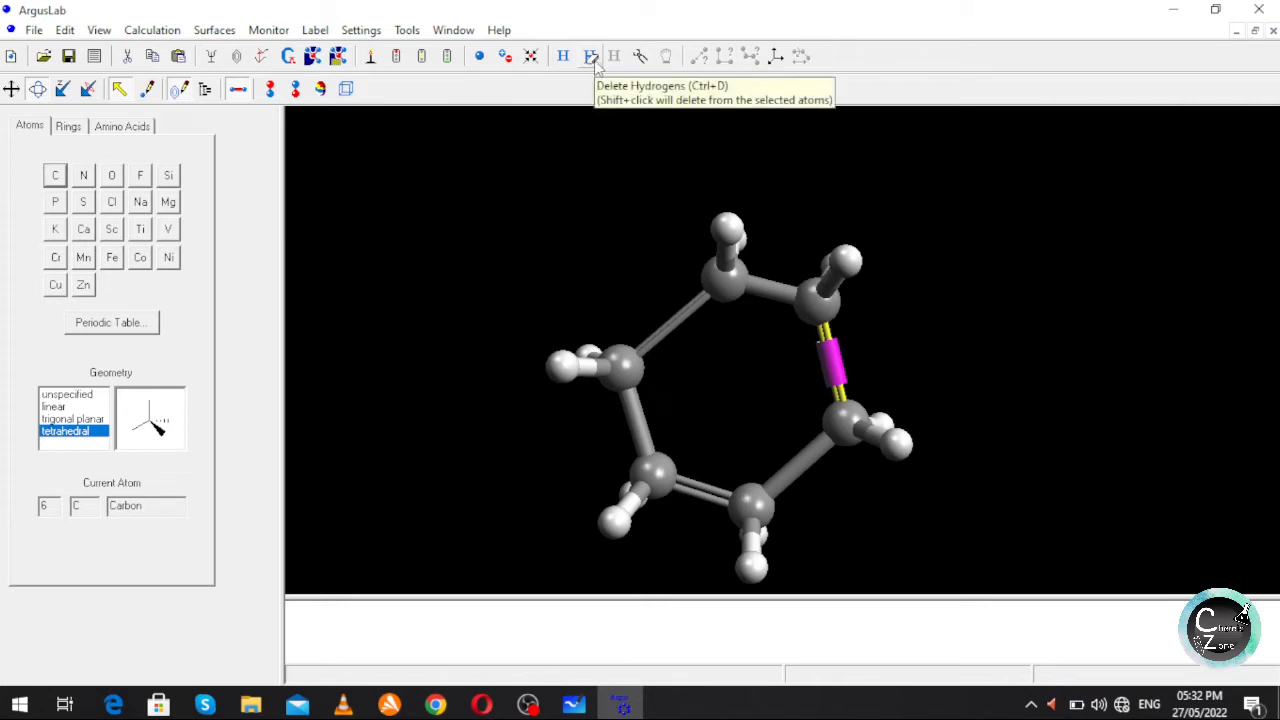
# Strip all hydrogen atoms from the molecule, leaving the bare carbon ring.
pyautogui.click(592, 56)
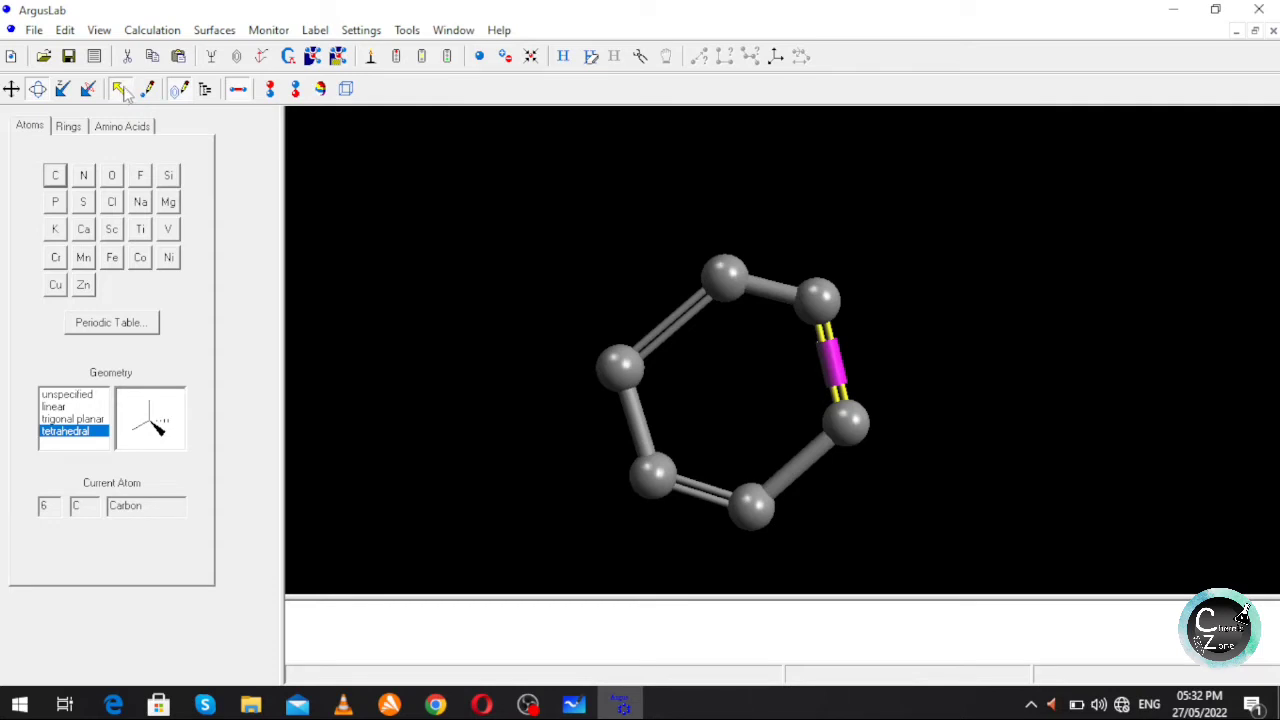
pyautogui.moveTo(120, 88)
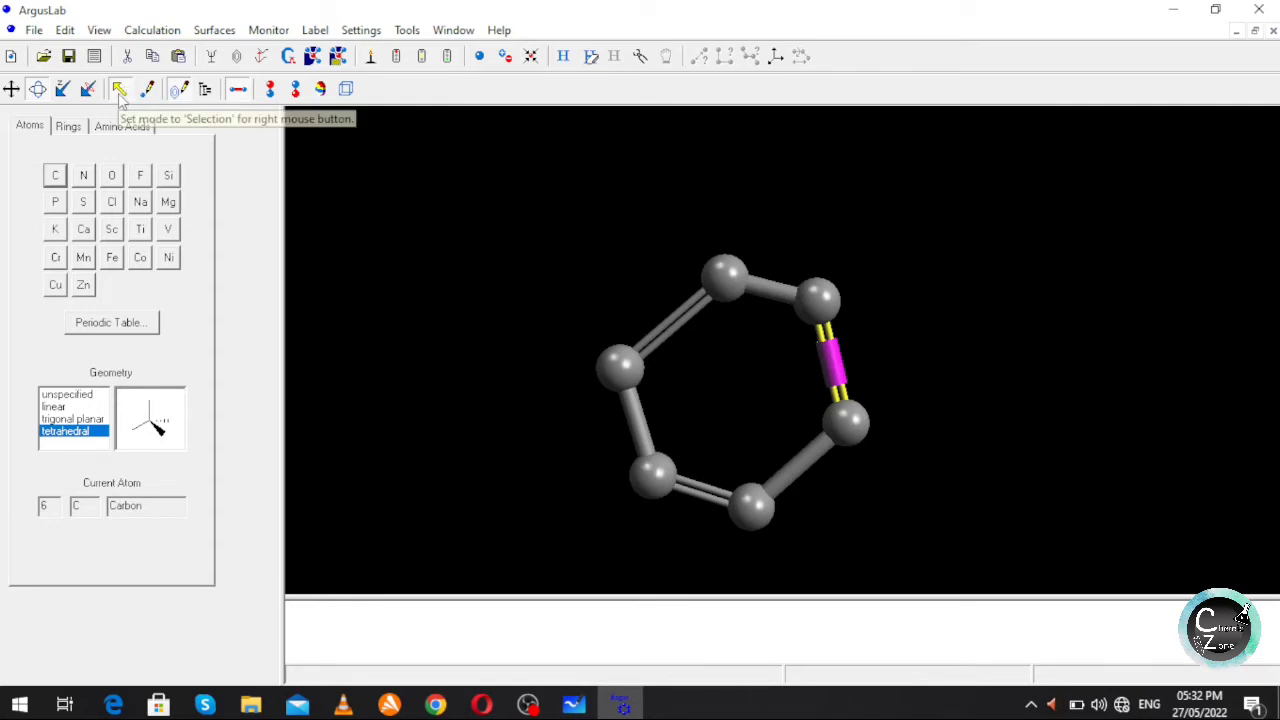
pyautogui.moveTo(728, 322)
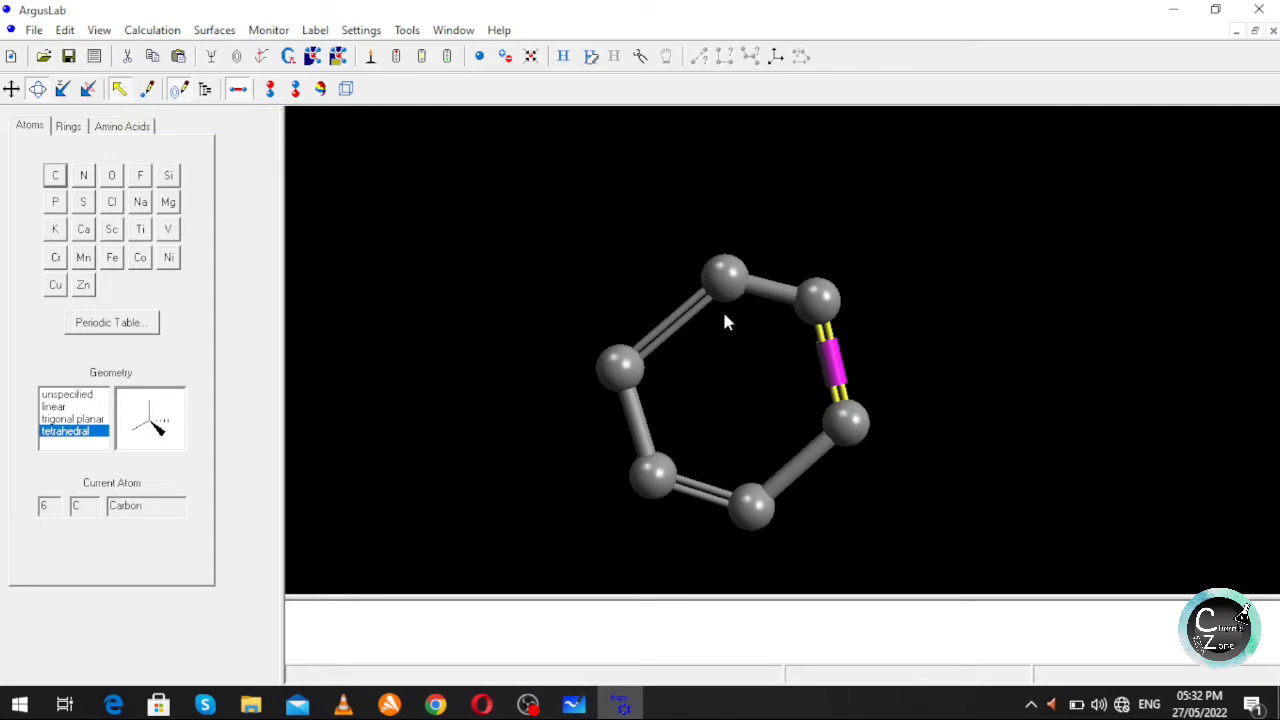
# Retype each ring carbon as an aromatic sp2 carbon via its atom options.
pyautogui.click(724, 280)
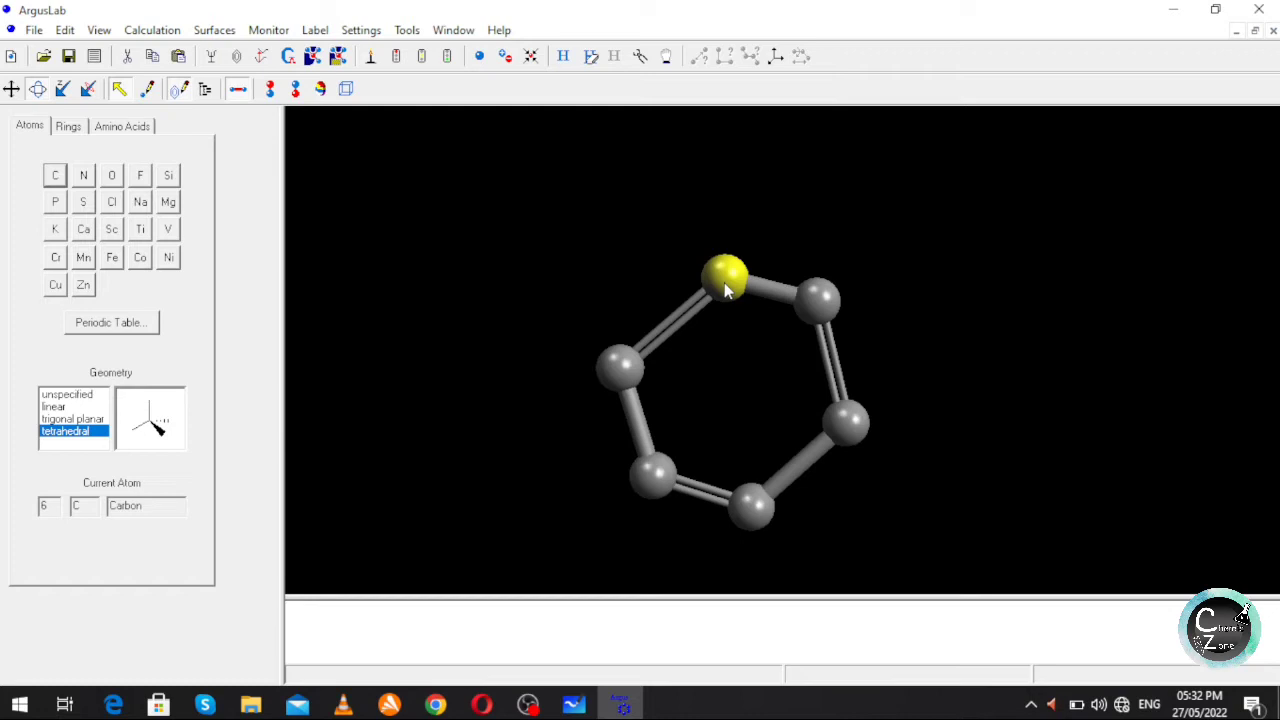
pyautogui.rightClick(724, 276)
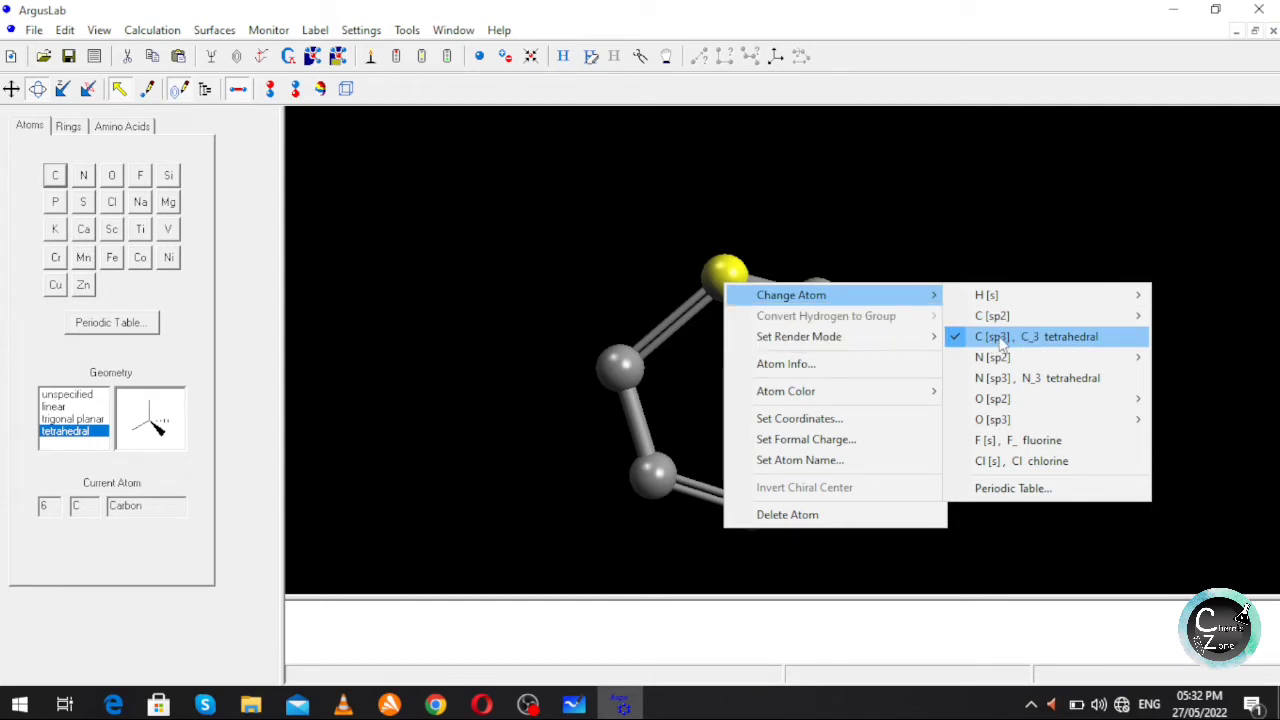
pyautogui.moveTo(996, 296)
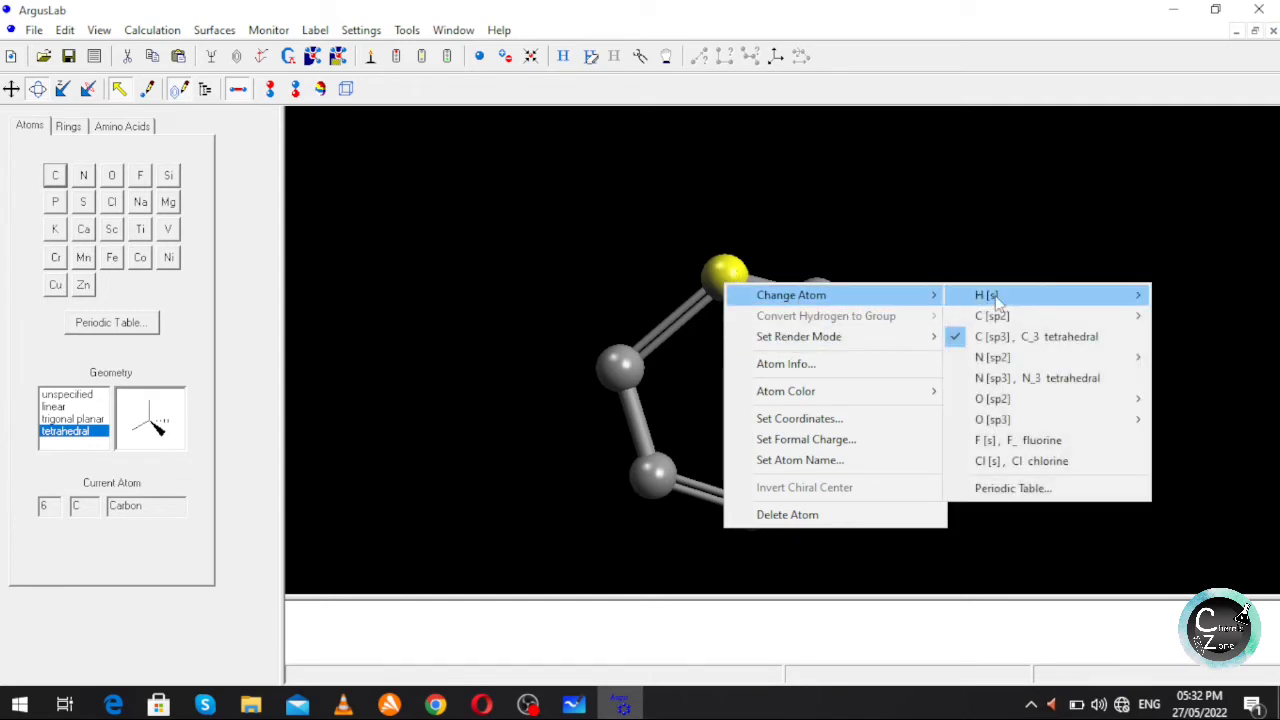
pyautogui.moveTo(992, 316)
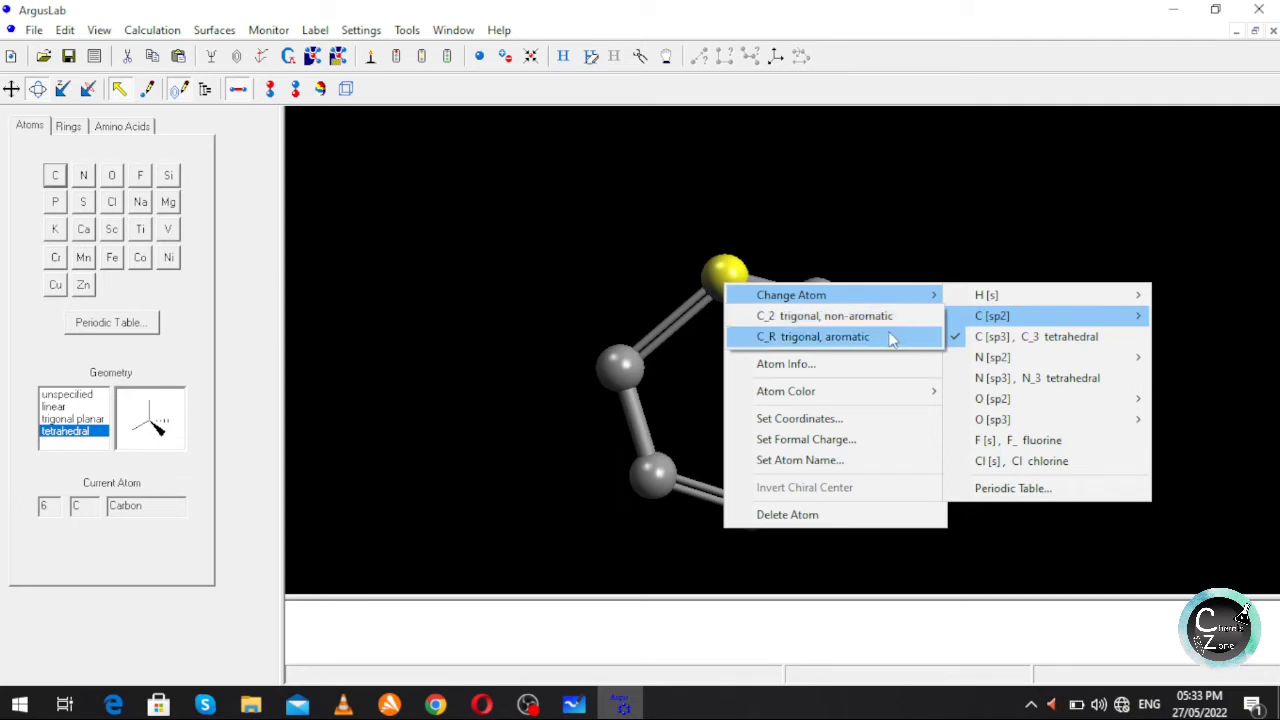
pyautogui.moveTo(840, 340)
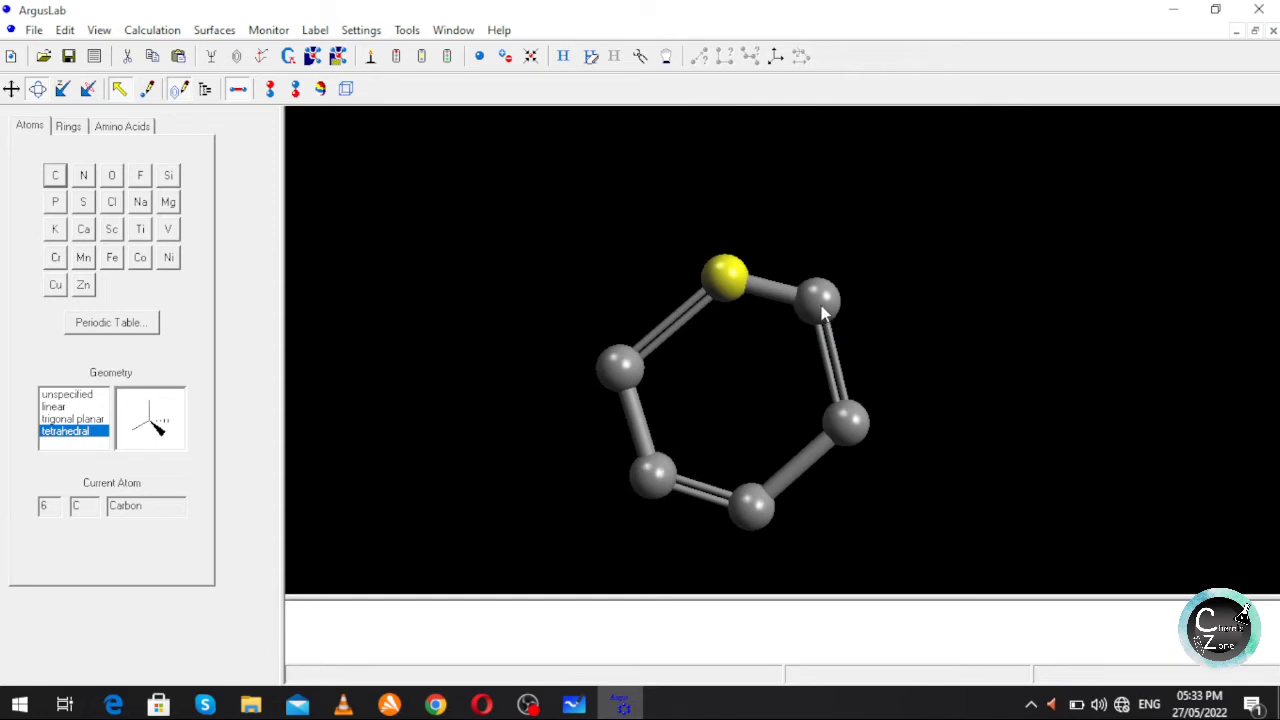
pyautogui.rightClick(820, 298)
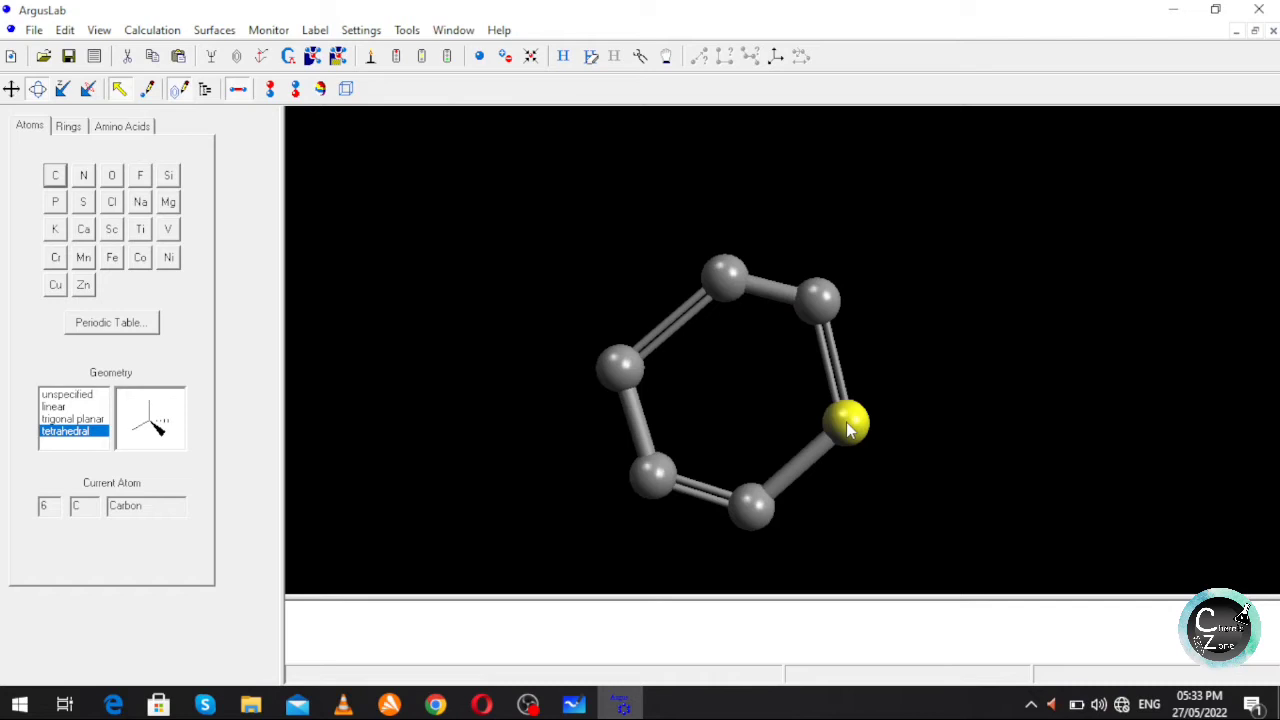
pyautogui.rightClick(848, 420)
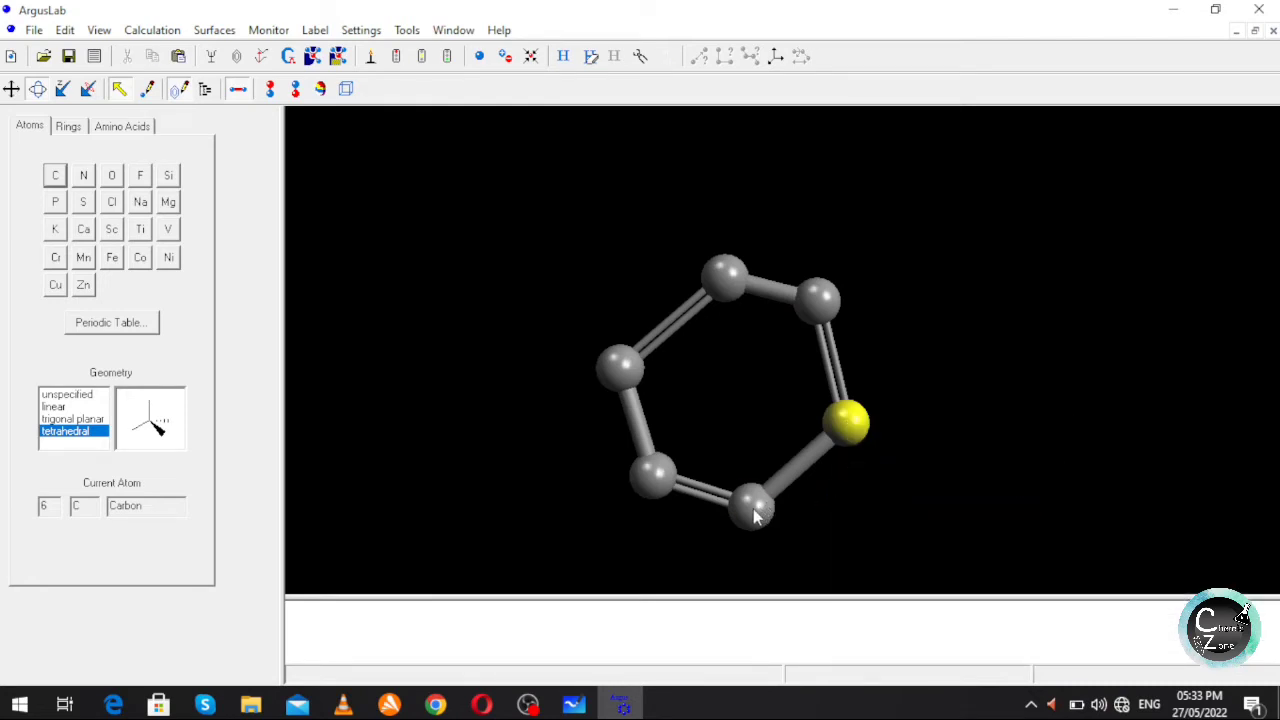
pyautogui.rightClick(756, 516)
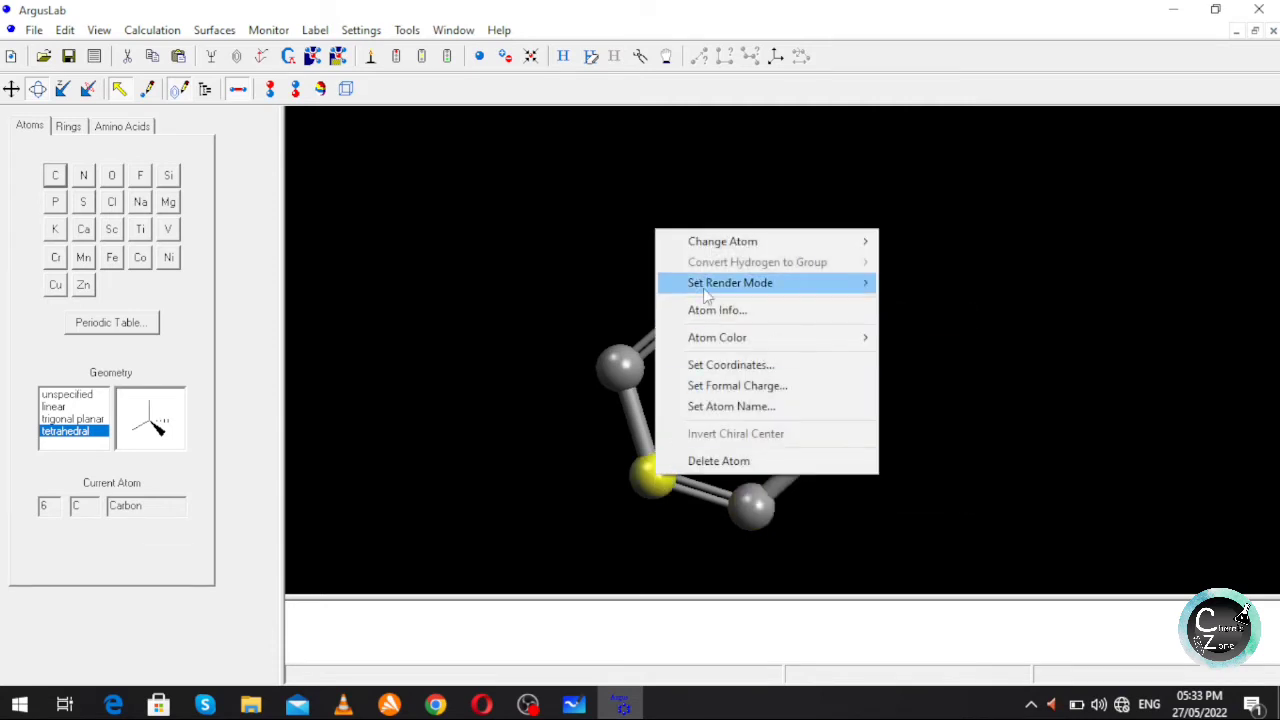
pyautogui.click(722, 240)
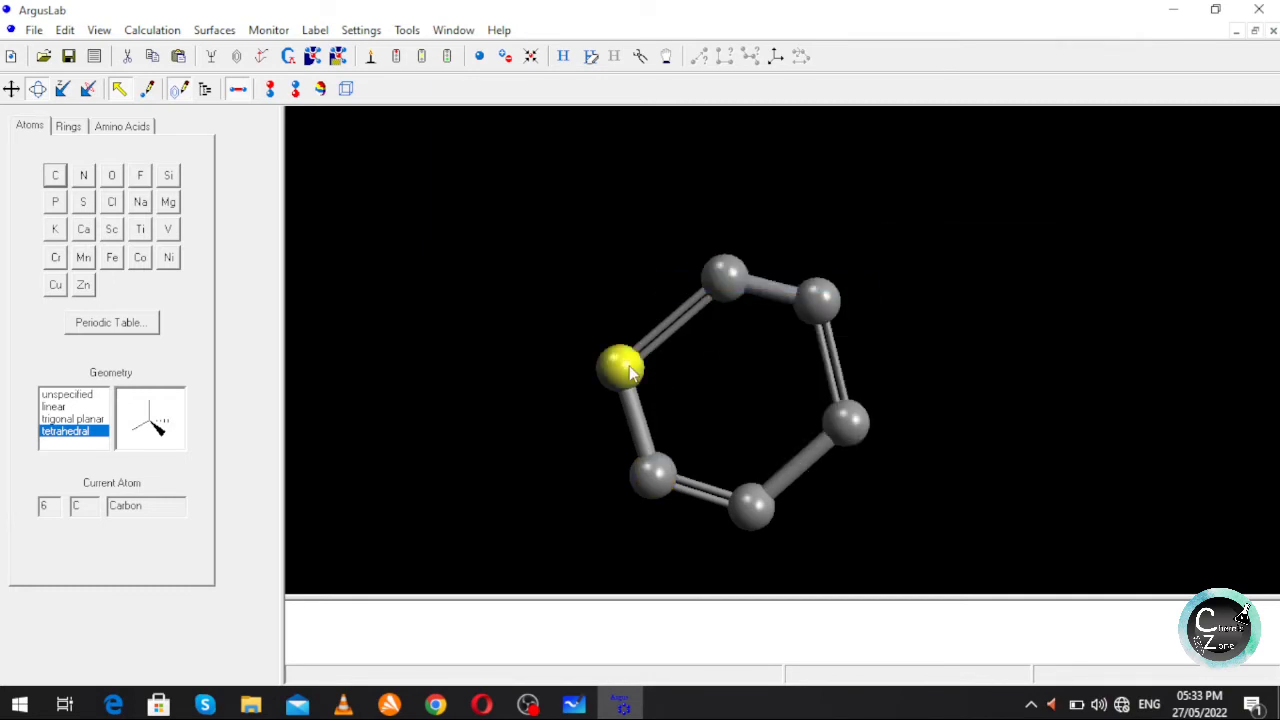
pyautogui.rightClick(620, 370)
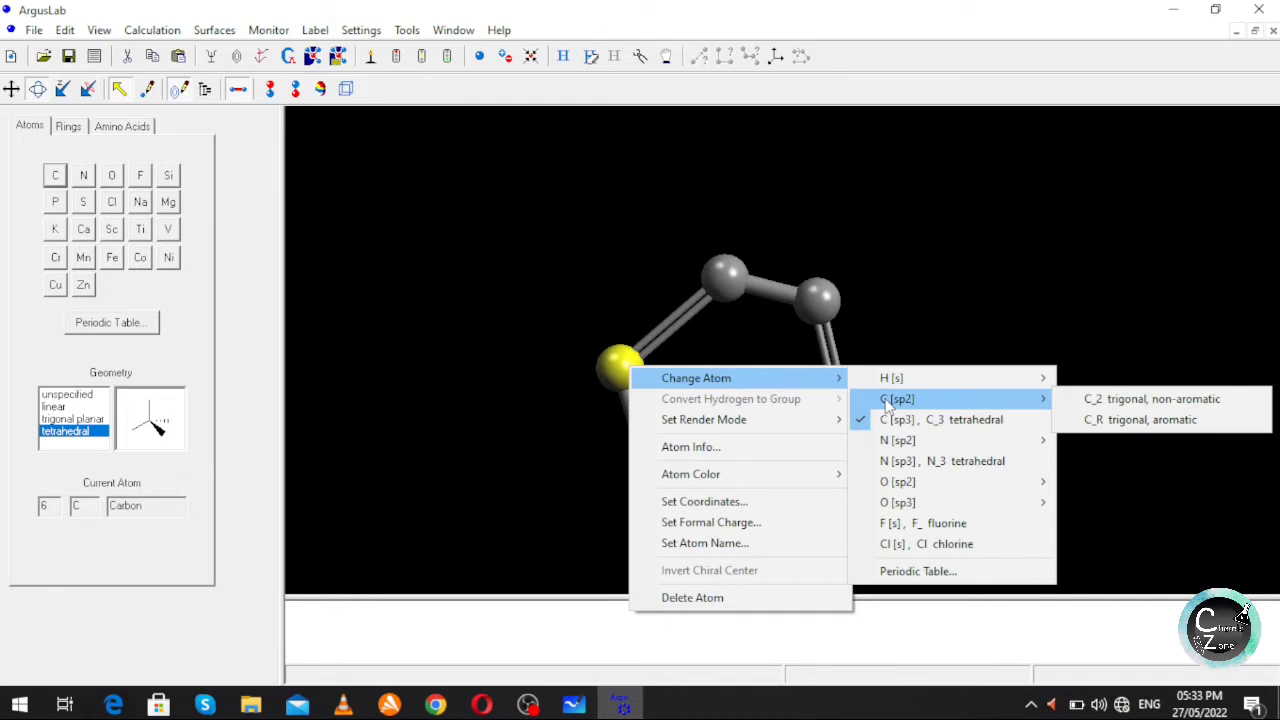
pyautogui.moveTo(1064, 412)
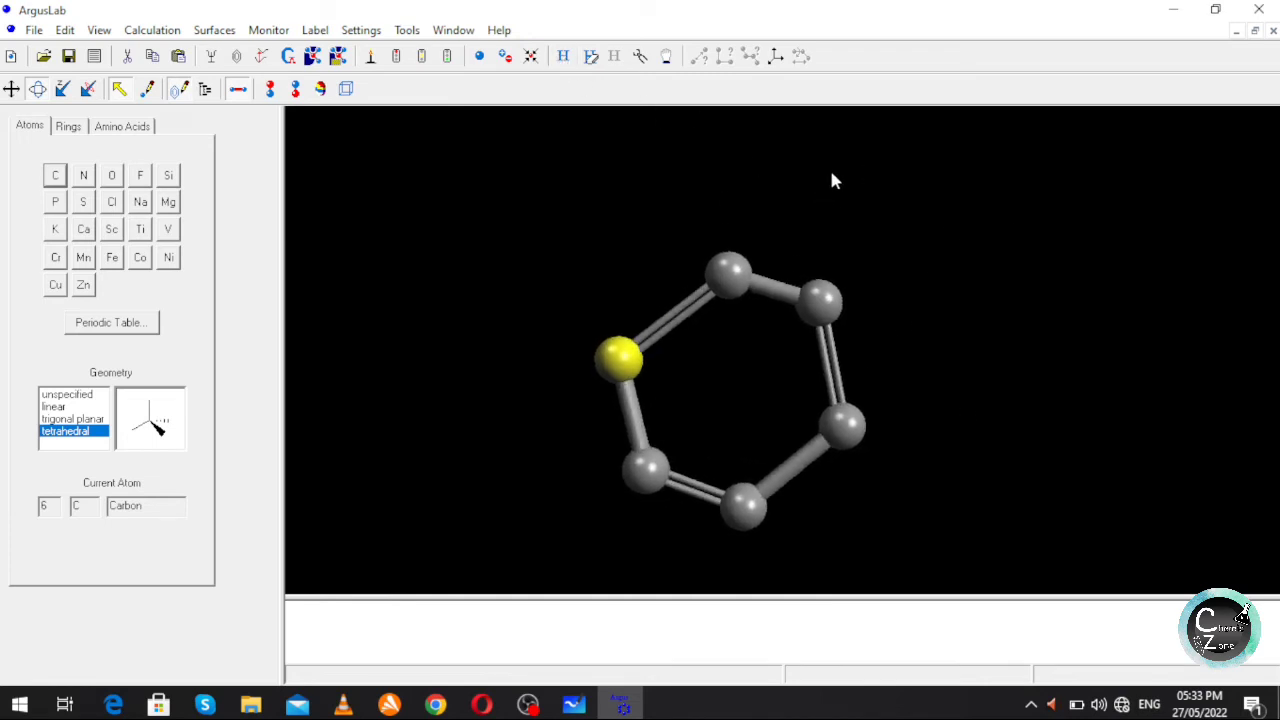
pyautogui.moveTo(564, 56)
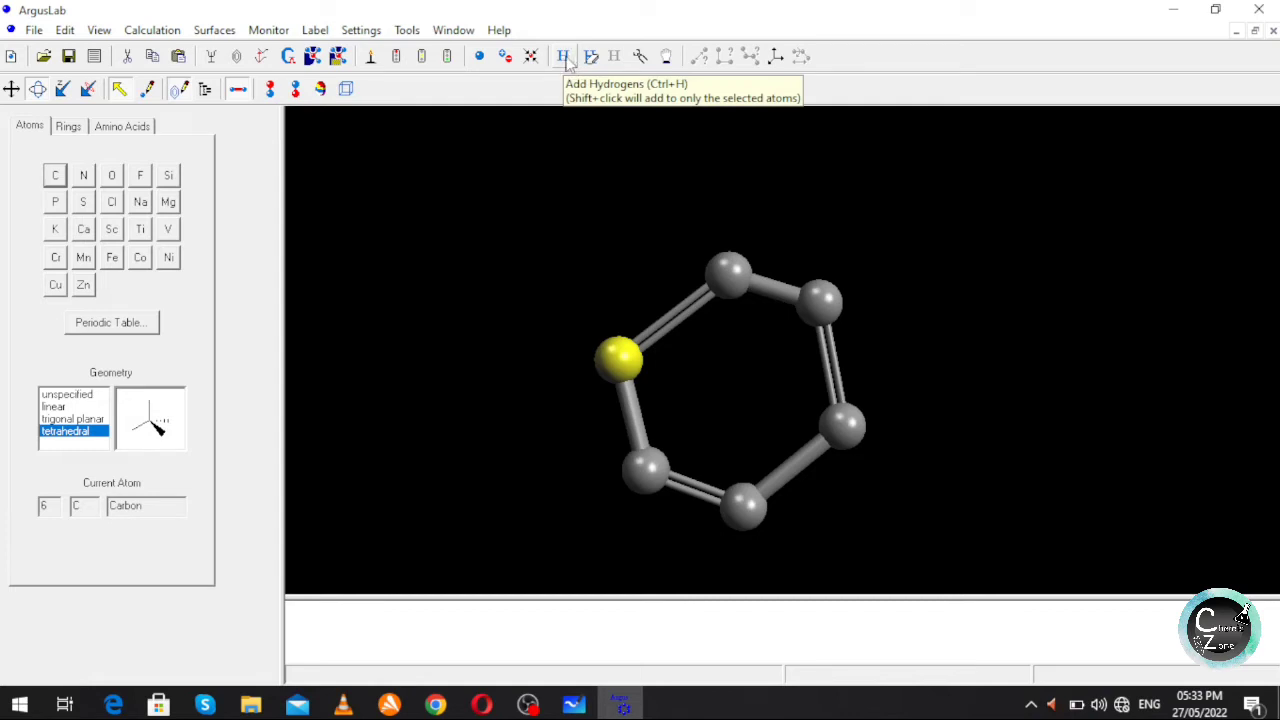
# Add hydrogens back to all six ring carbons, completing benzene.
pyautogui.click(564, 56)
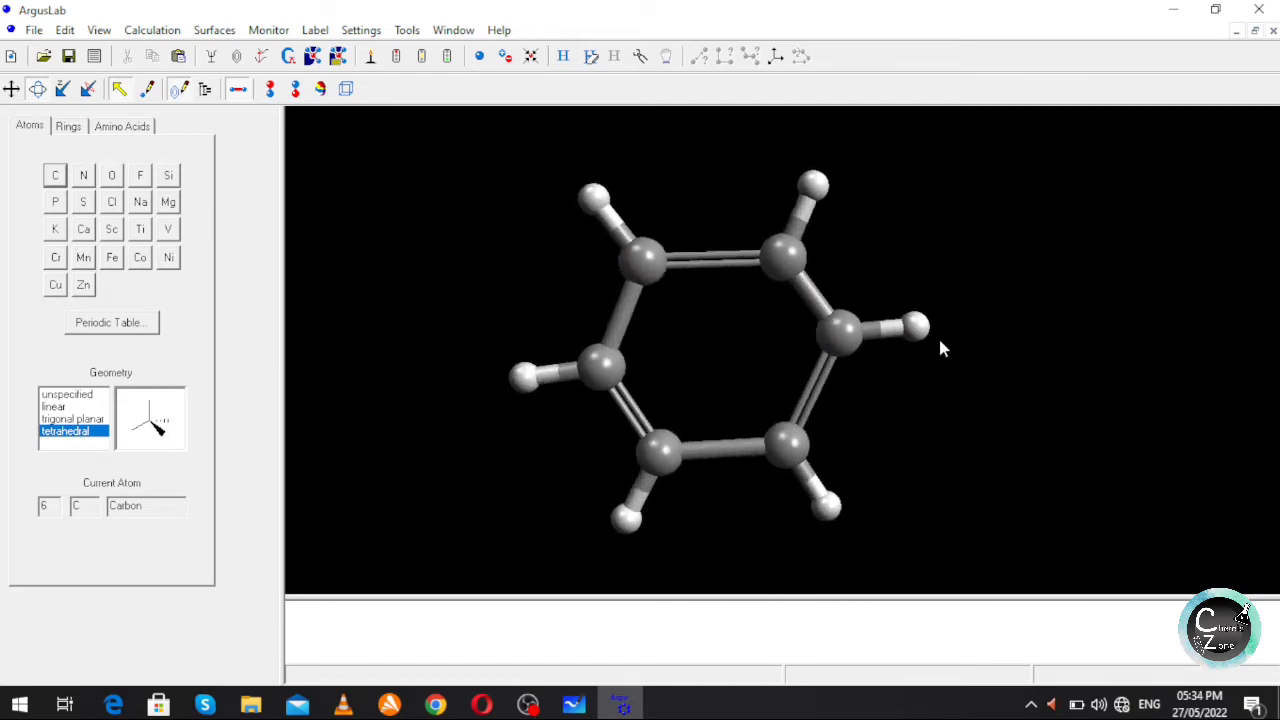
pyautogui.moveTo(784, 324)
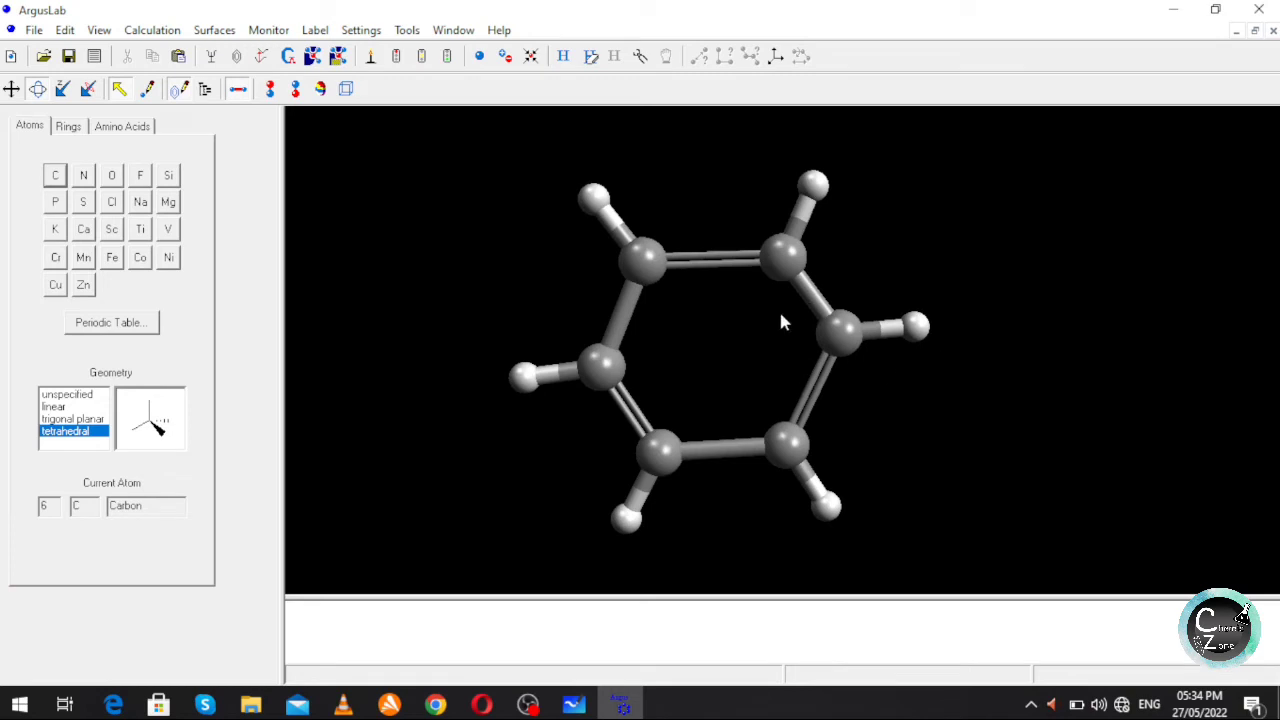
pyautogui.moveTo(700, 284)
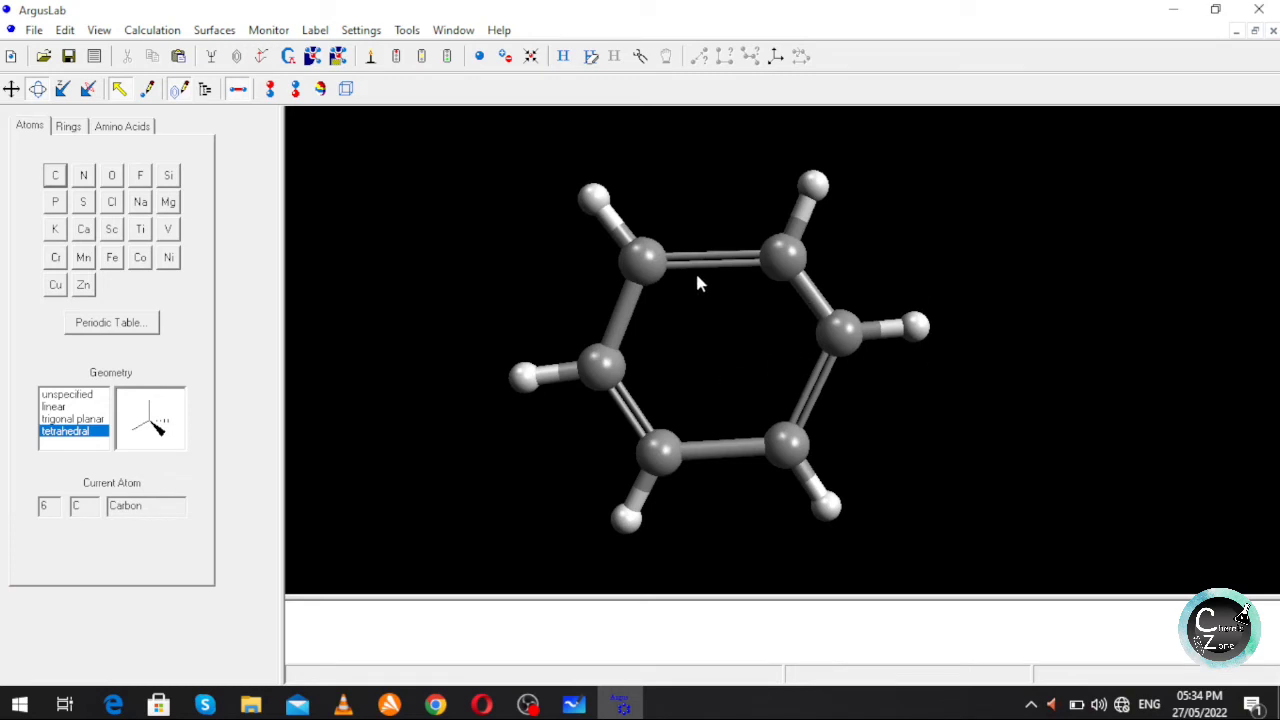
pyautogui.moveTo(736, 288)
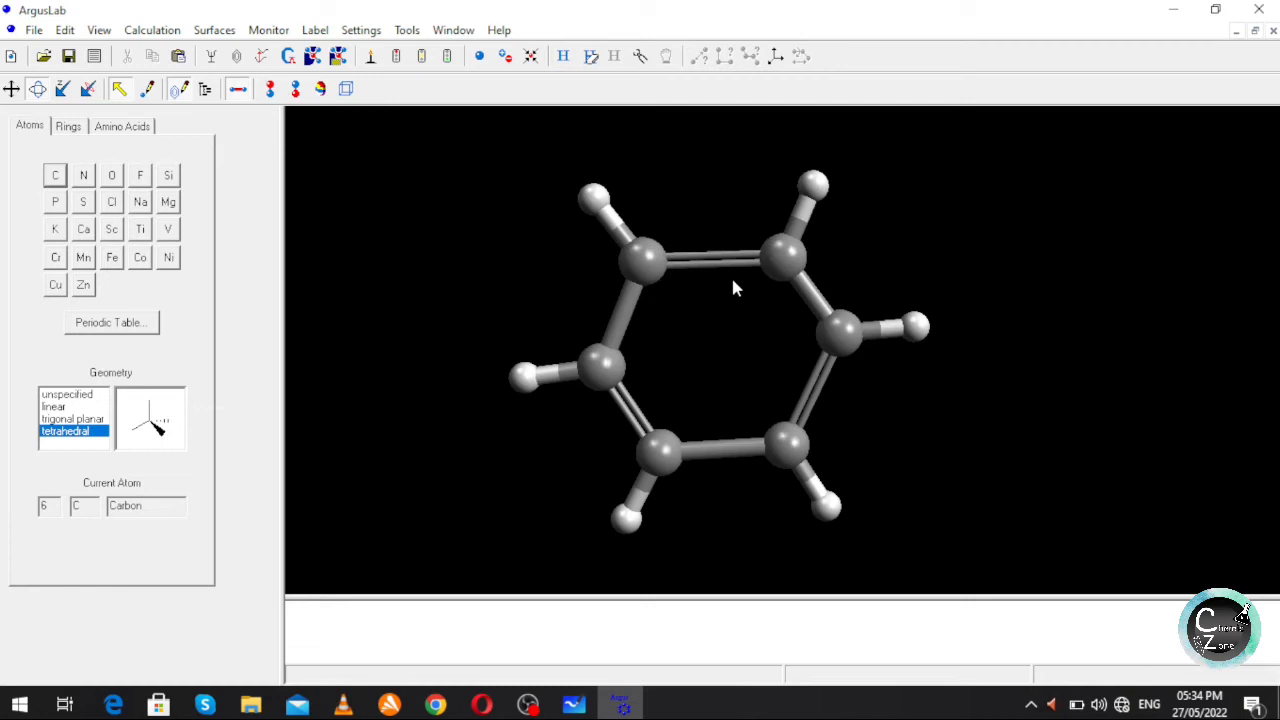
pyautogui.moveTo(950, 340)
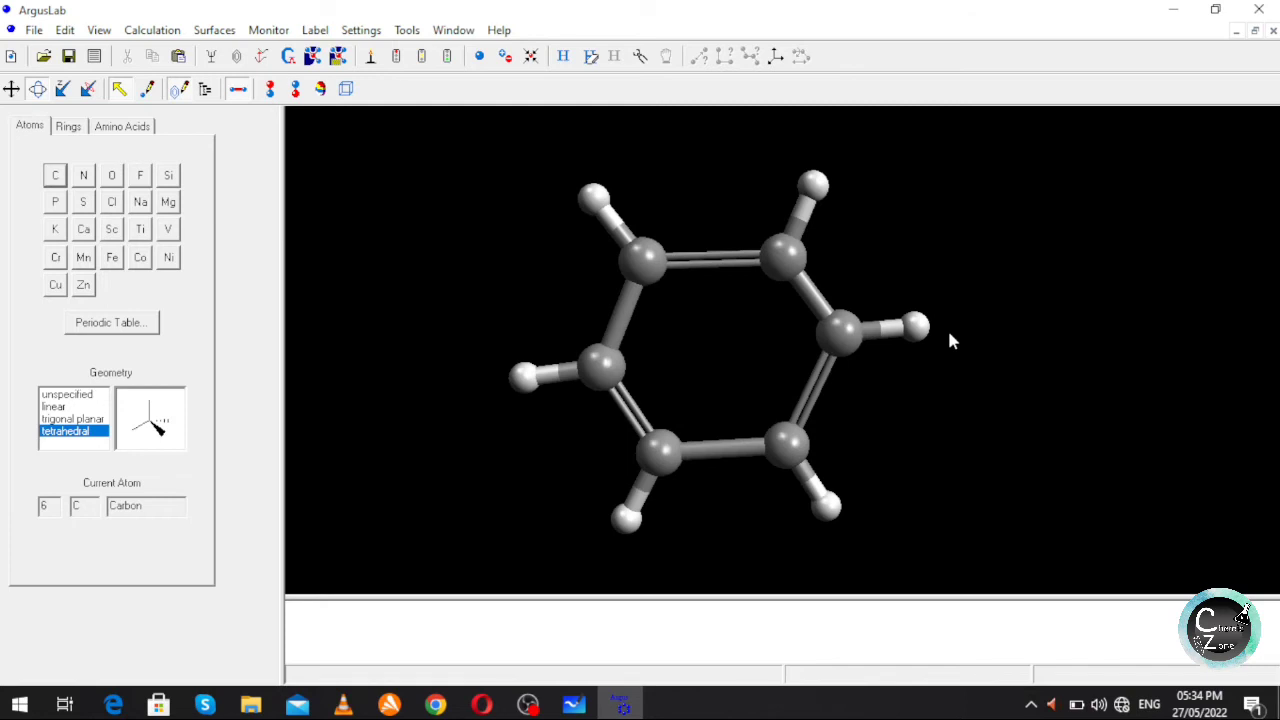
pyautogui.moveTo(948, 330)
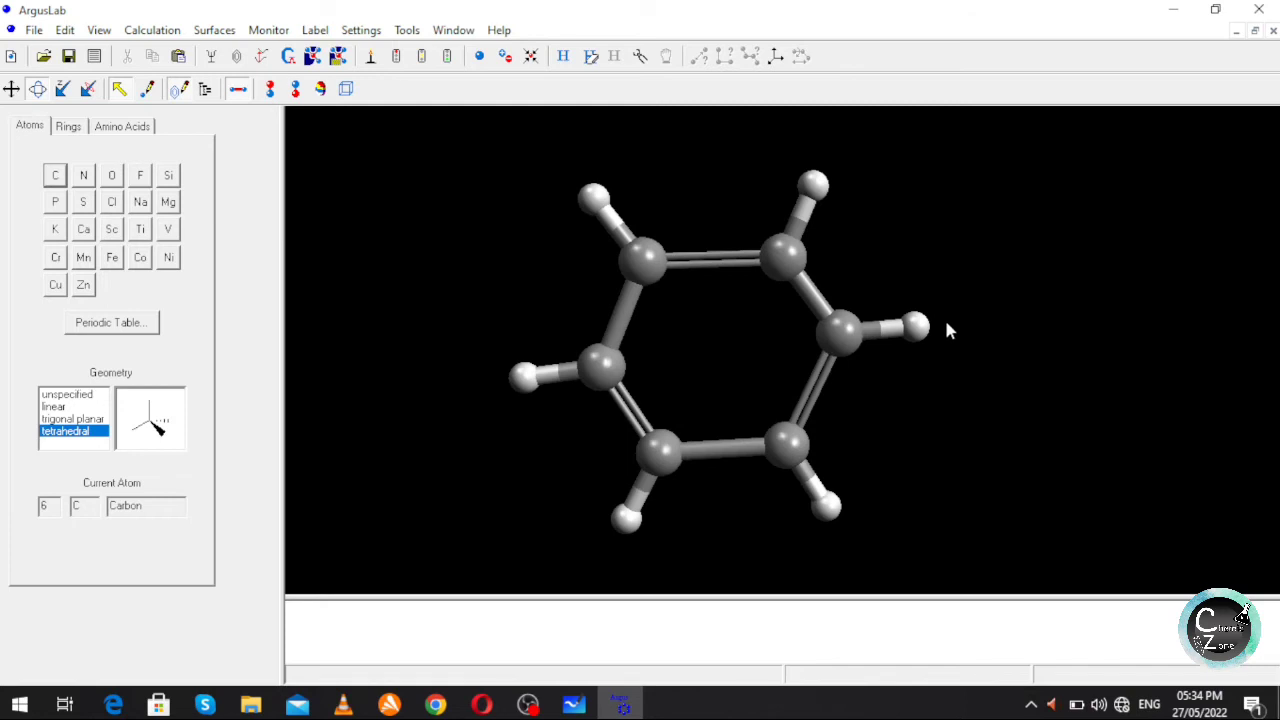
pyautogui.moveTo(944, 296)
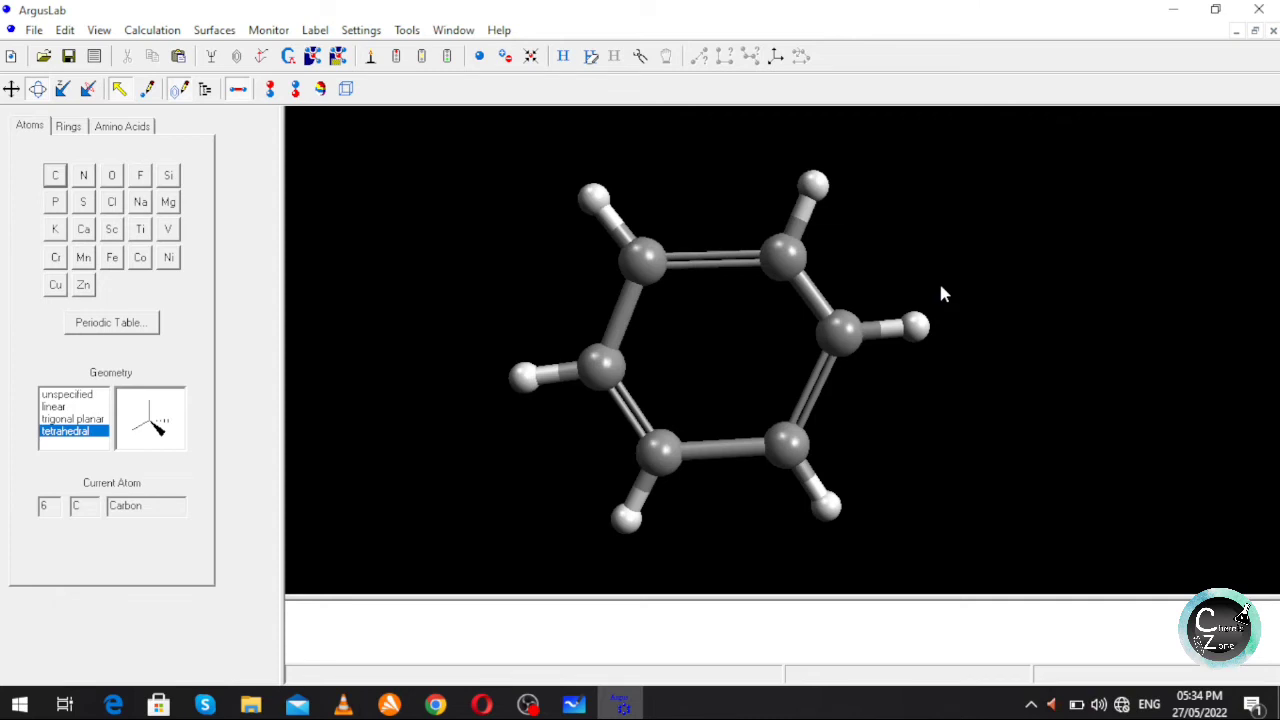
pyautogui.moveTo(640, 56)
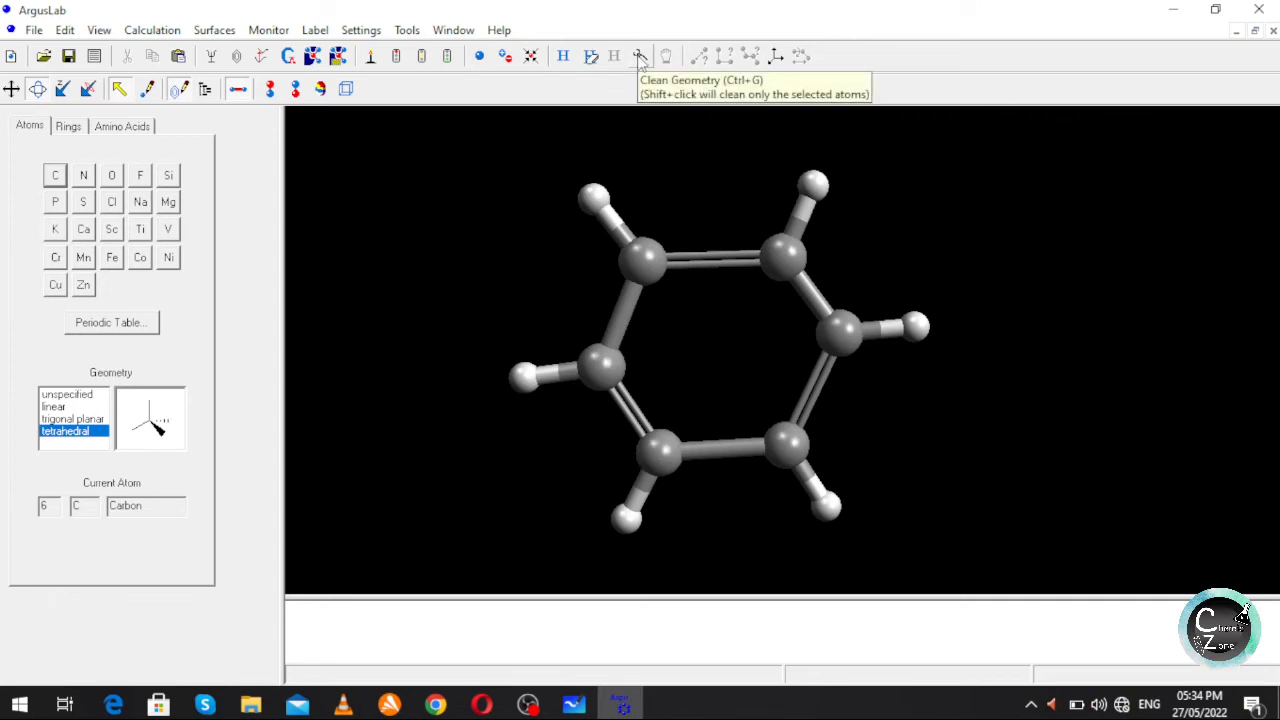
pyautogui.moveTo(918, 234)
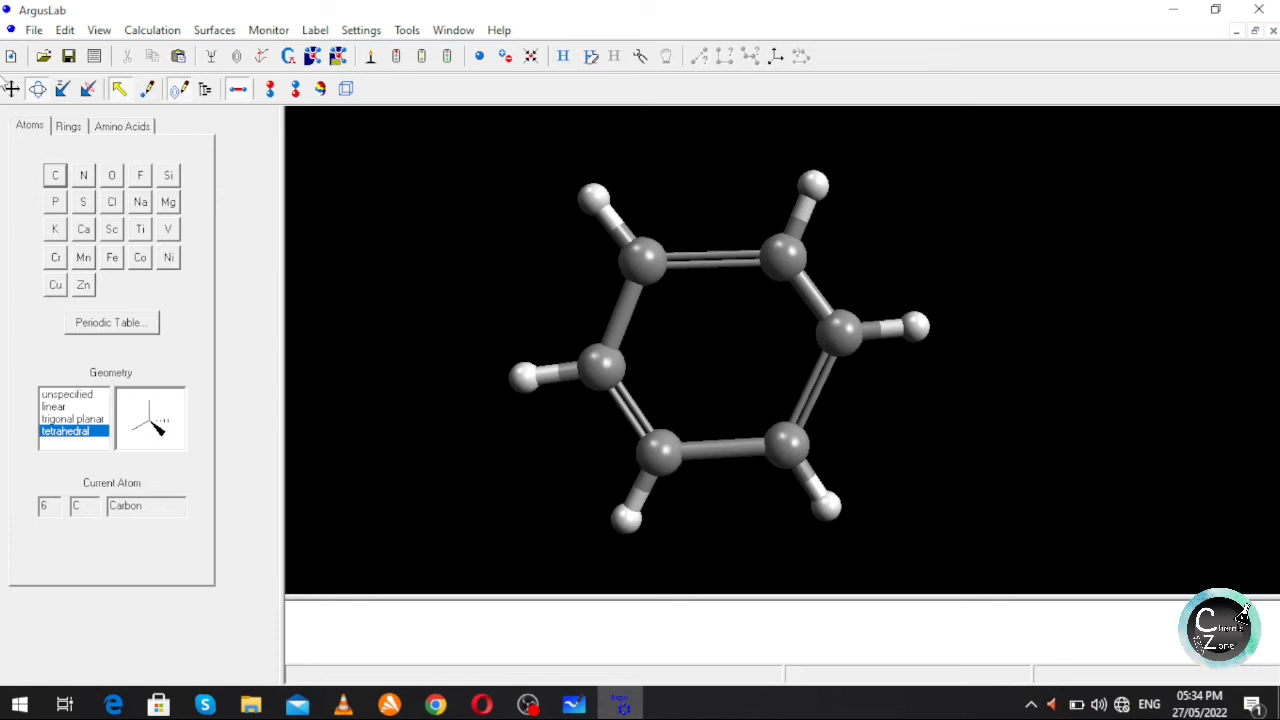
# Clean up the benzene geometry with Clean Geometry.
pyautogui.click(32, 30)
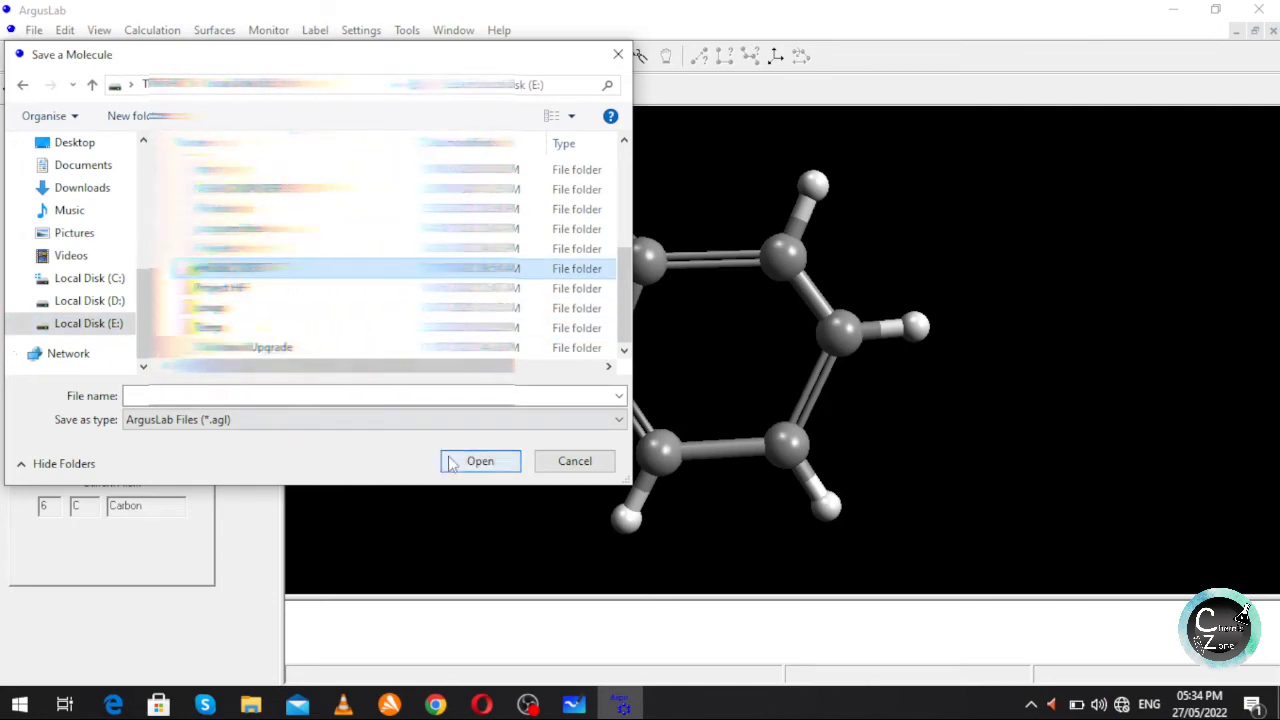
# Save the molecule as benzene.xyz in E:\PROJECT DFT using the XYZ Files format.
pyautogui.doubleClick(350, 268)
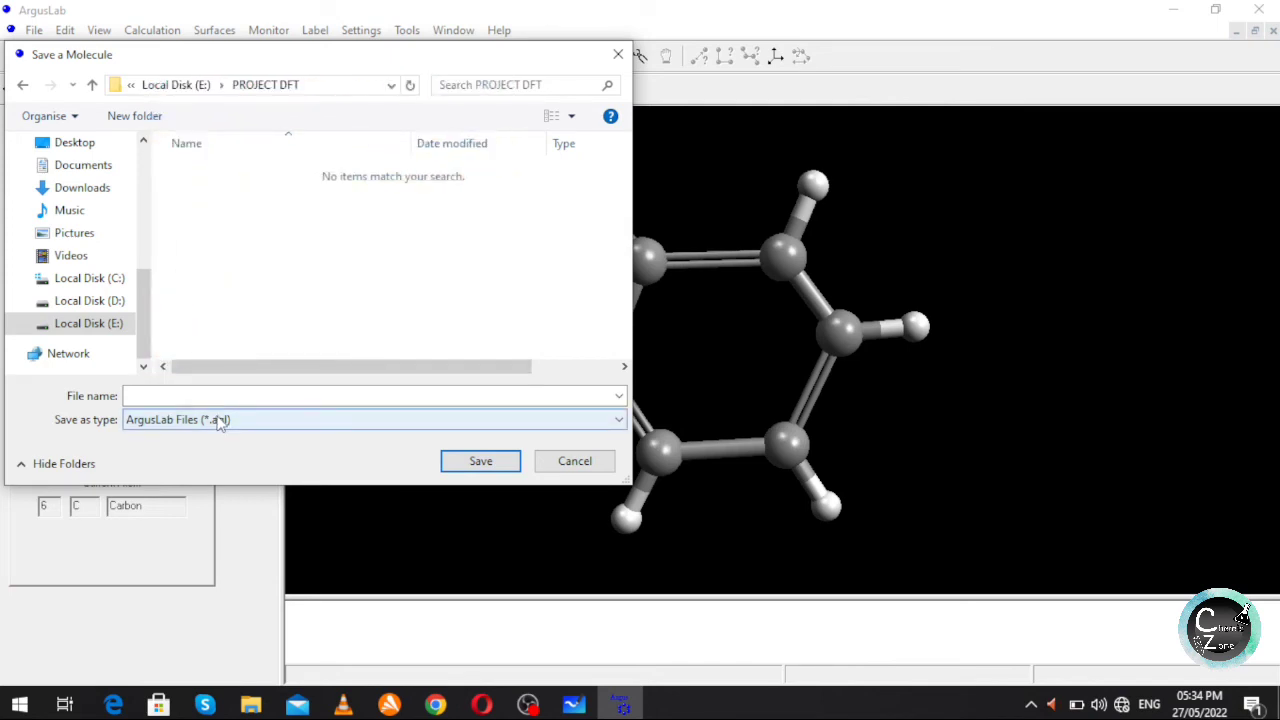
pyautogui.write('be')
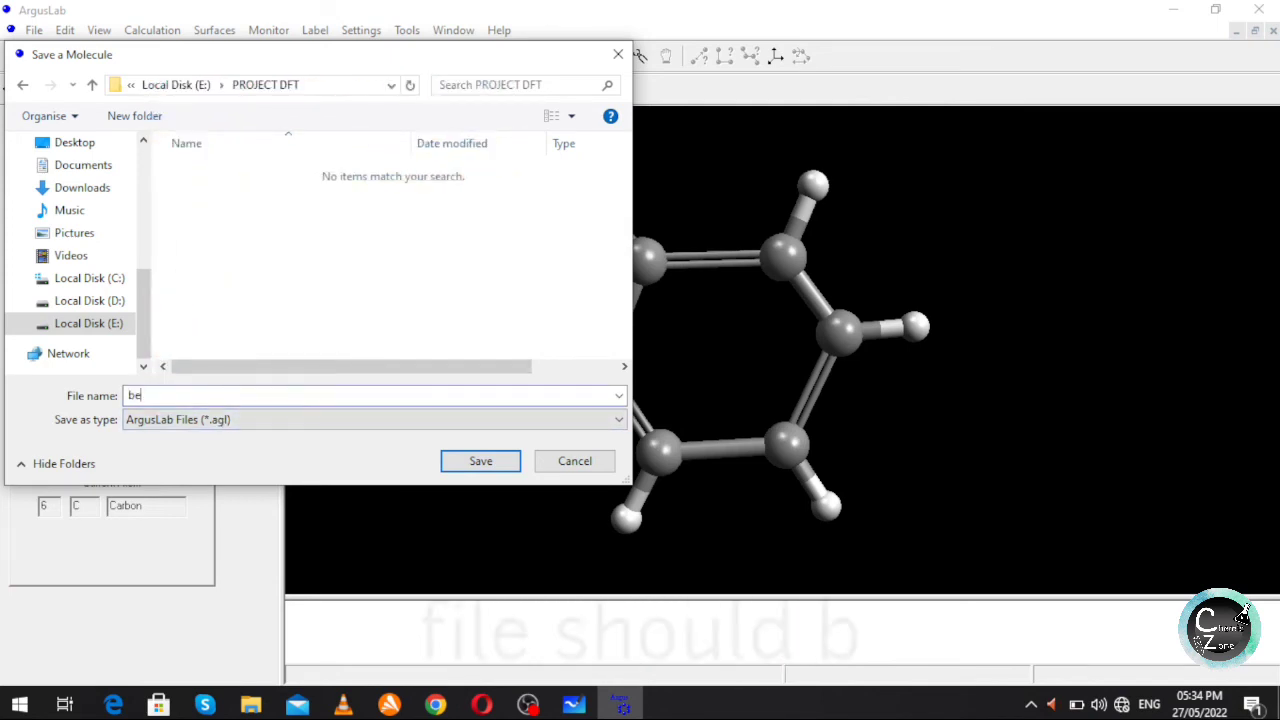
pyautogui.write('nzene')
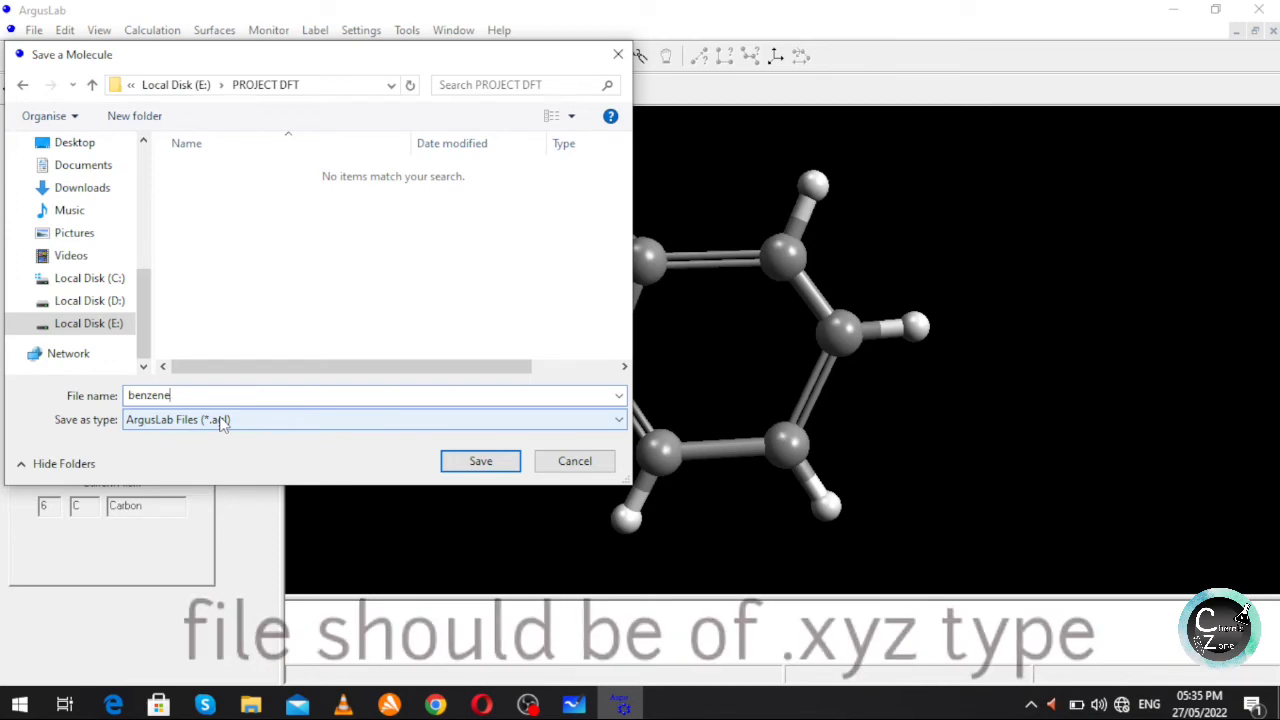
pyautogui.click(372, 420)
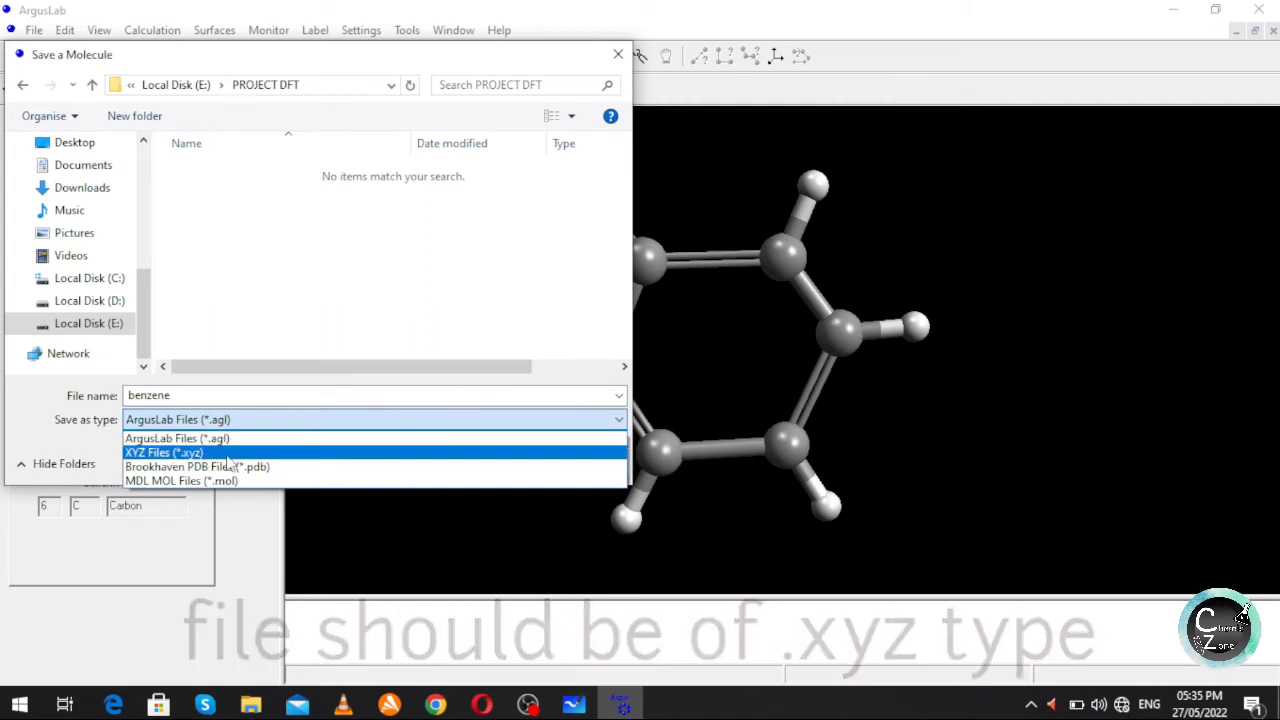
pyautogui.click(164, 452)
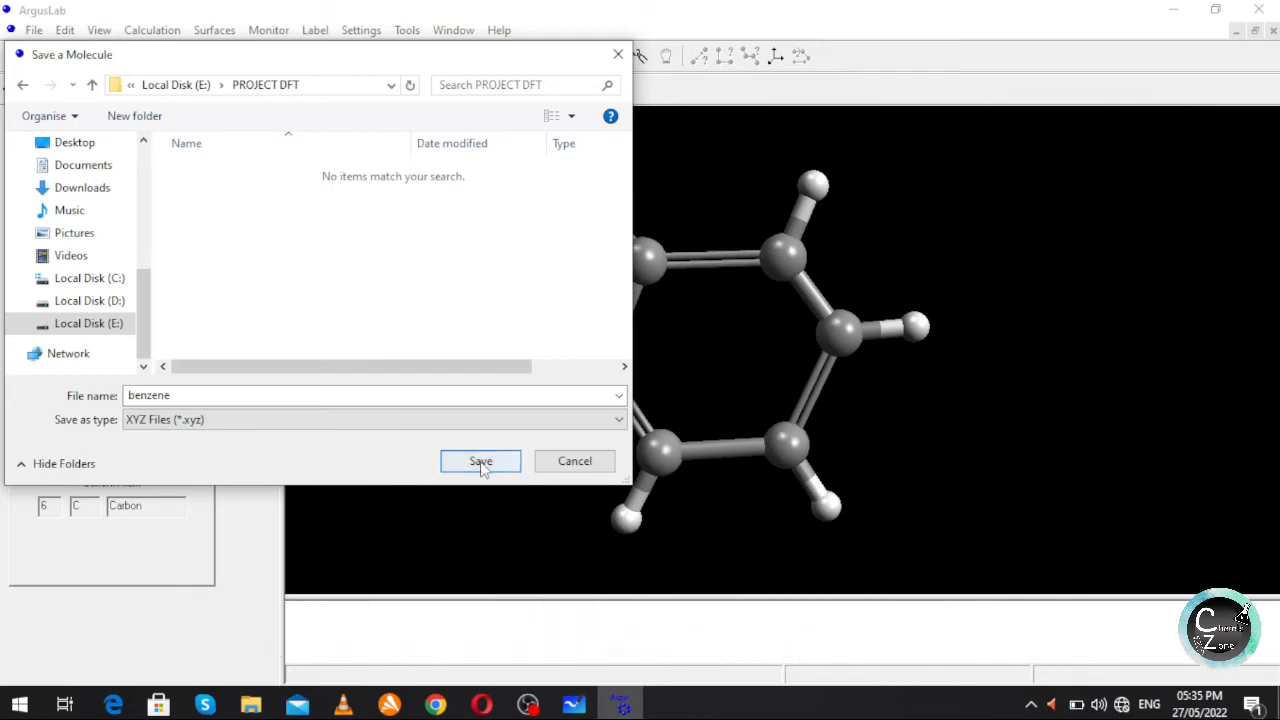
pyautogui.click(480, 460)
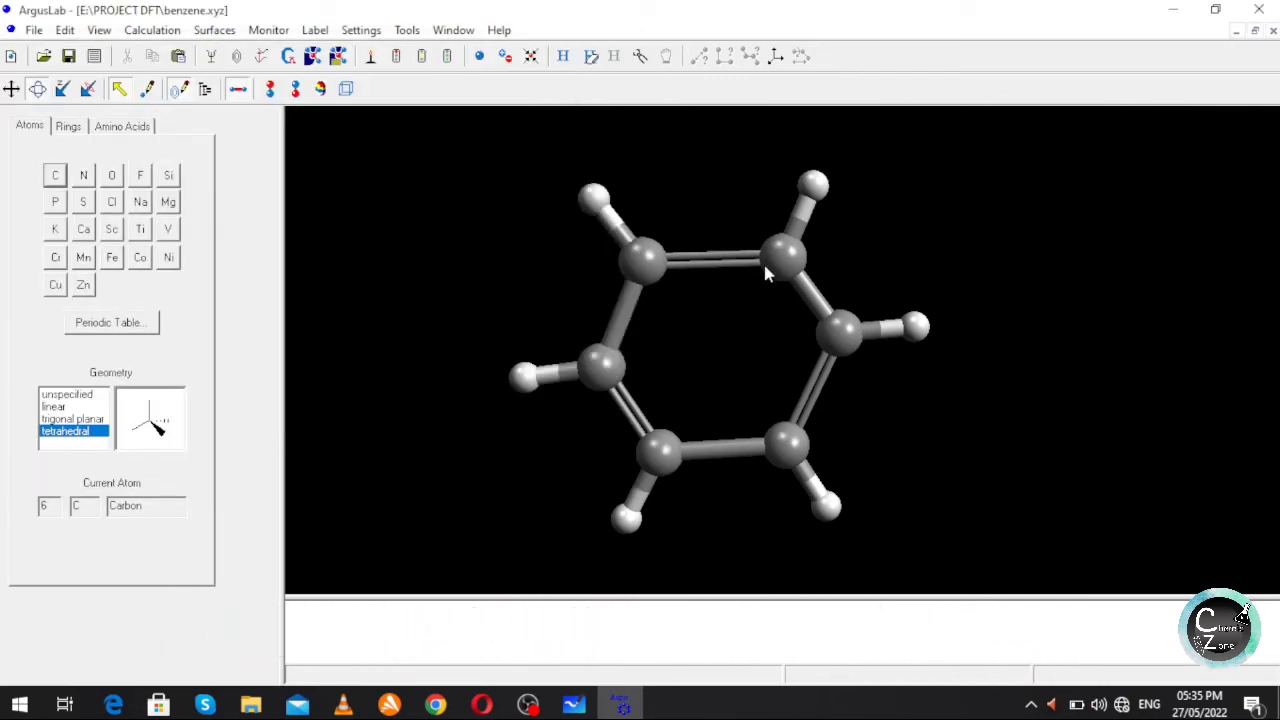
pyautogui.moveTo(772, 282)
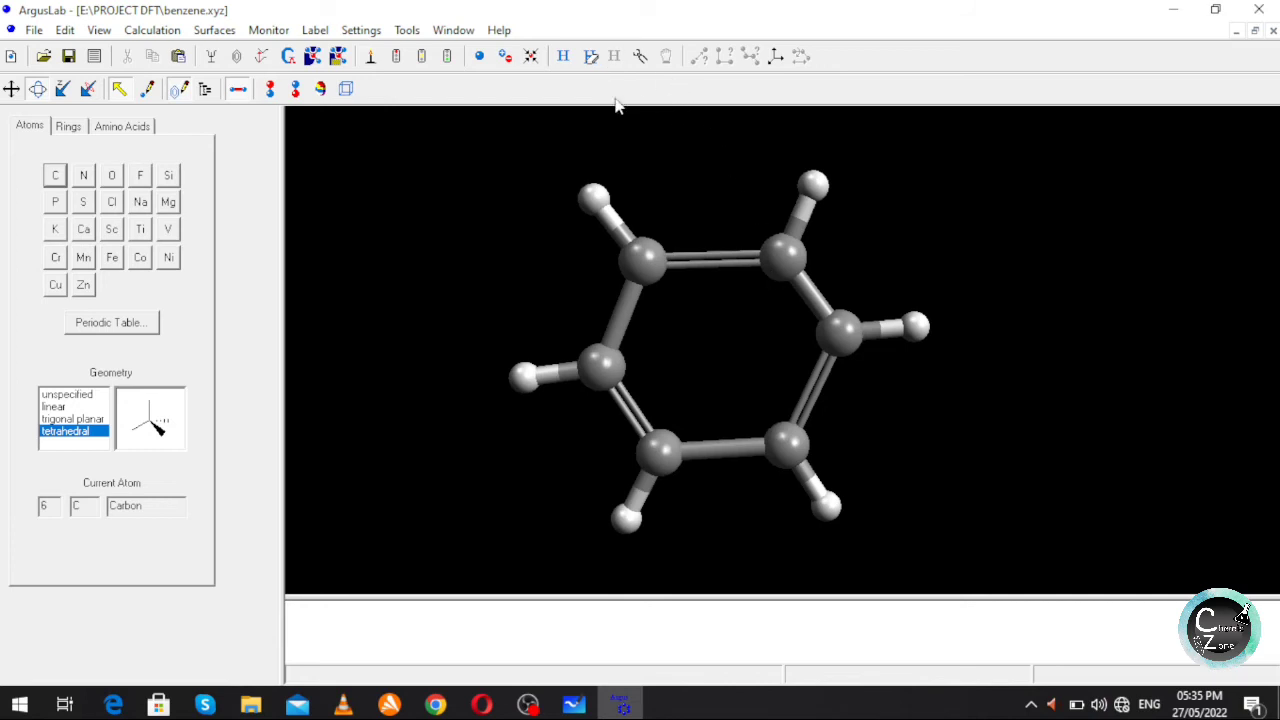
pyautogui.moveTo(644, 72)
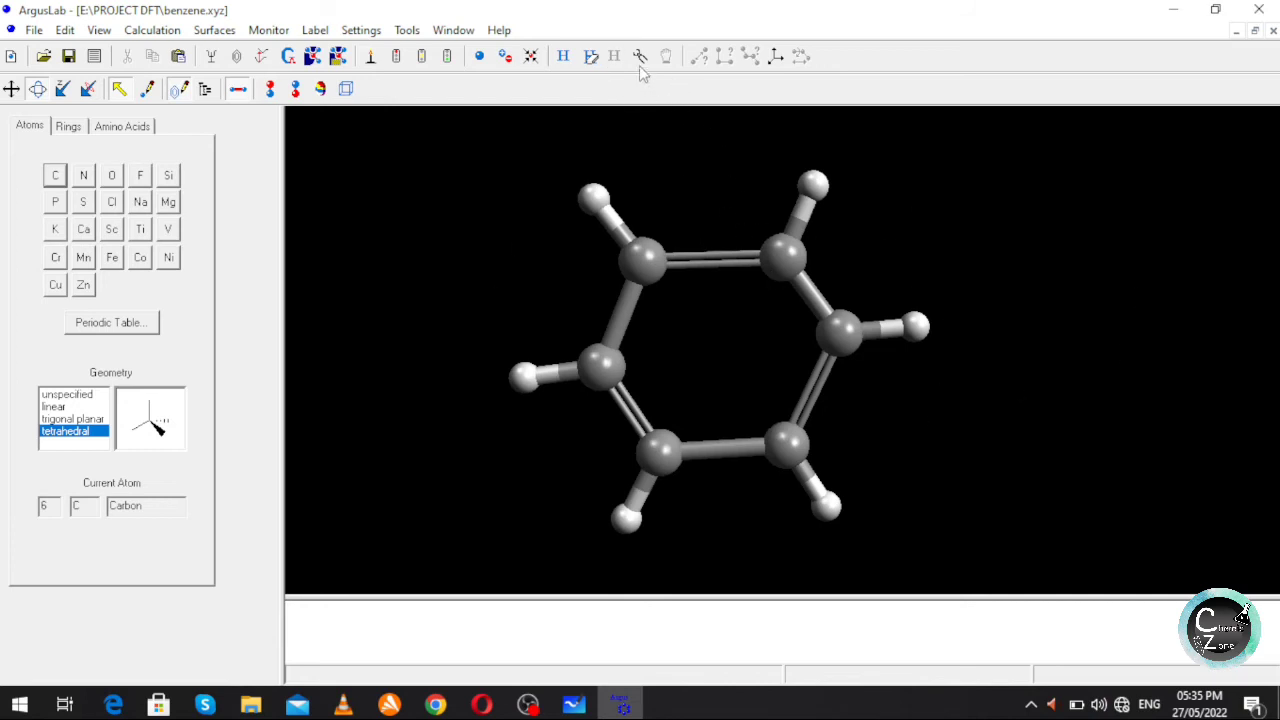
pyautogui.moveTo(640, 56)
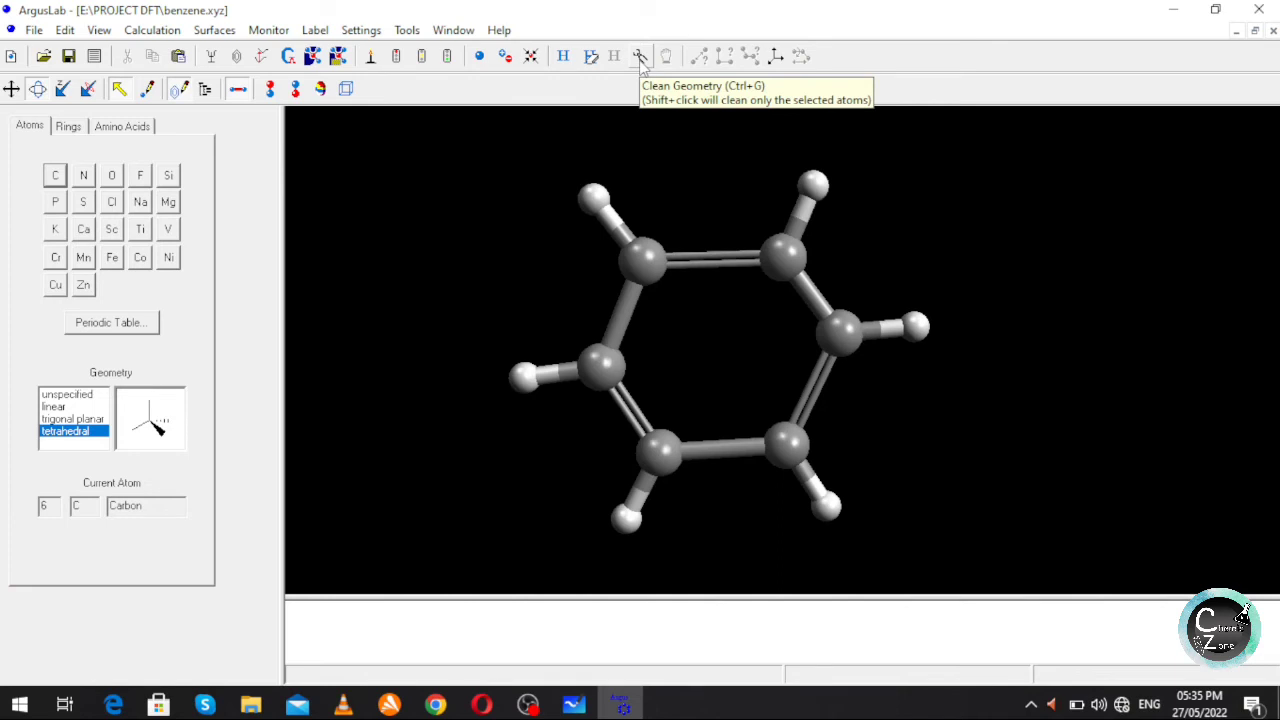
# Optimize the benzene geometry until it converges and reports Calculation Finished.
pyautogui.click(640, 56)
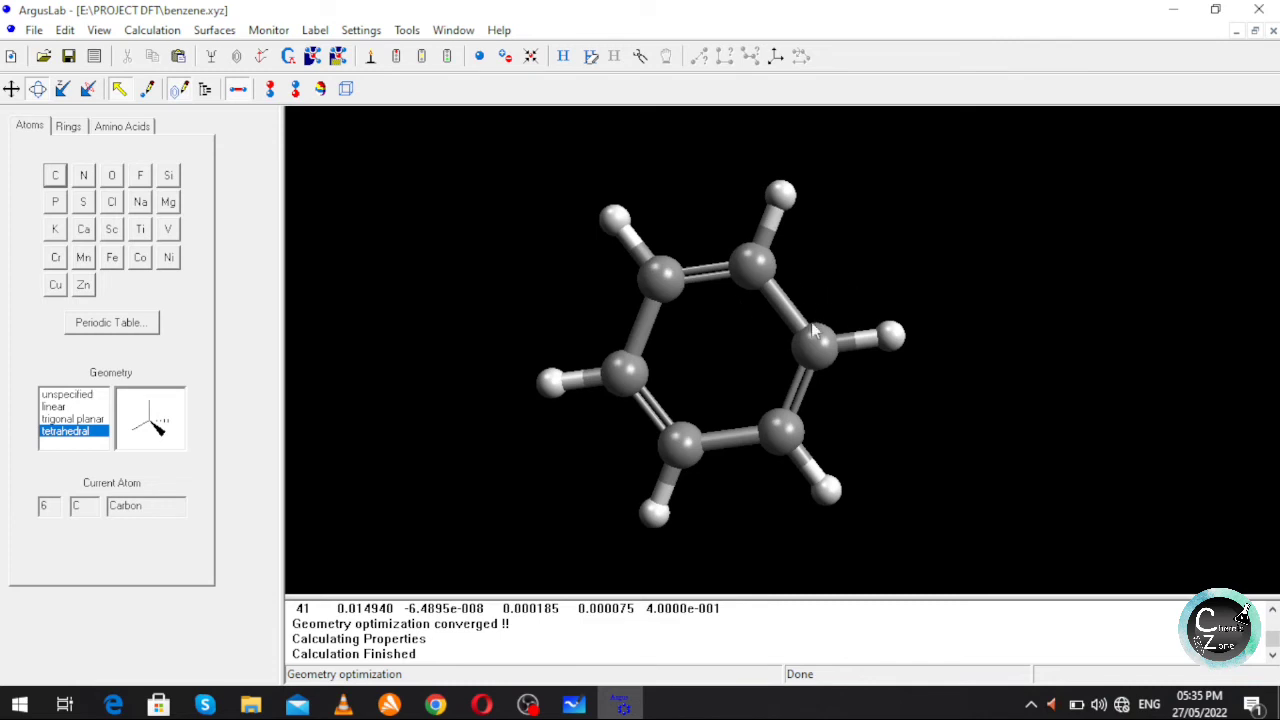
pyautogui.moveTo(816, 404)
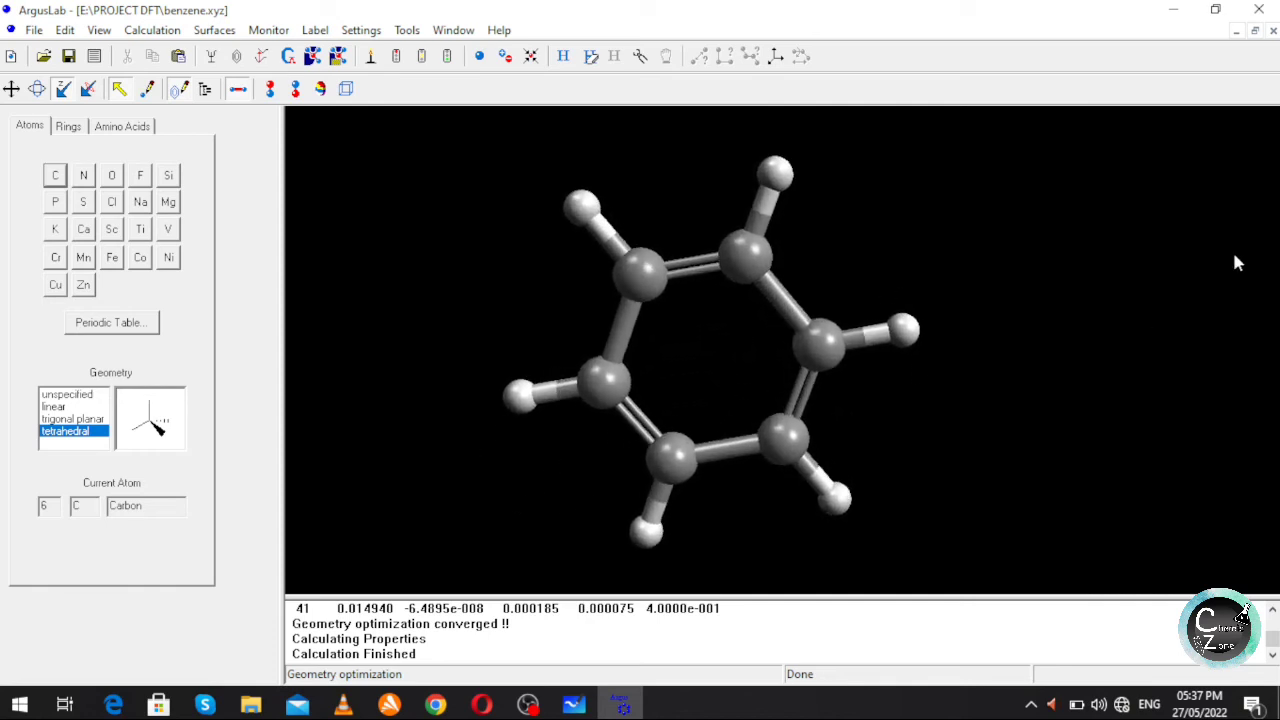
pyautogui.moveTo(780, 250)
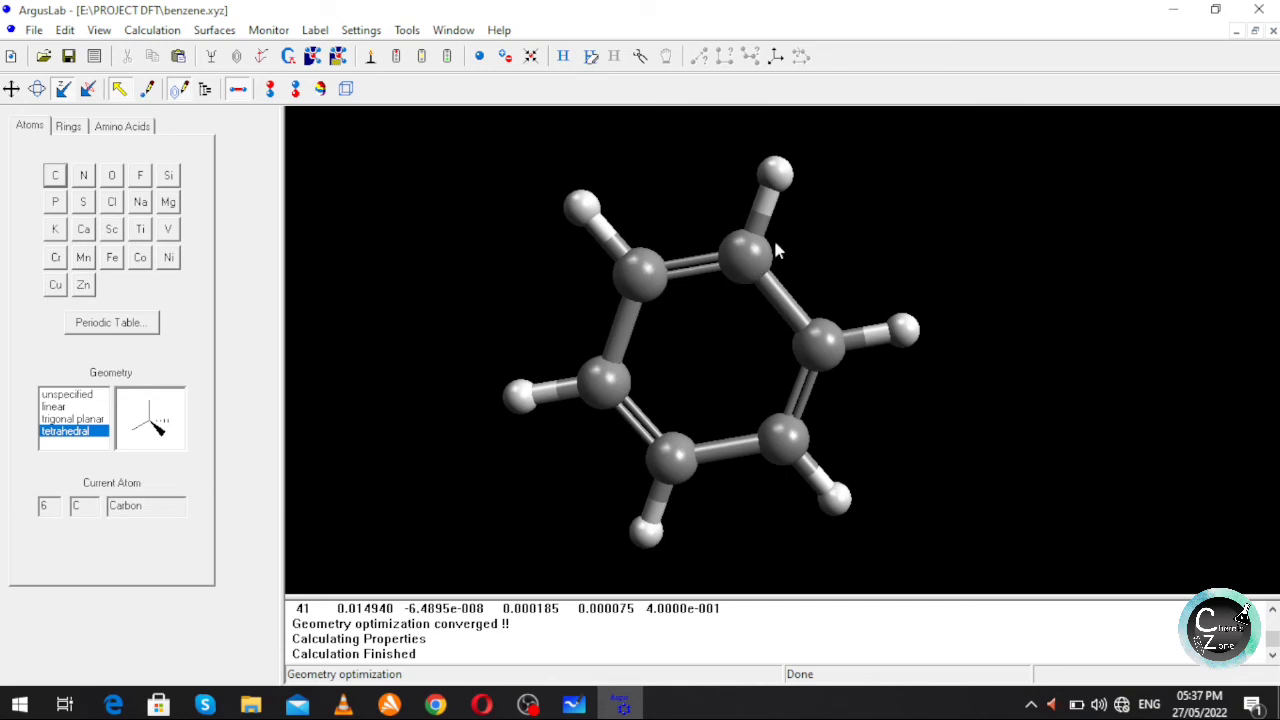
pyautogui.moveTo(760, 262)
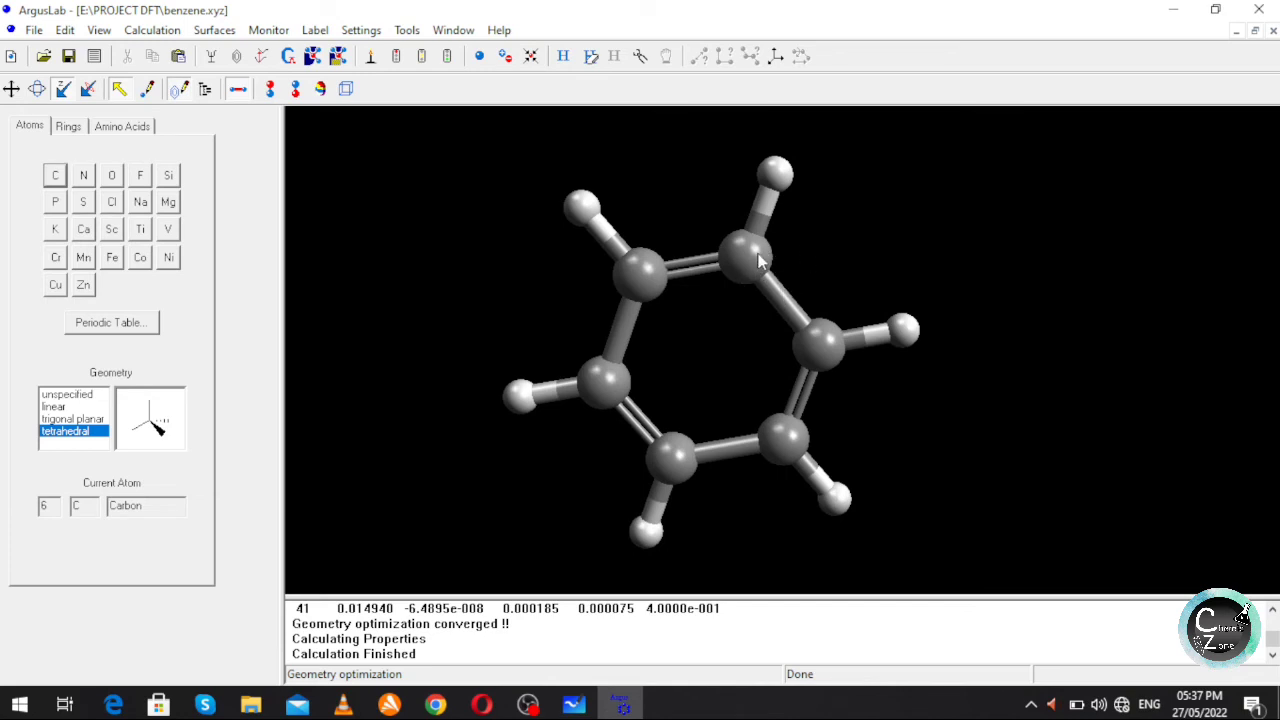
pyautogui.moveTo(764, 290)
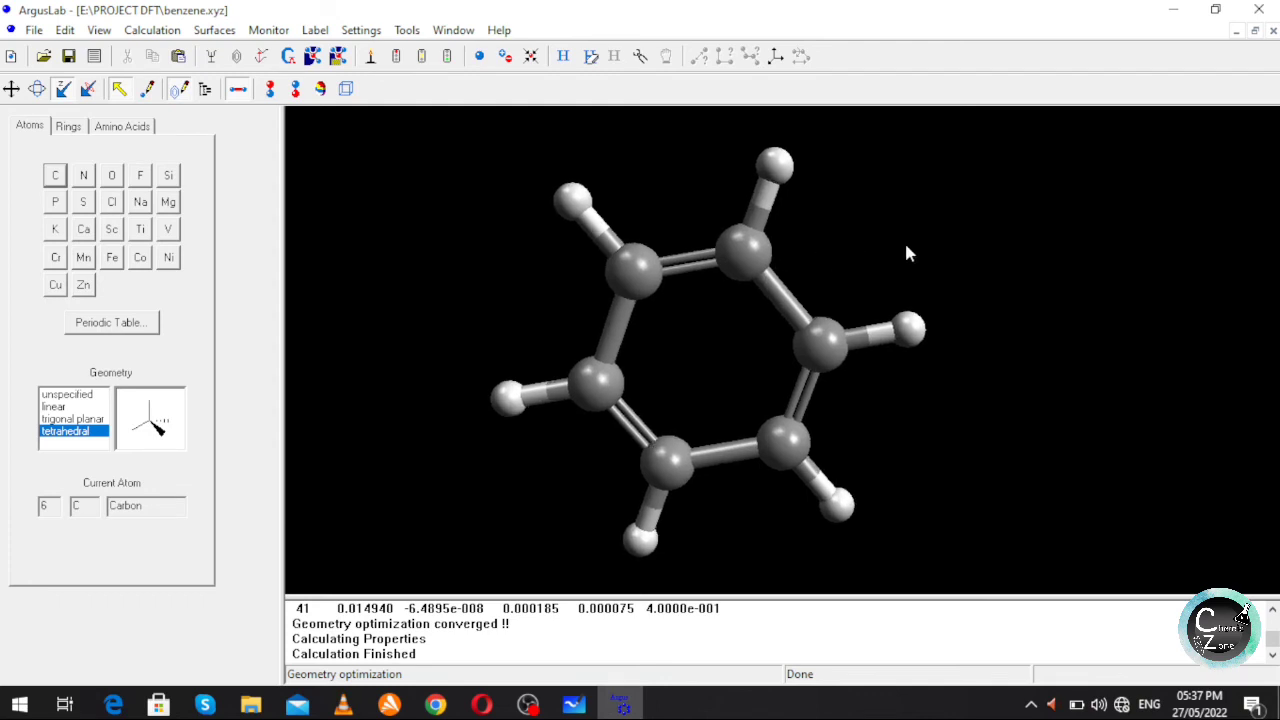
pyautogui.moveTo(718, 232)
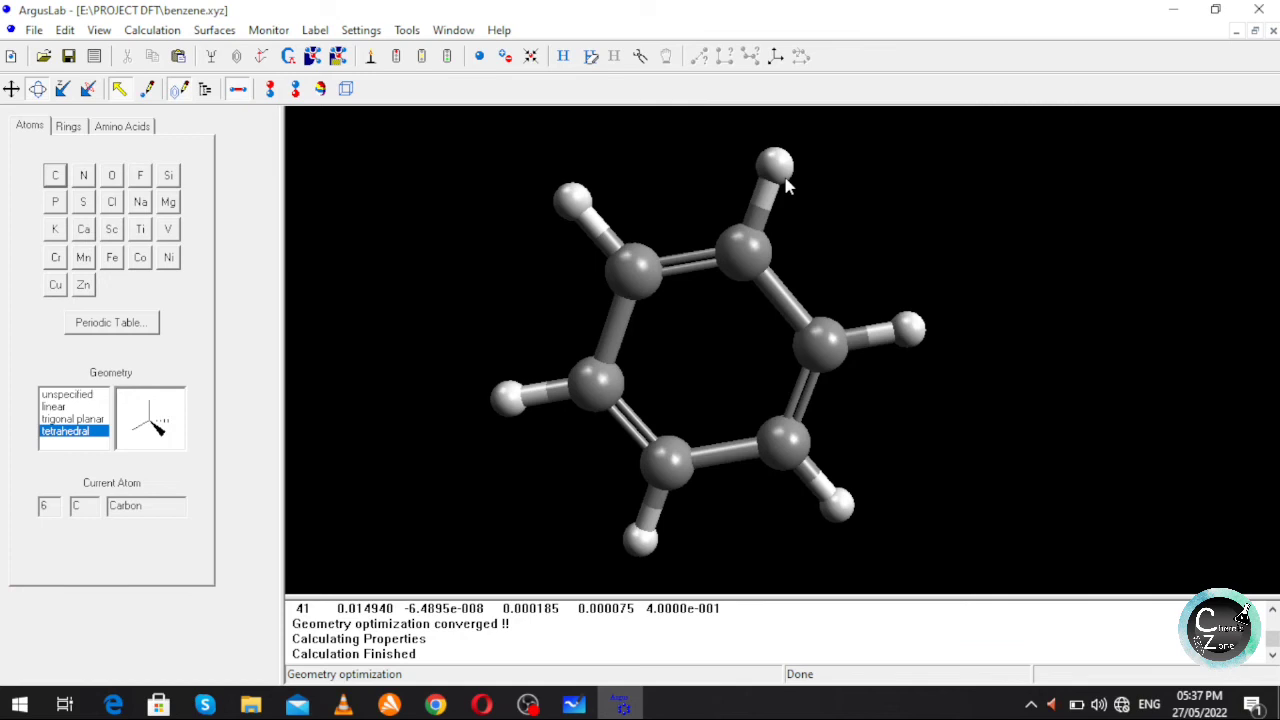
pyautogui.moveTo(784, 184)
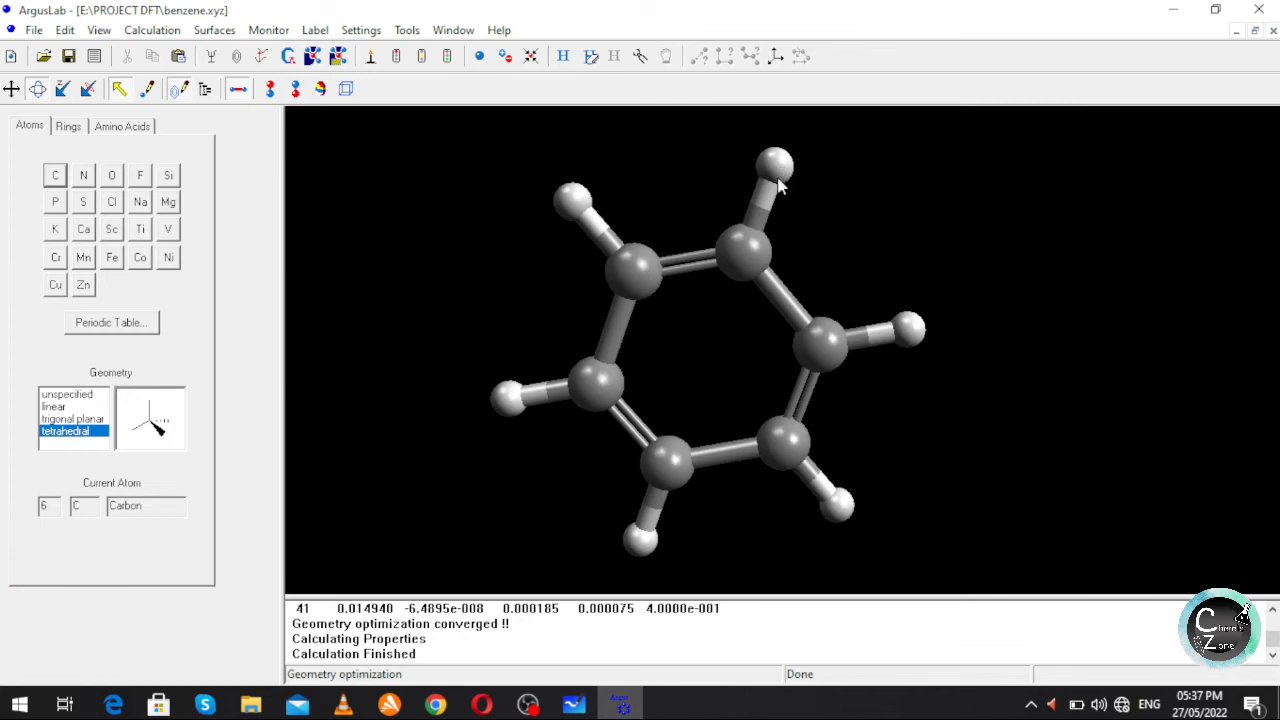
pyautogui.moveTo(780, 178)
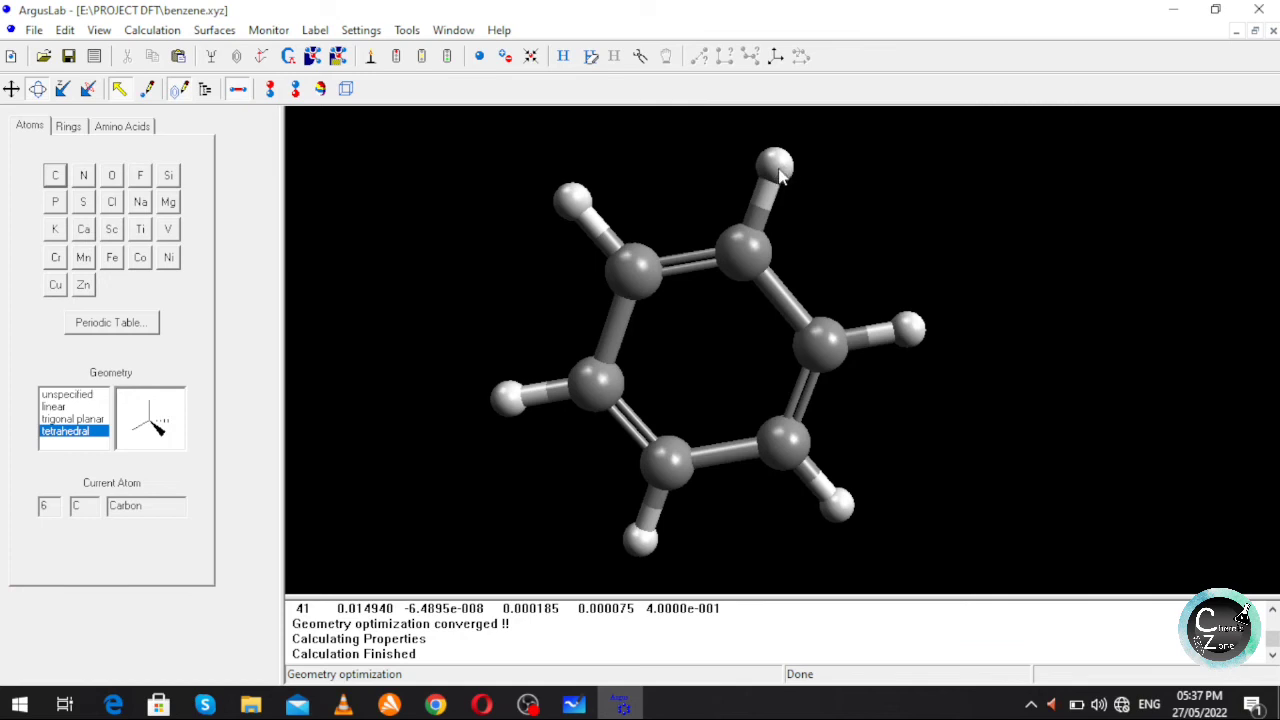
pyautogui.moveTo(784, 170)
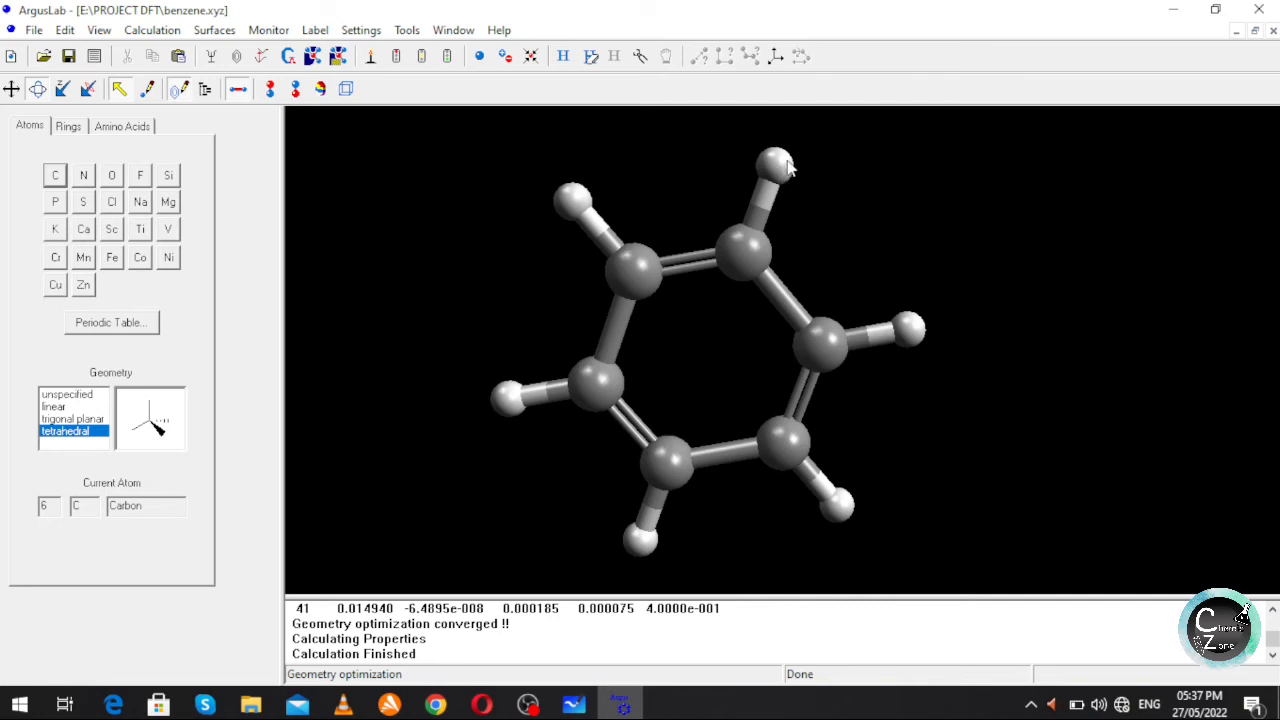
pyautogui.moveTo(812, 216)
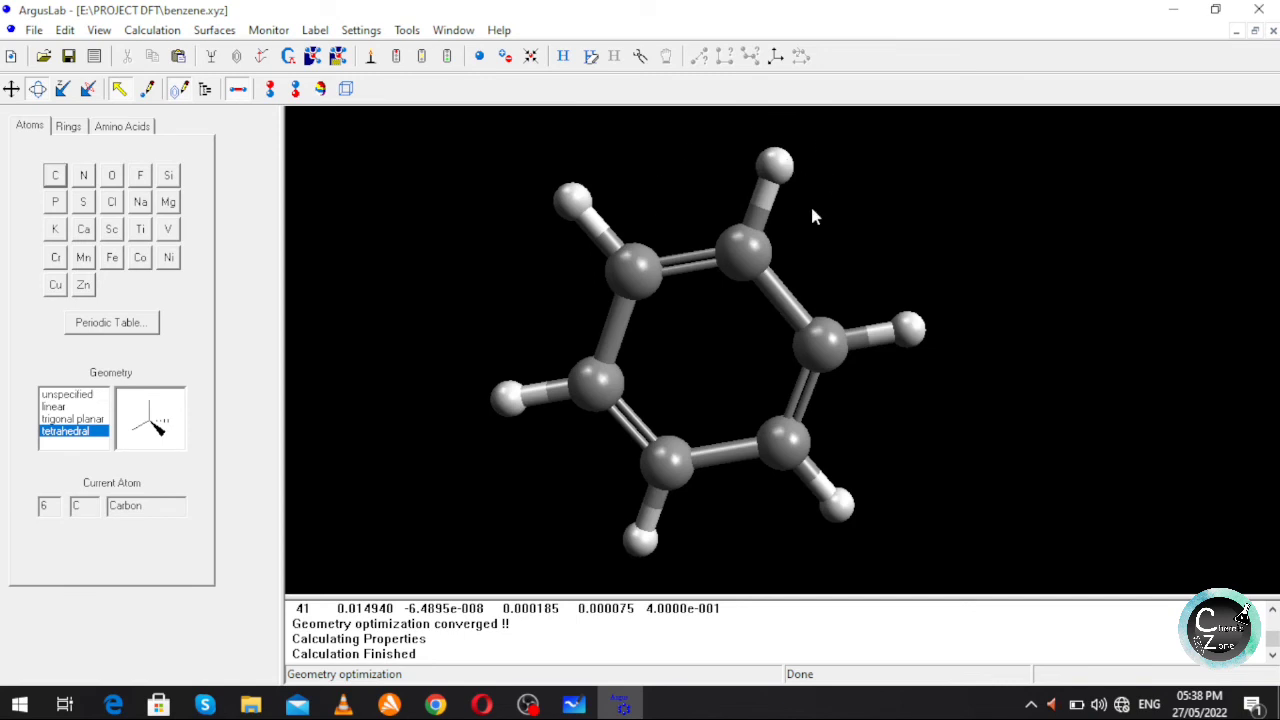
pyautogui.moveTo(676, 256)
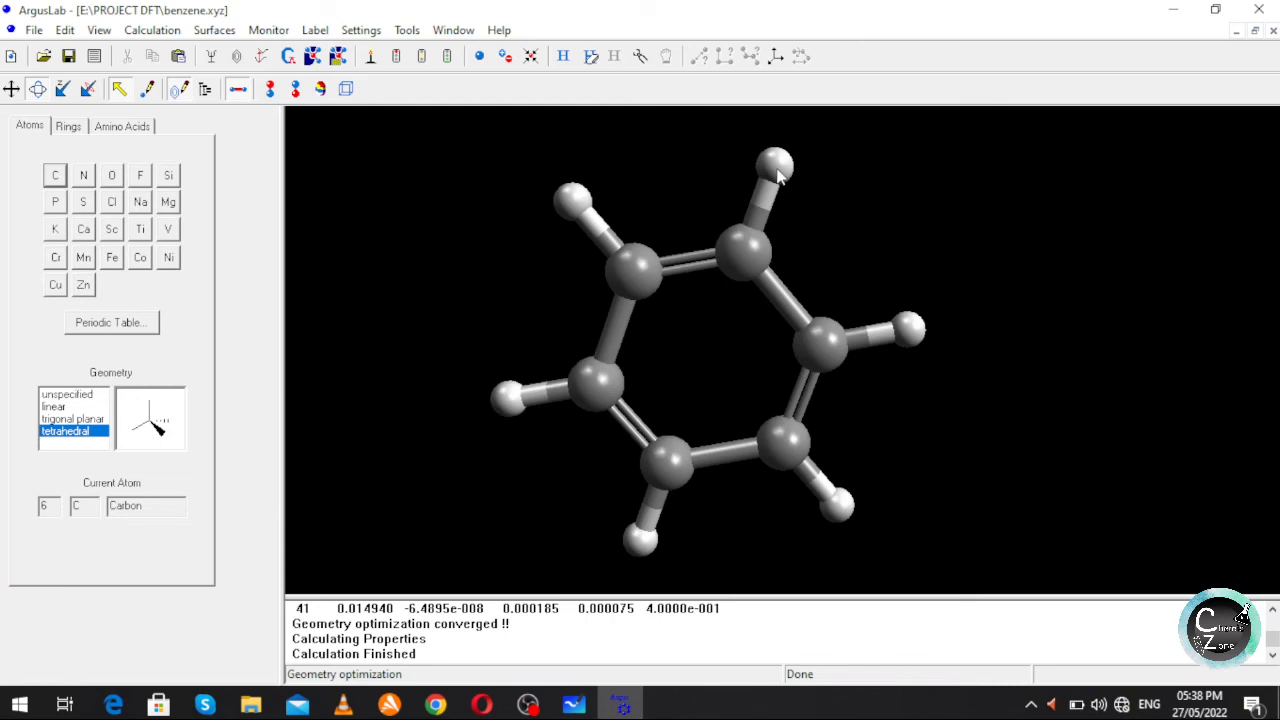
# Change the top ring hydrogen to a C [sp3] C_3 tetrahedral carbon.
pyautogui.click(778, 162)
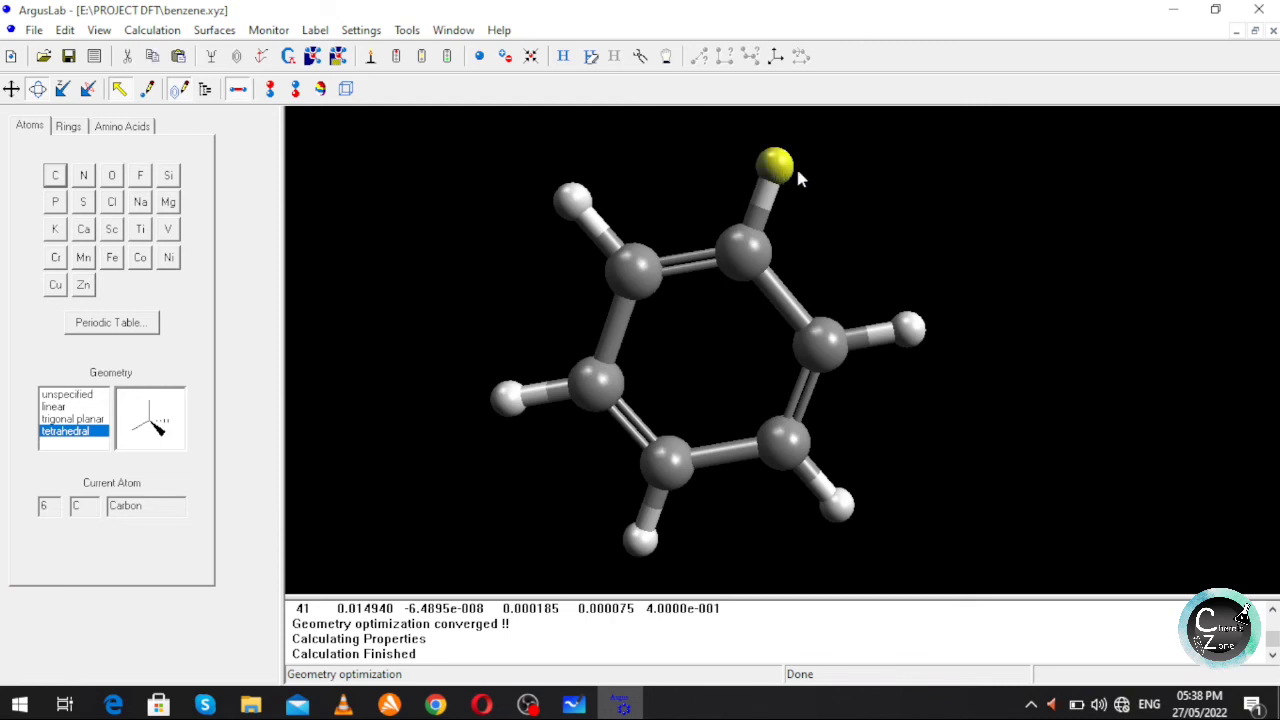
pyautogui.moveTo(782, 176)
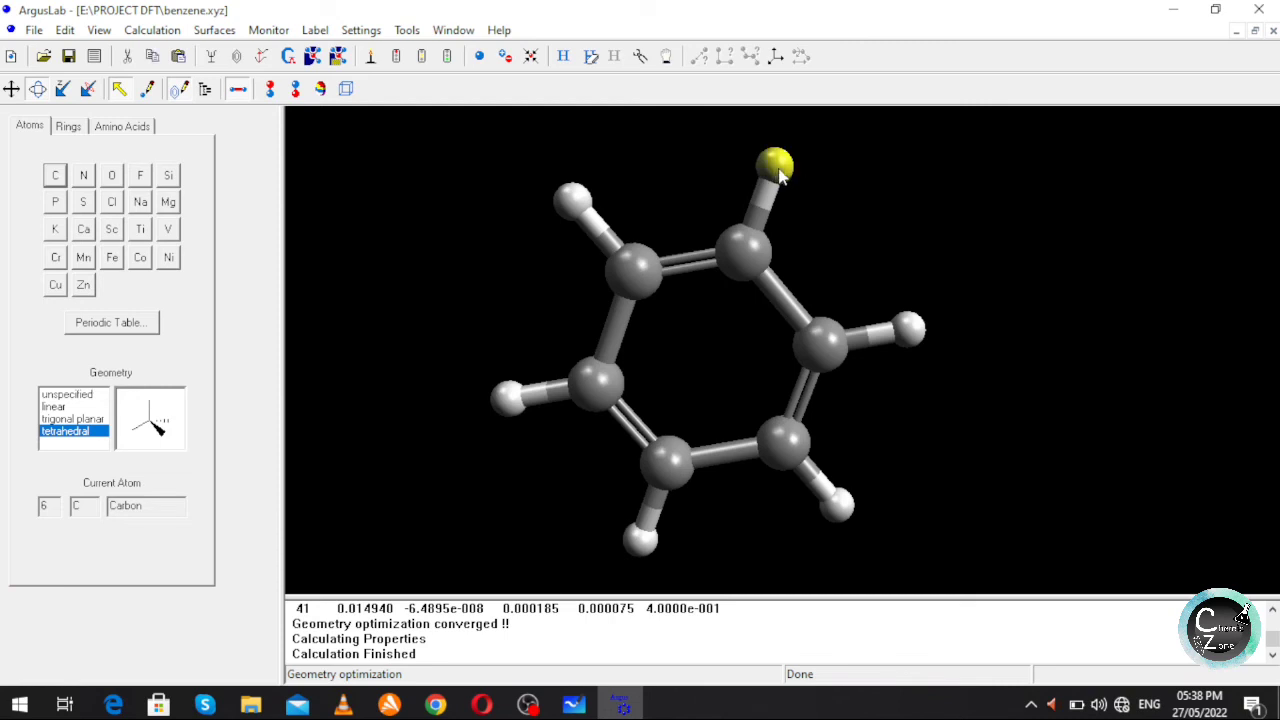
pyautogui.rightClick(776, 162)
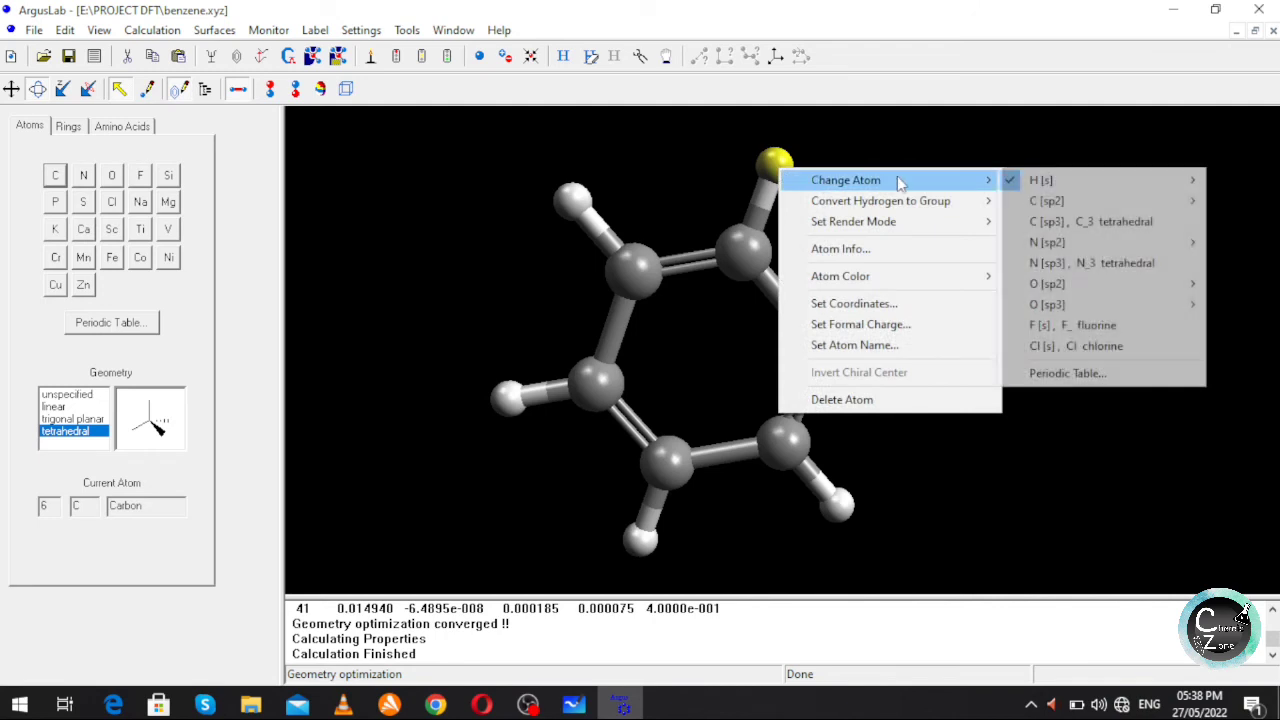
pyautogui.moveTo(1090, 220)
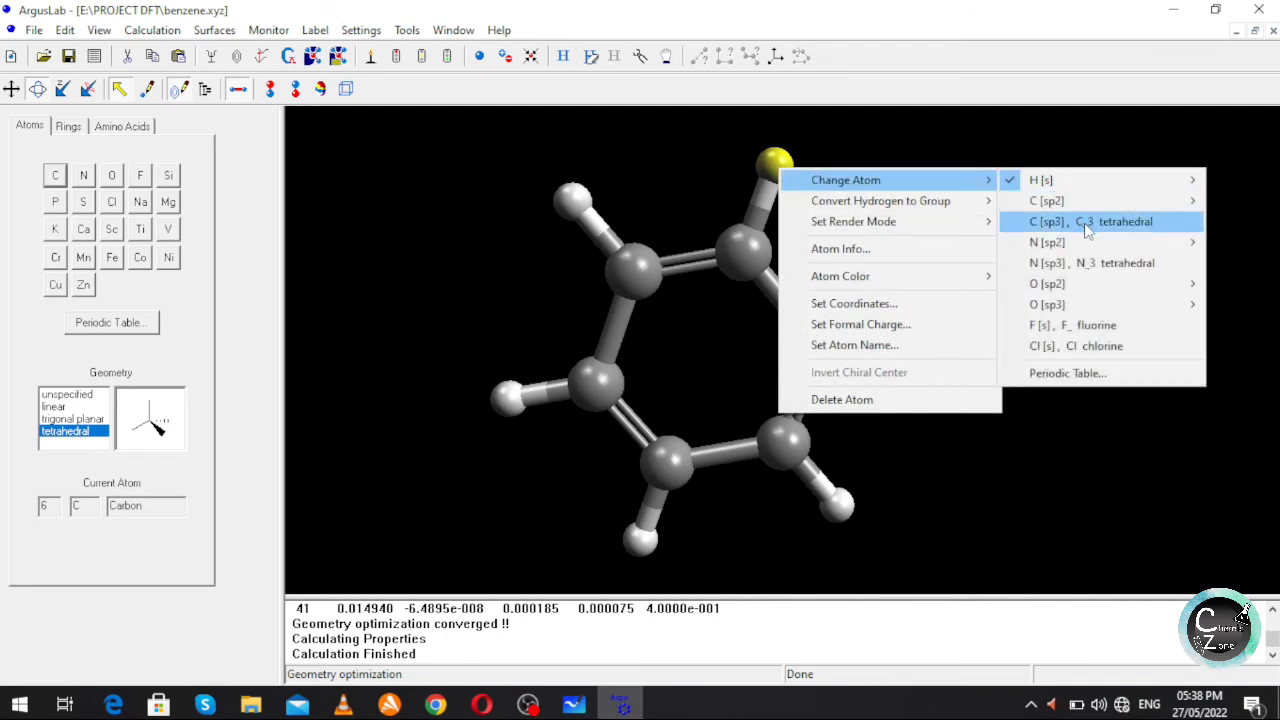
pyautogui.moveTo(1098, 224)
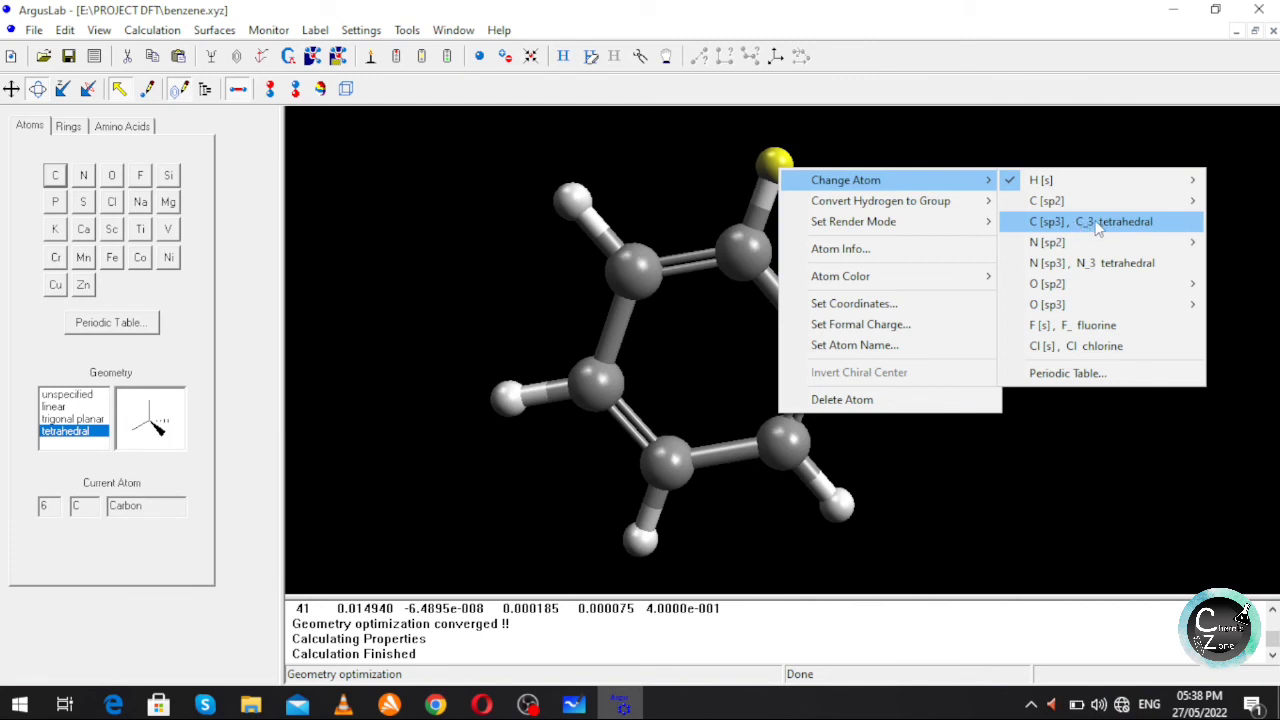
pyautogui.click(1088, 220)
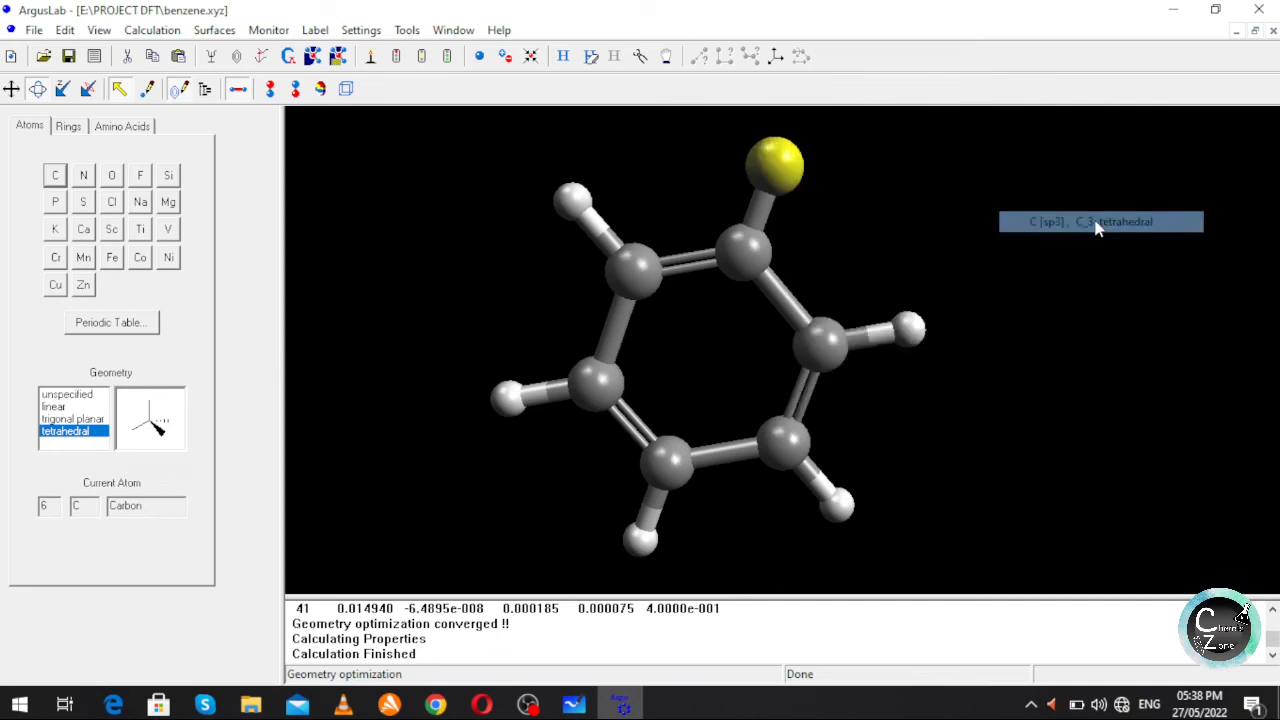
pyautogui.moveTo(900, 250)
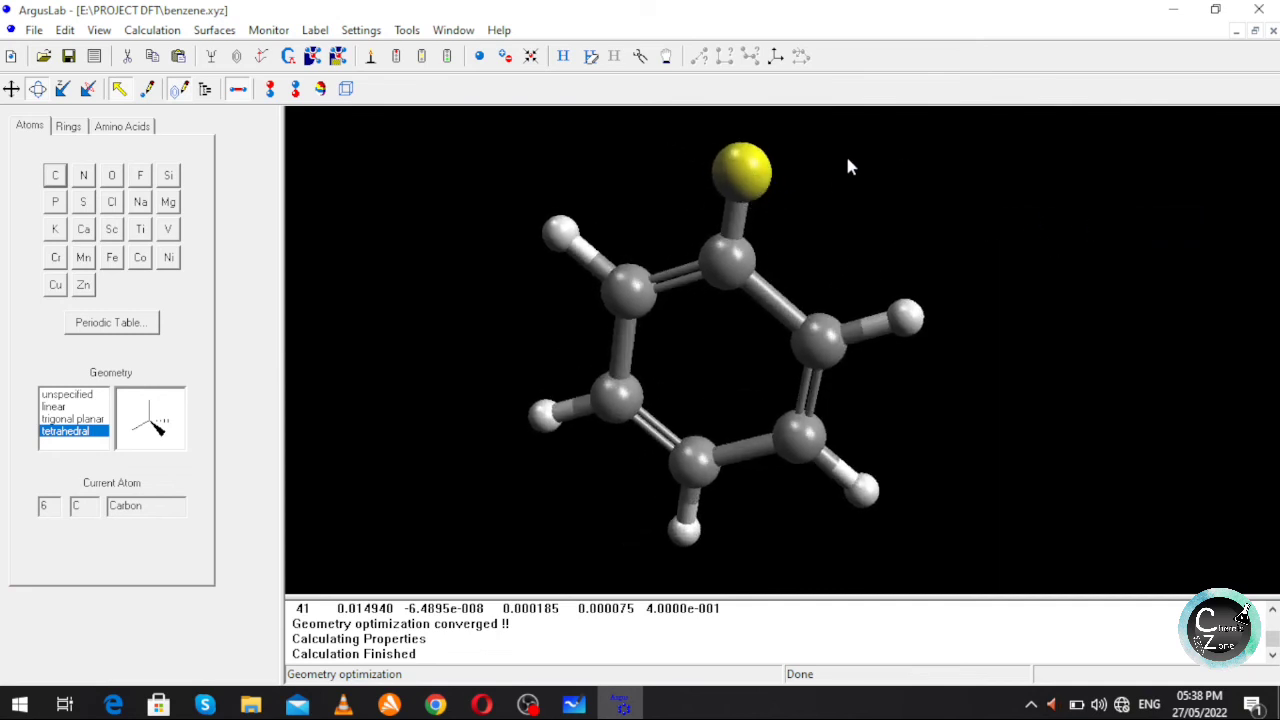
pyautogui.moveTo(784, 158)
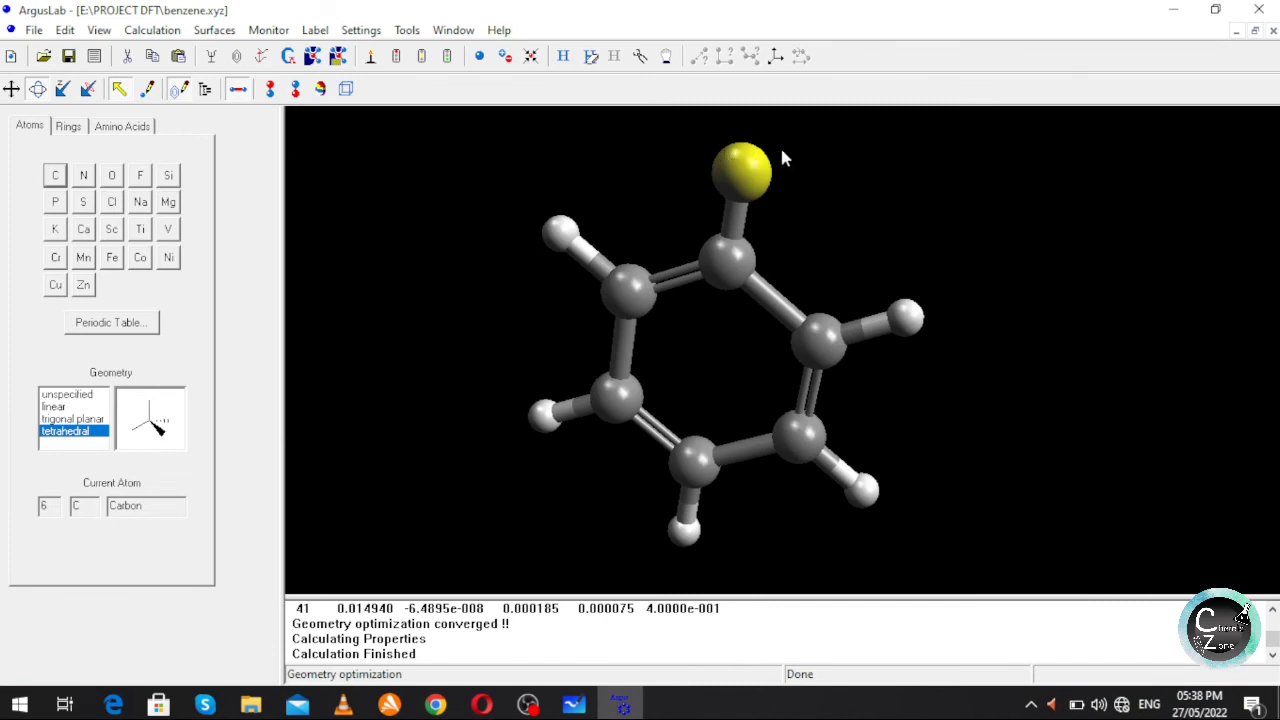
pyautogui.moveTo(744, 150)
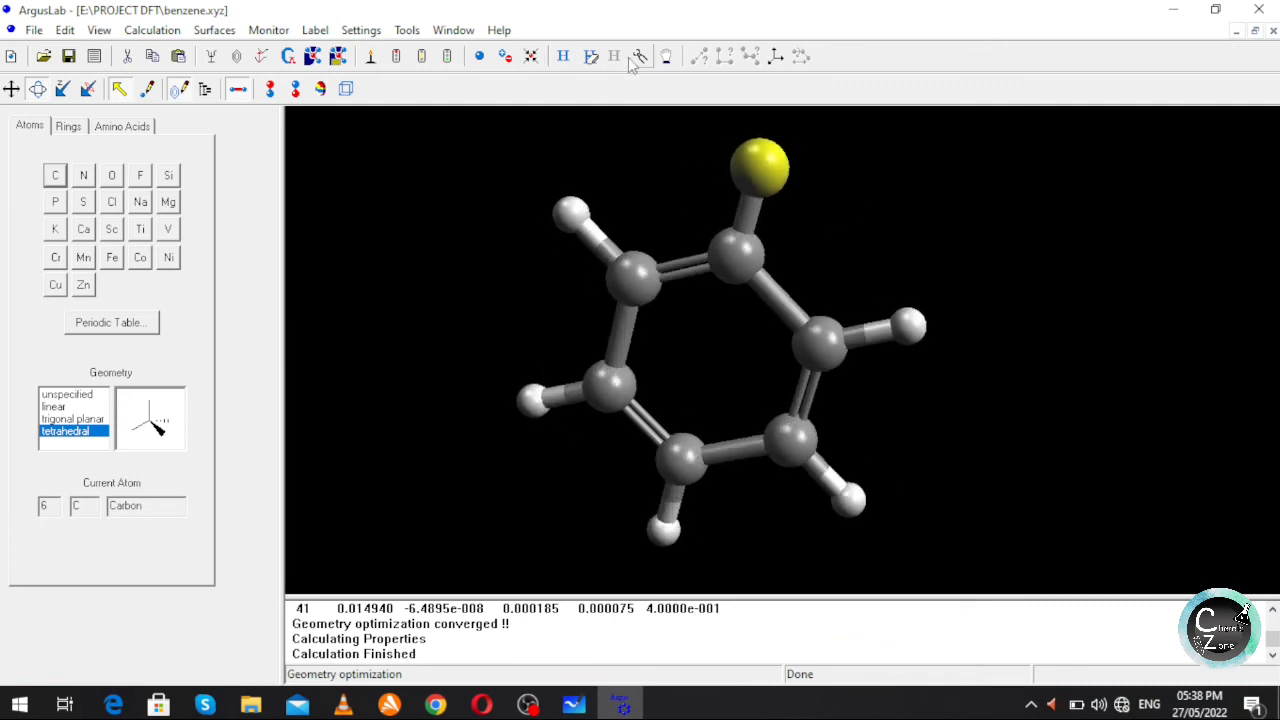
pyautogui.moveTo(590, 56)
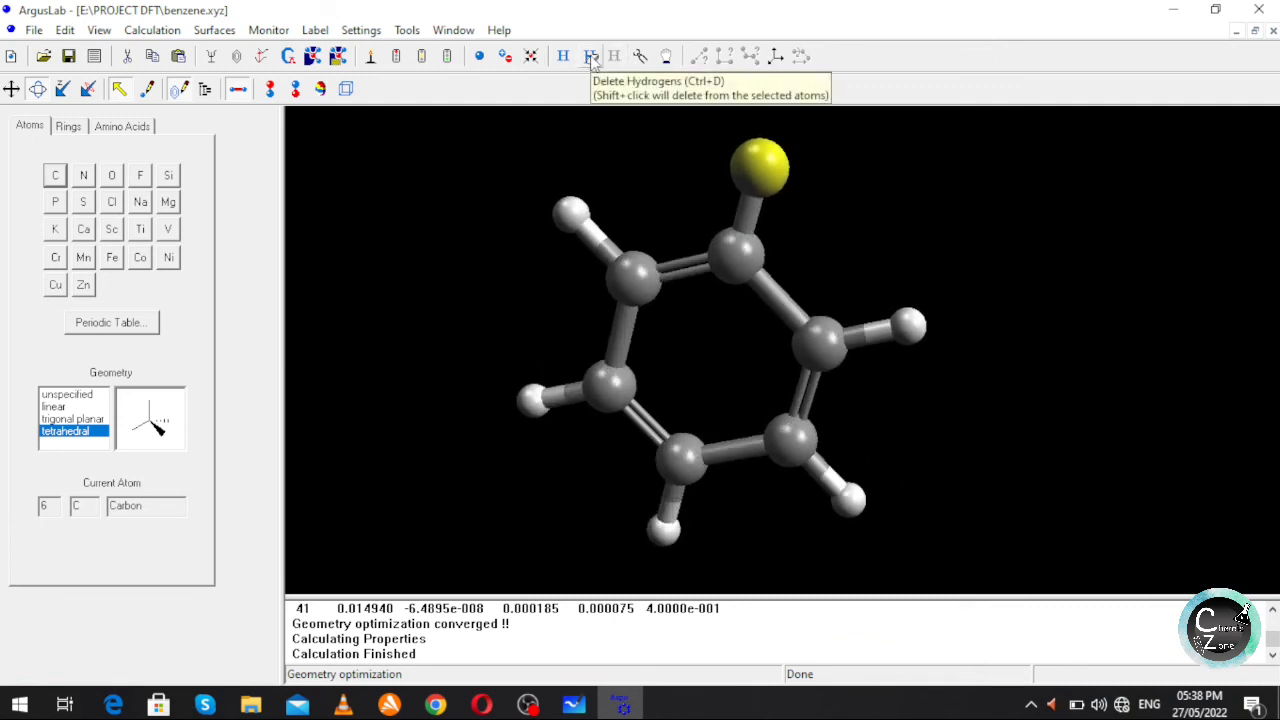
# Delete all hydrogens and re-add them so the new carbon becomes a methyl group.
pyautogui.click(590, 56)
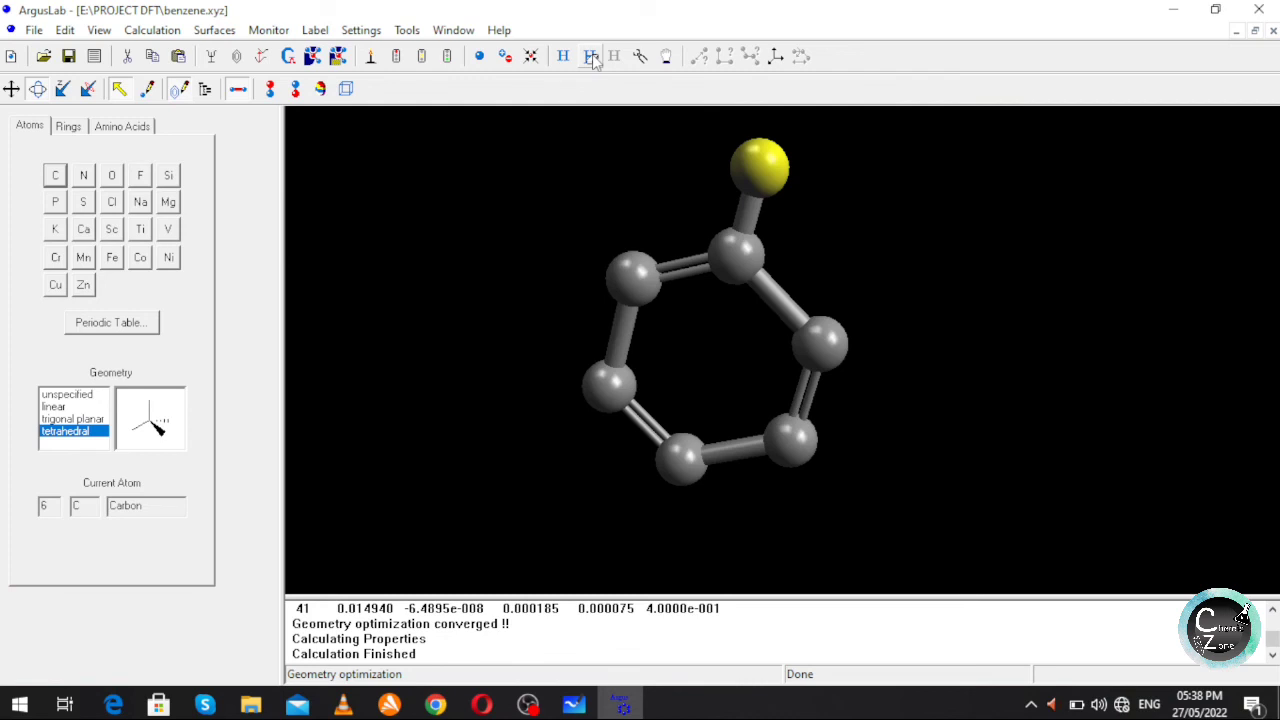
pyautogui.moveTo(564, 56)
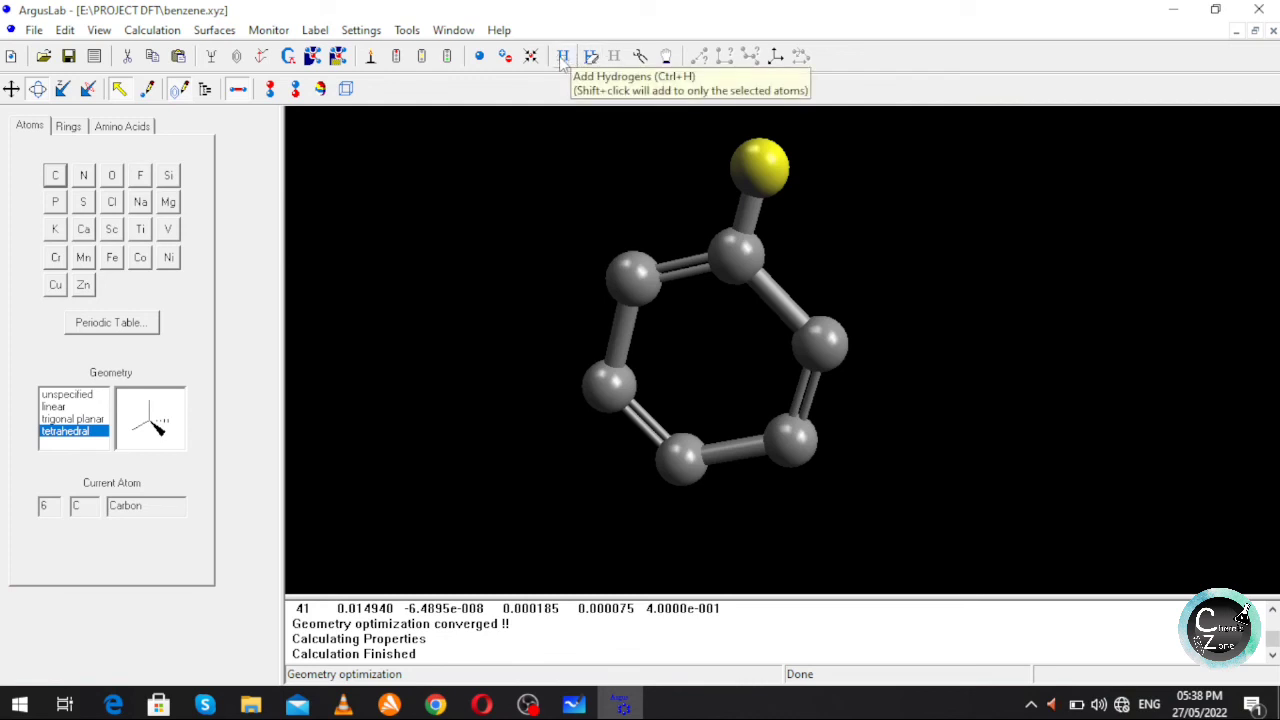
pyautogui.click(564, 56)
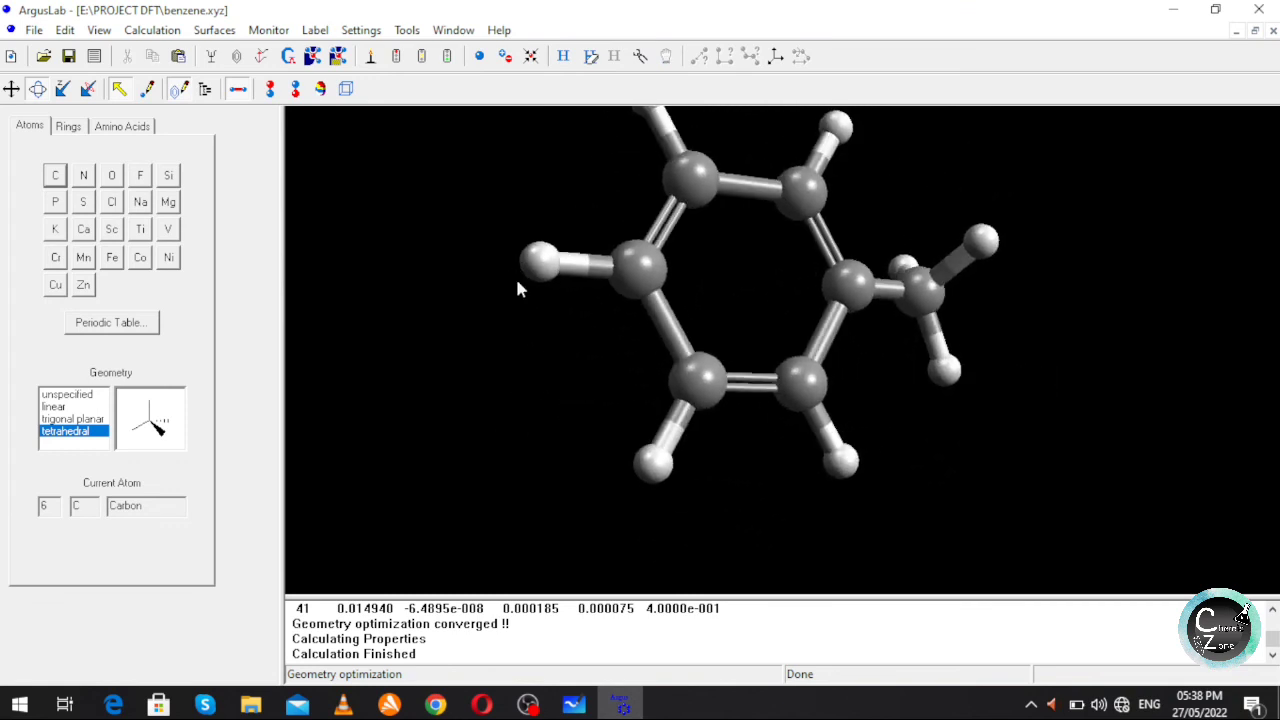
pyautogui.moveTo(520, 288); pyautogui.dragTo(1030, 278)
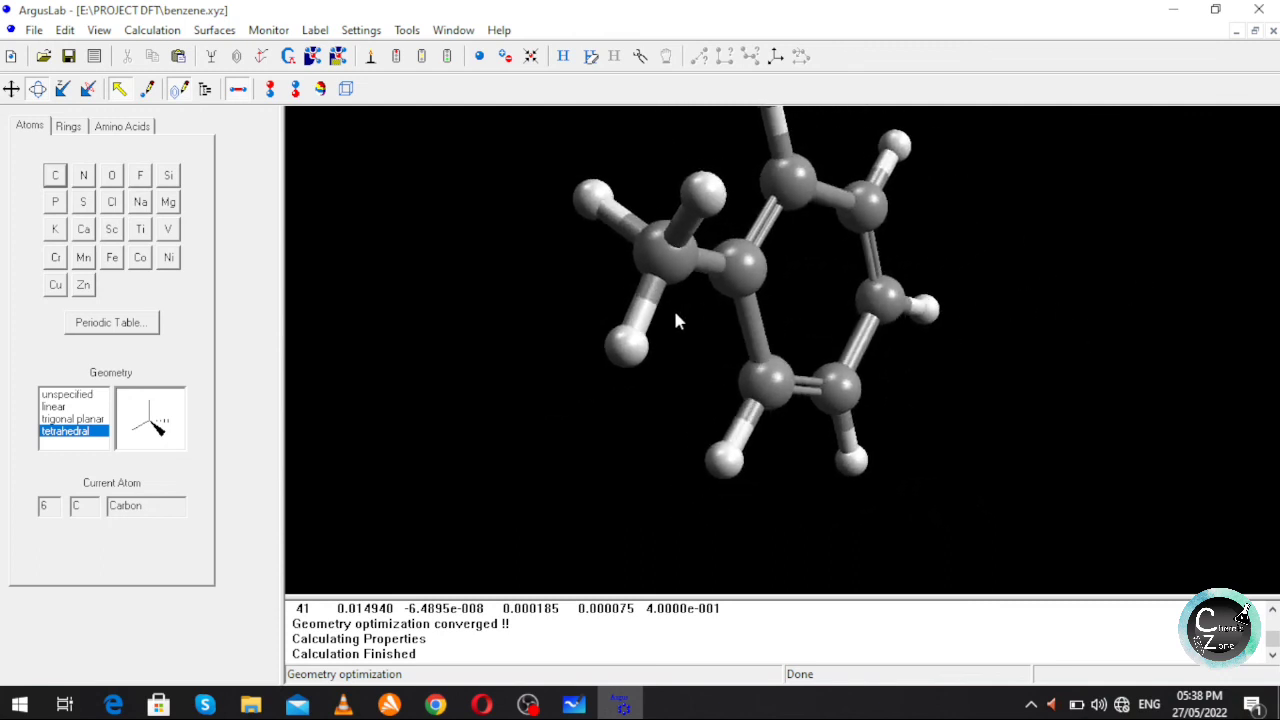
pyautogui.moveTo(676, 320); pyautogui.dragTo(560, 464)
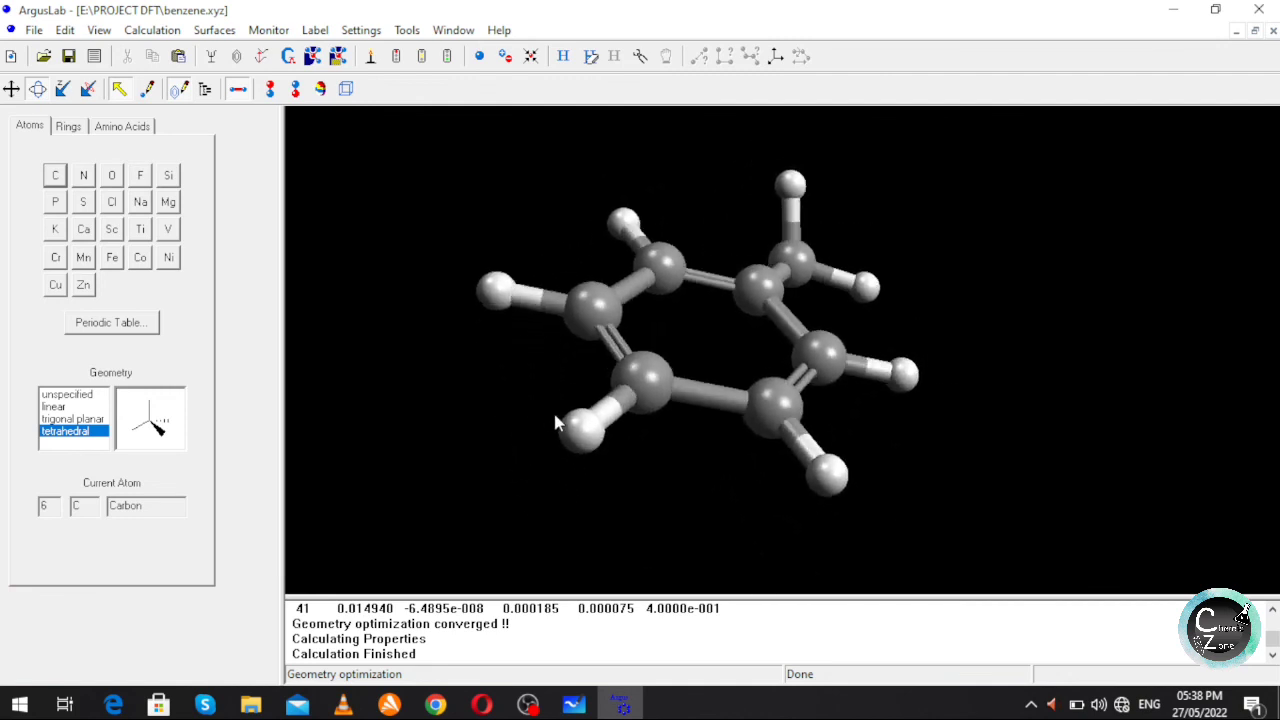
pyautogui.moveTo(744, 432)
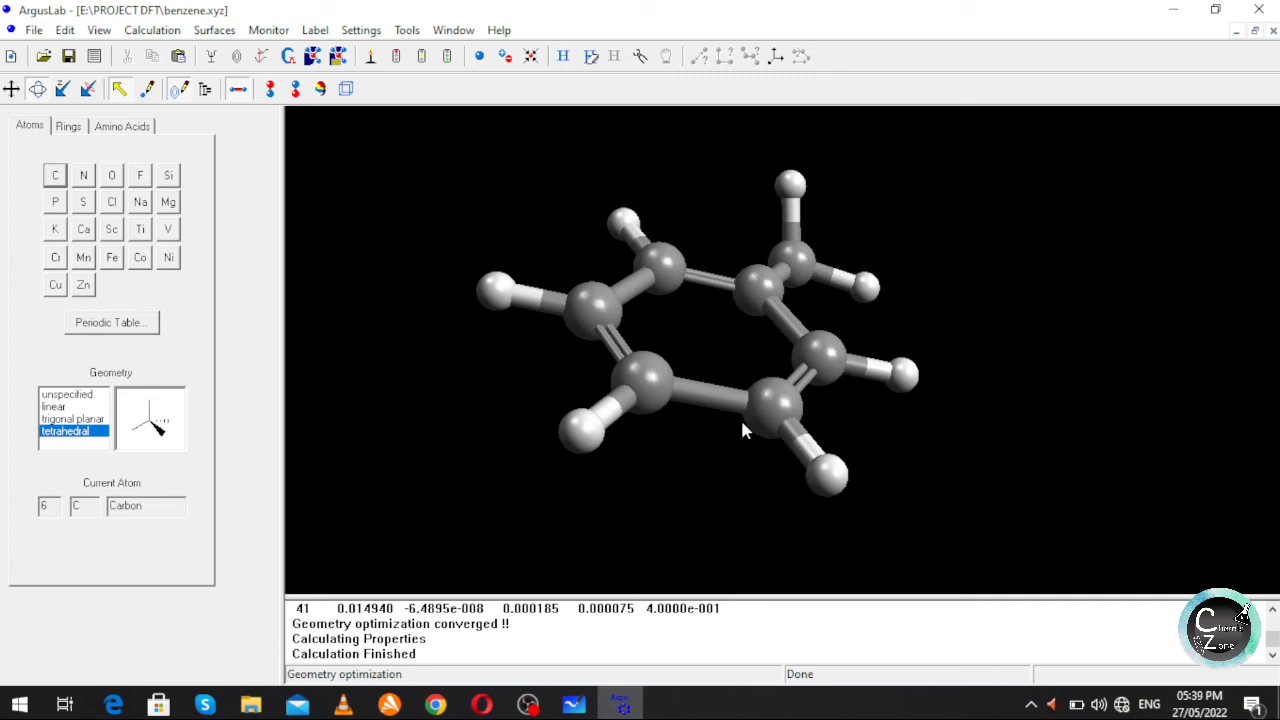
pyautogui.moveTo(744, 430); pyautogui.dragTo(968, 392)
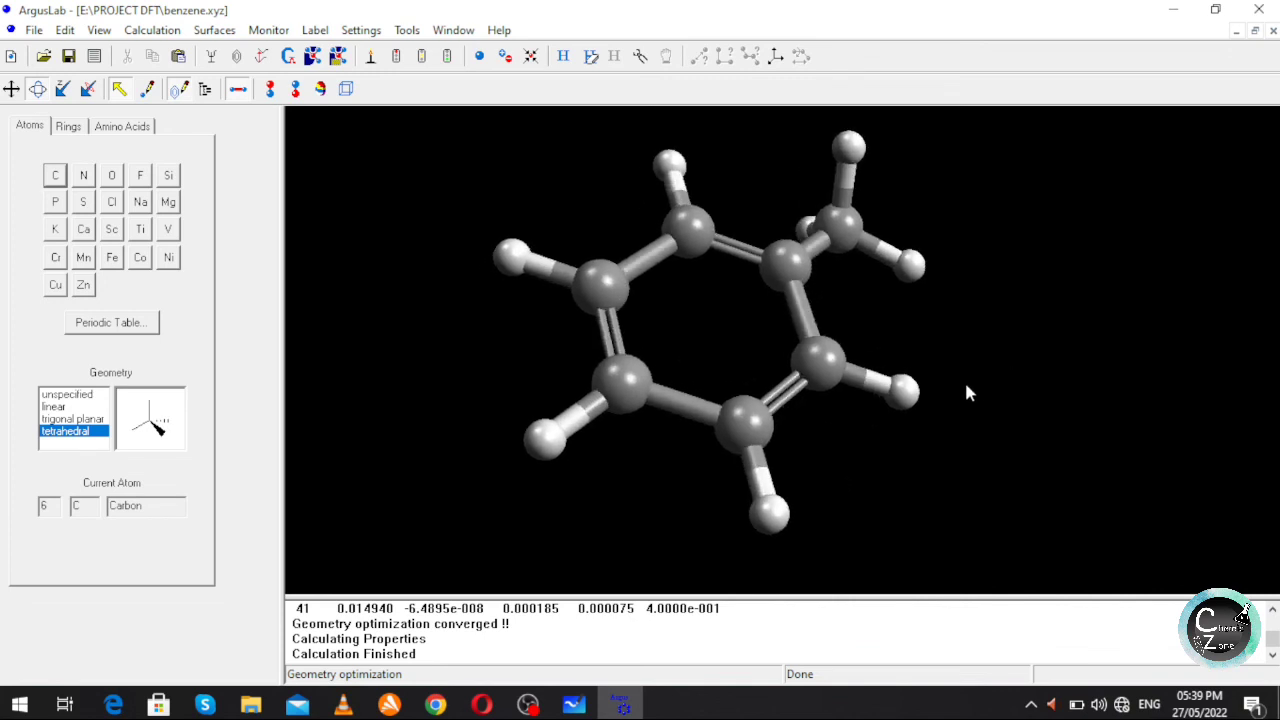
pyautogui.moveTo(1018, 358)
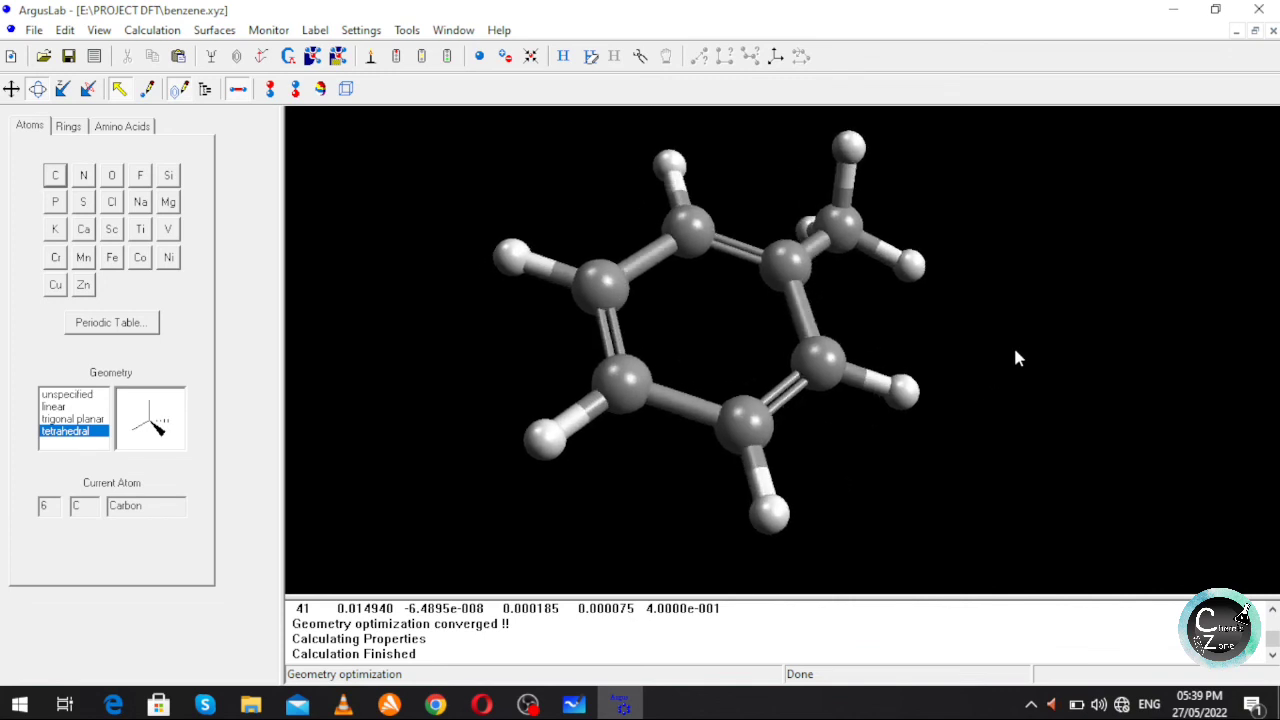